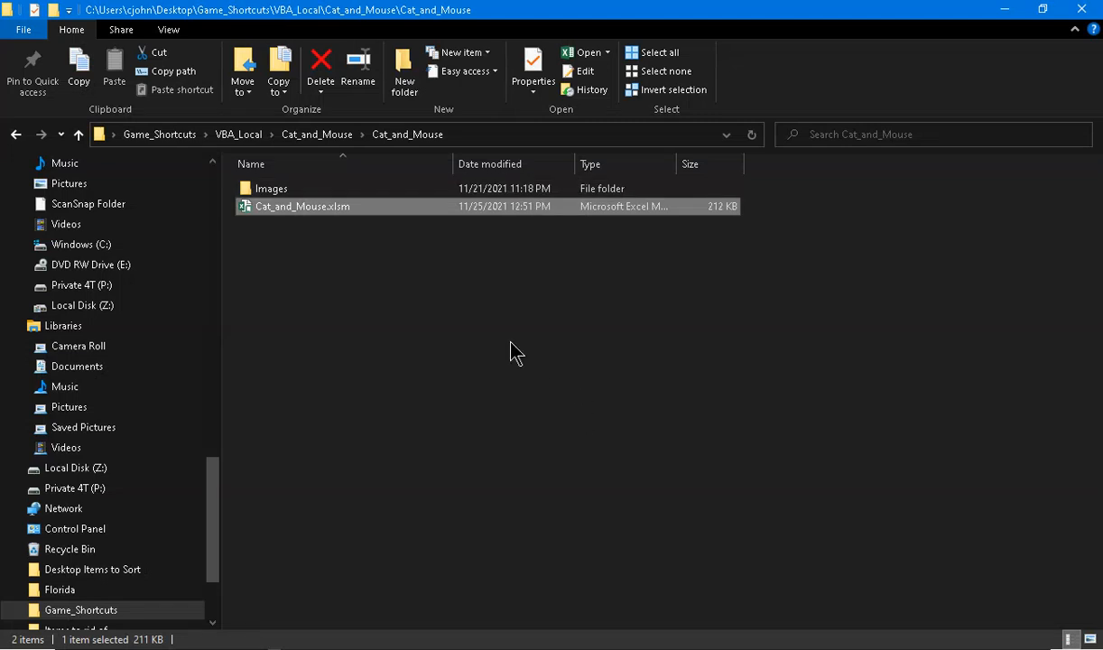
pyautogui.moveTo(372, 267)
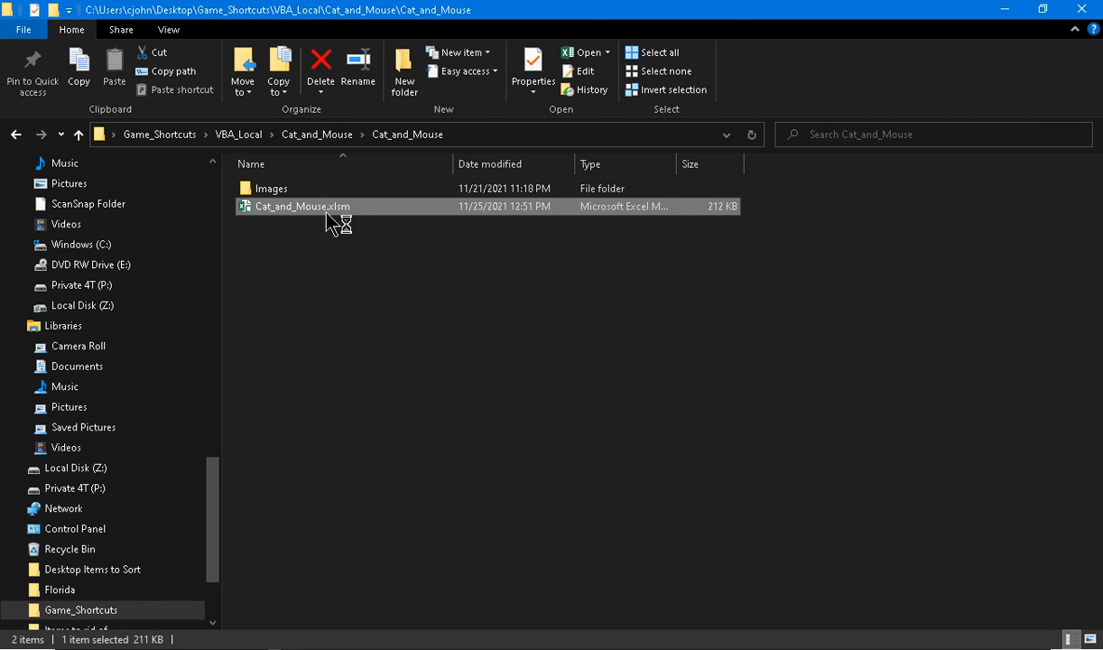
# Launch Cat_and_Mouse.xlsm and enter the Game sheet from its title screen.
pyautogui.doubleClick(302, 206)
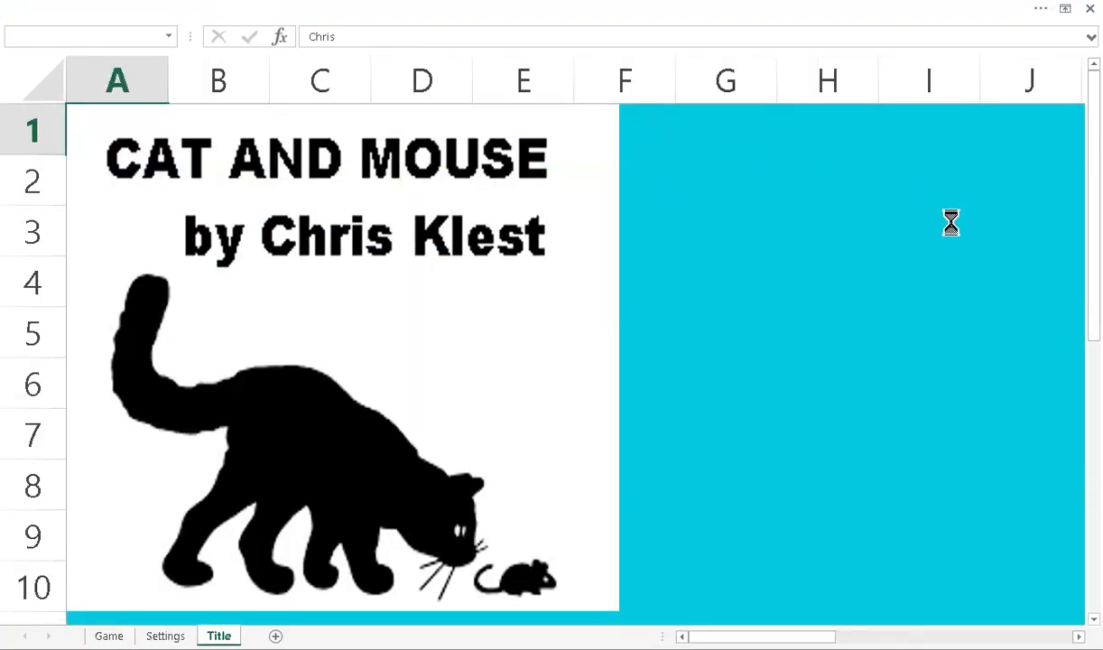
pyautogui.click(112, 636)
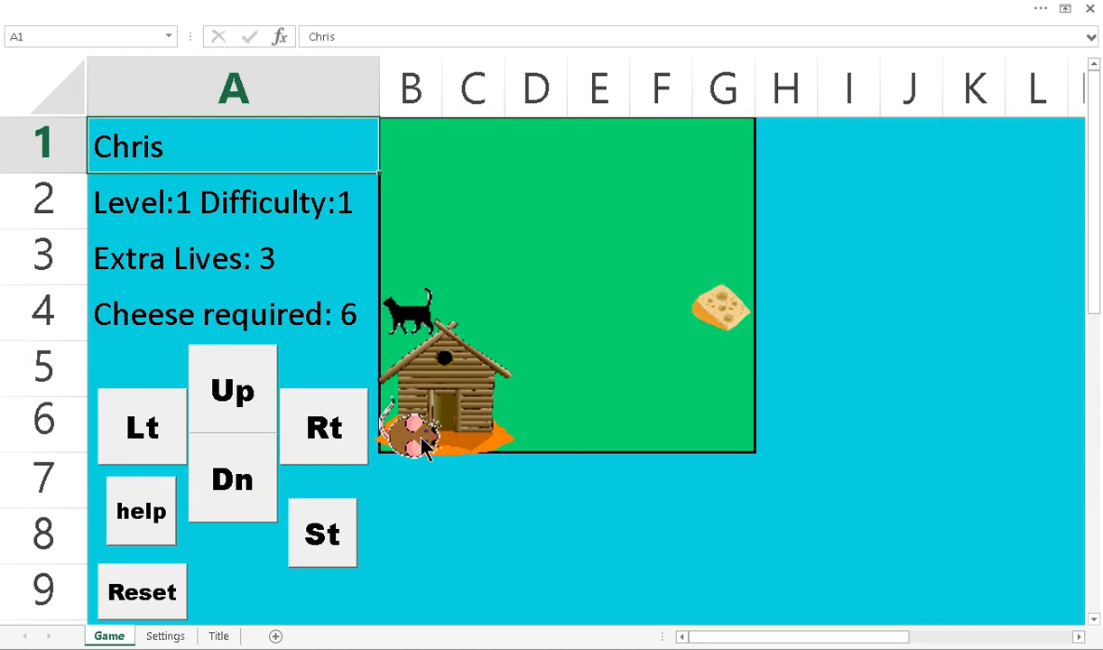
pyautogui.moveTo(697, 339)
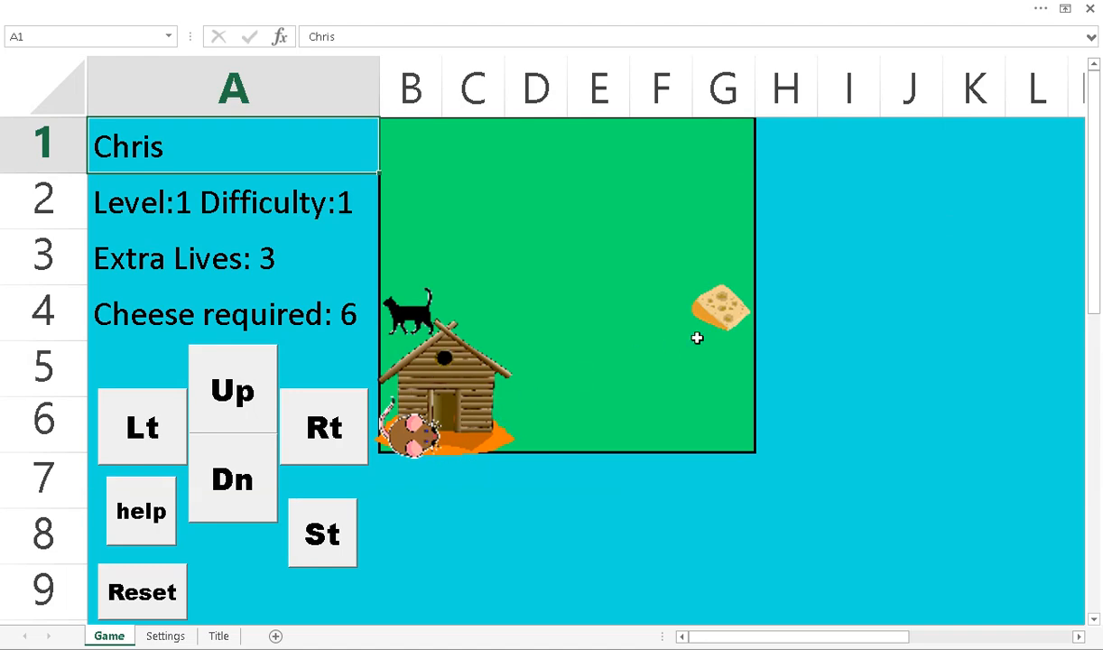
pyautogui.moveTo(449, 435)
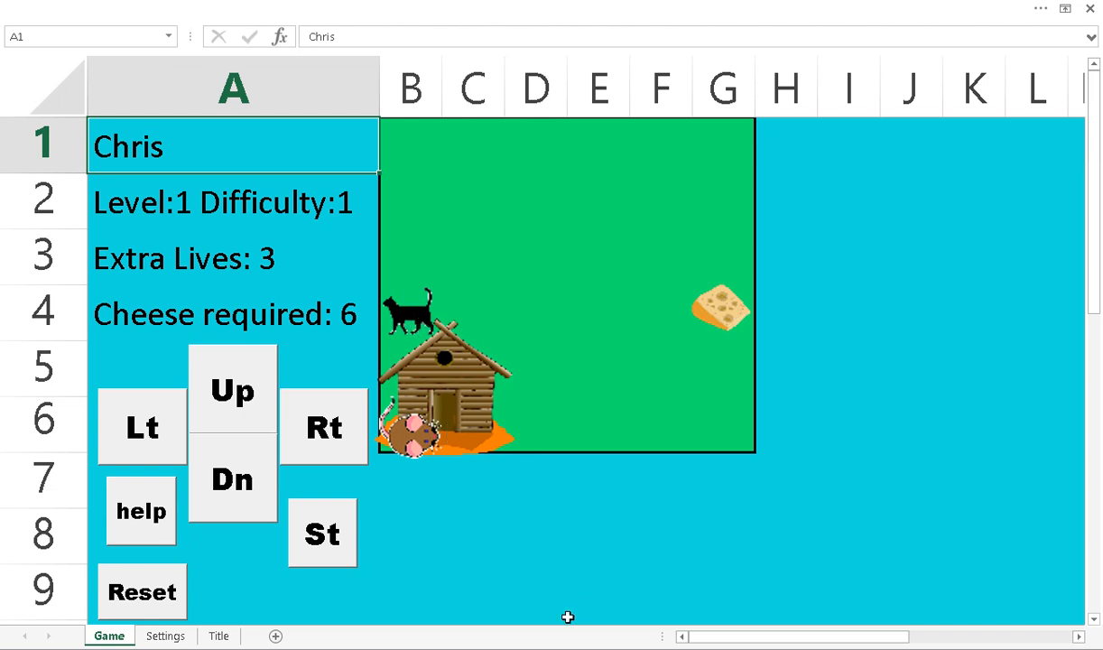
pyautogui.moveTo(457, 578)
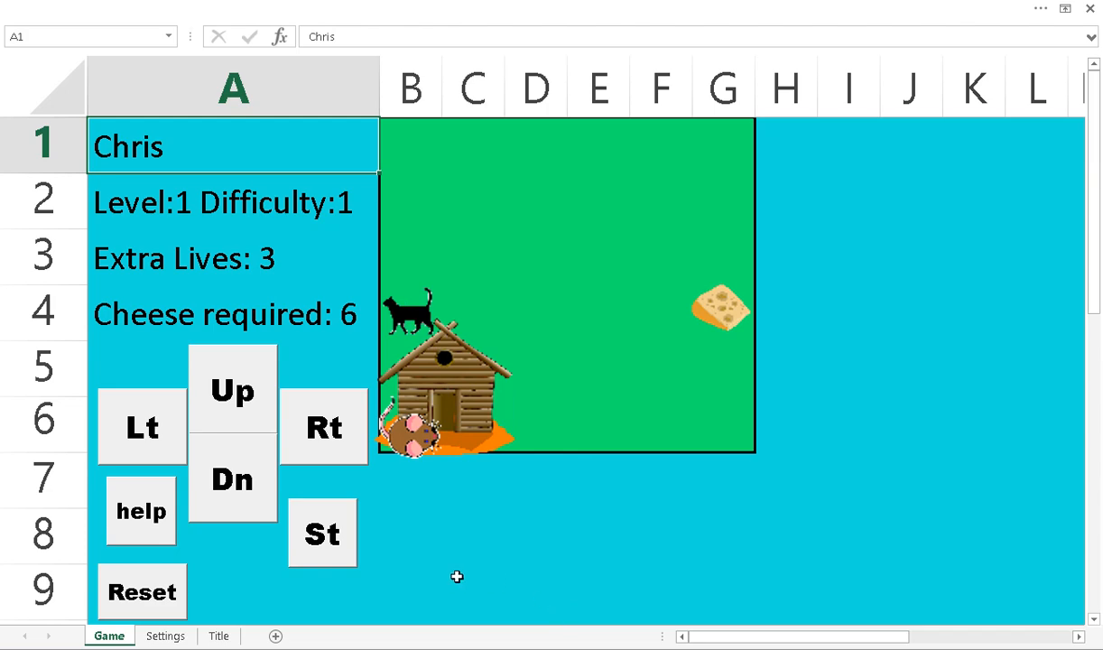
# Review Settings: hero Chris, starting level 1, difficulty 1, keep Extra Lives at 3, return to Game.
pyautogui.click(166, 636)
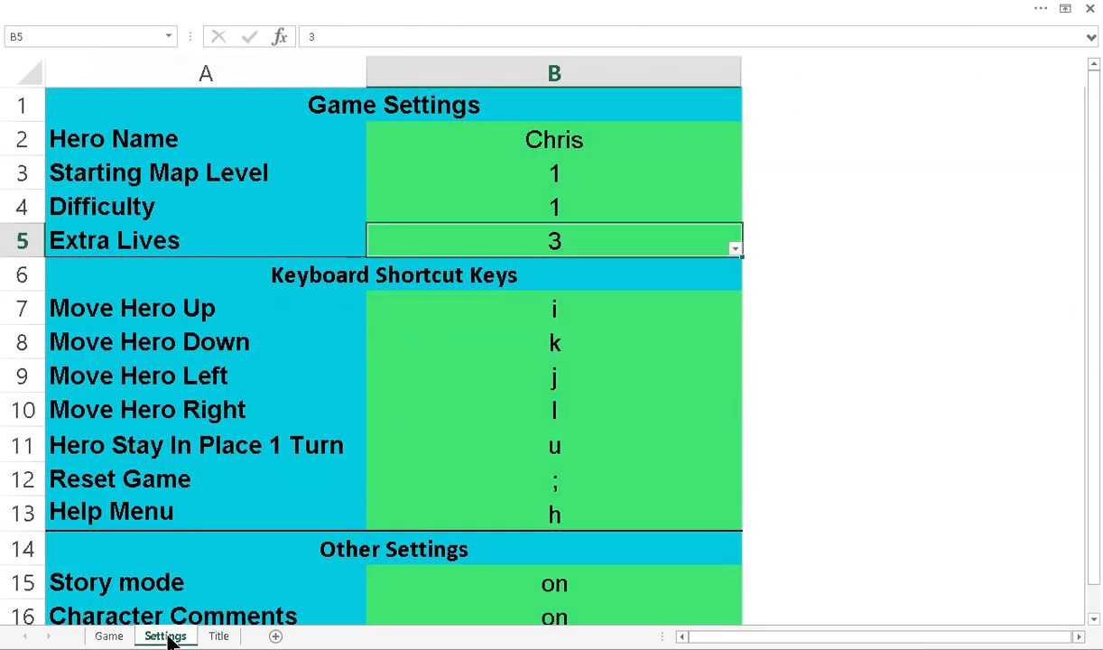
pyautogui.moveTo(479, 296)
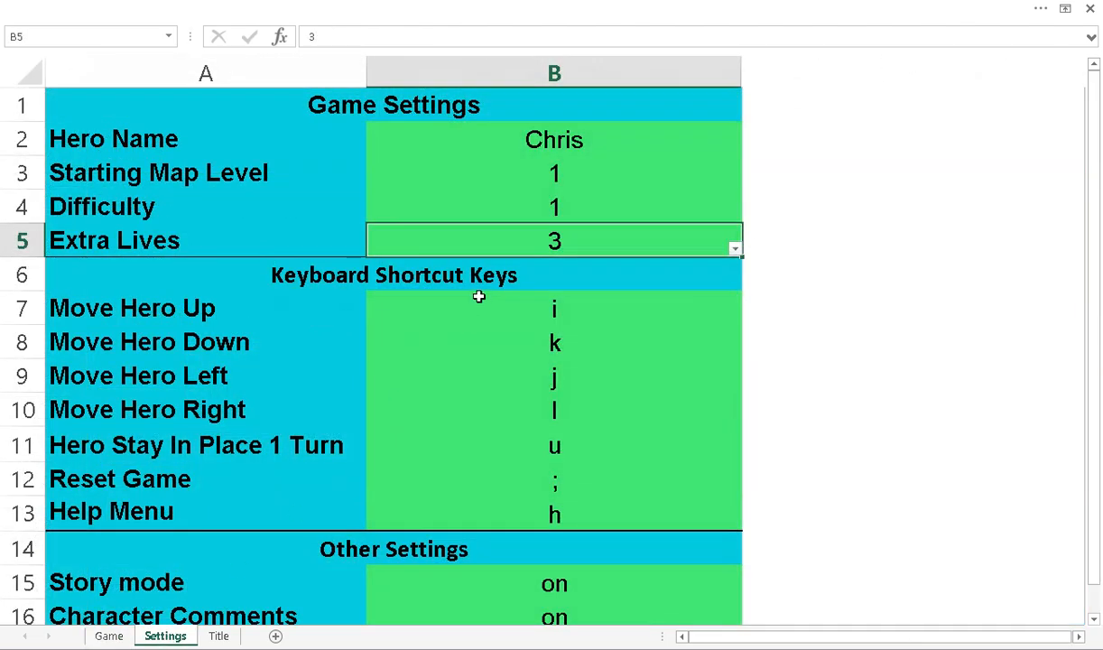
pyautogui.moveTo(567, 143)
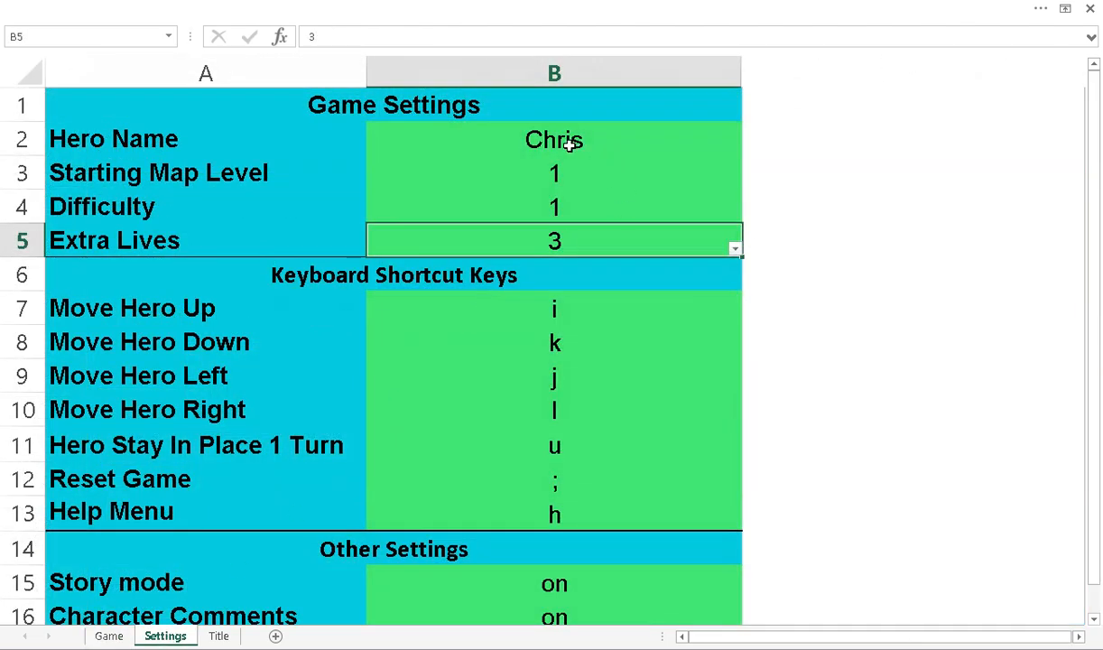
pyautogui.click(555, 173)
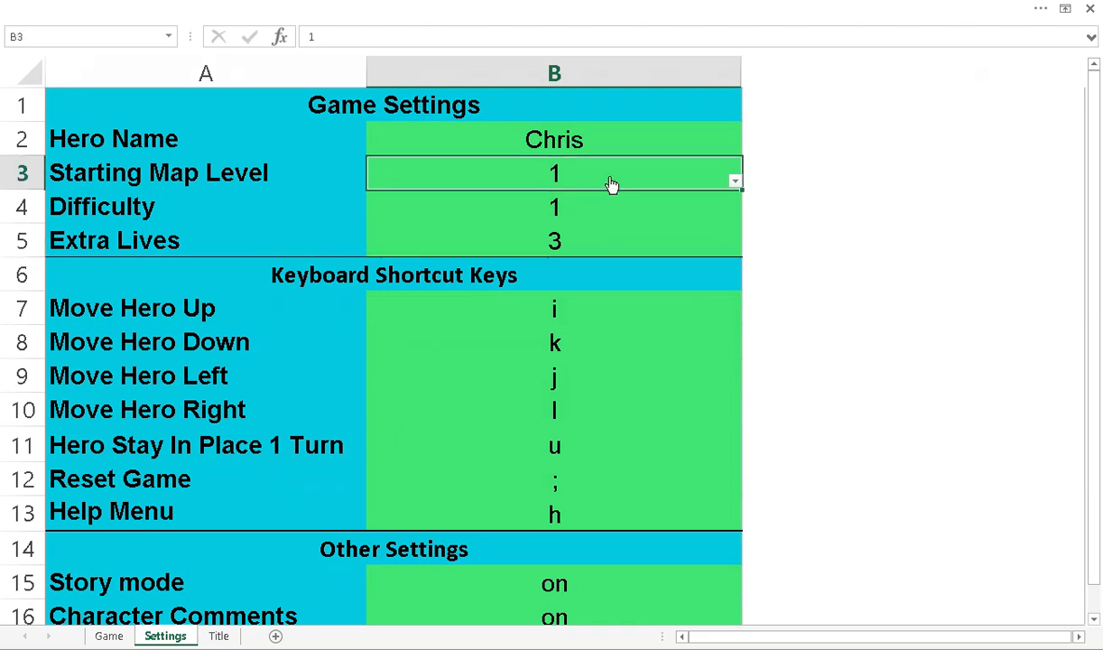
pyautogui.moveTo(707, 198)
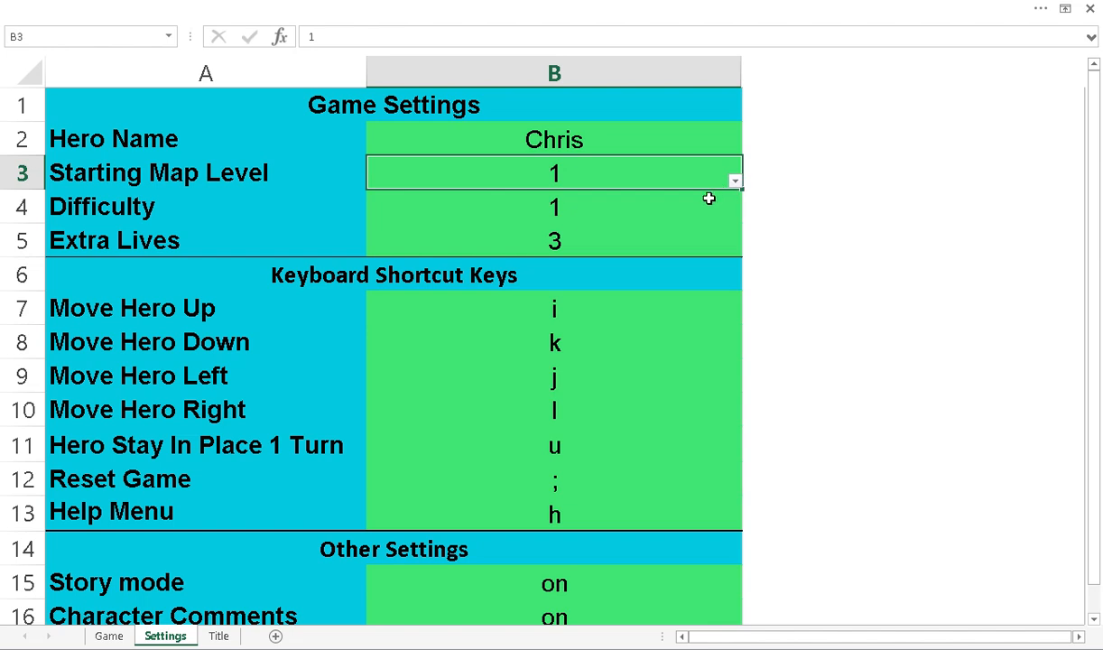
pyautogui.click(553, 206)
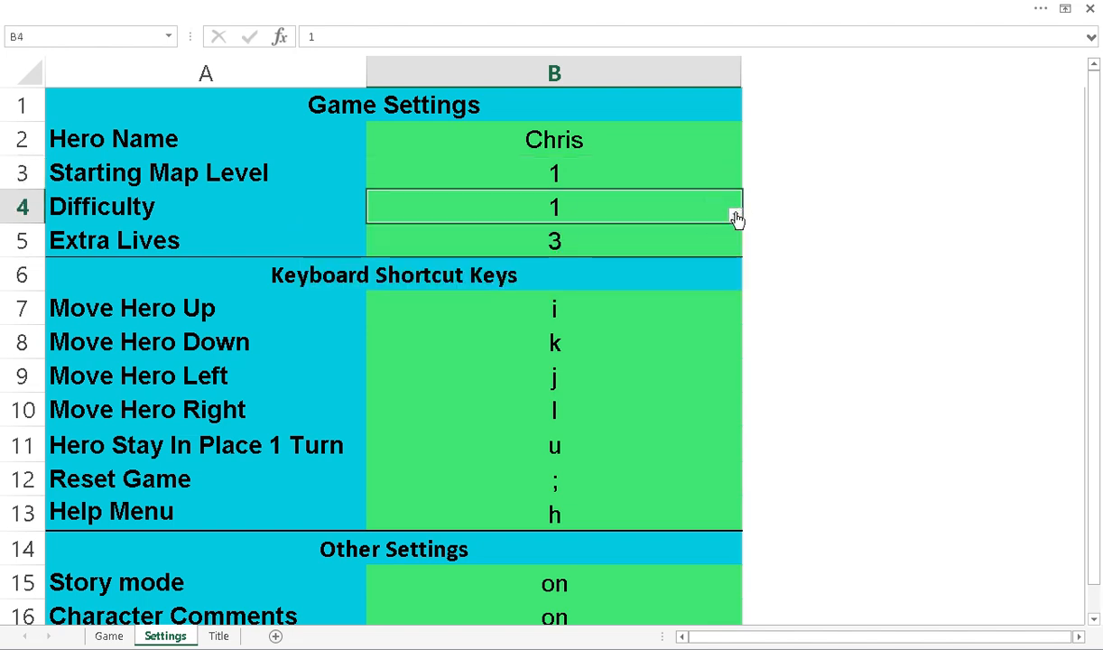
pyautogui.click(731, 240)
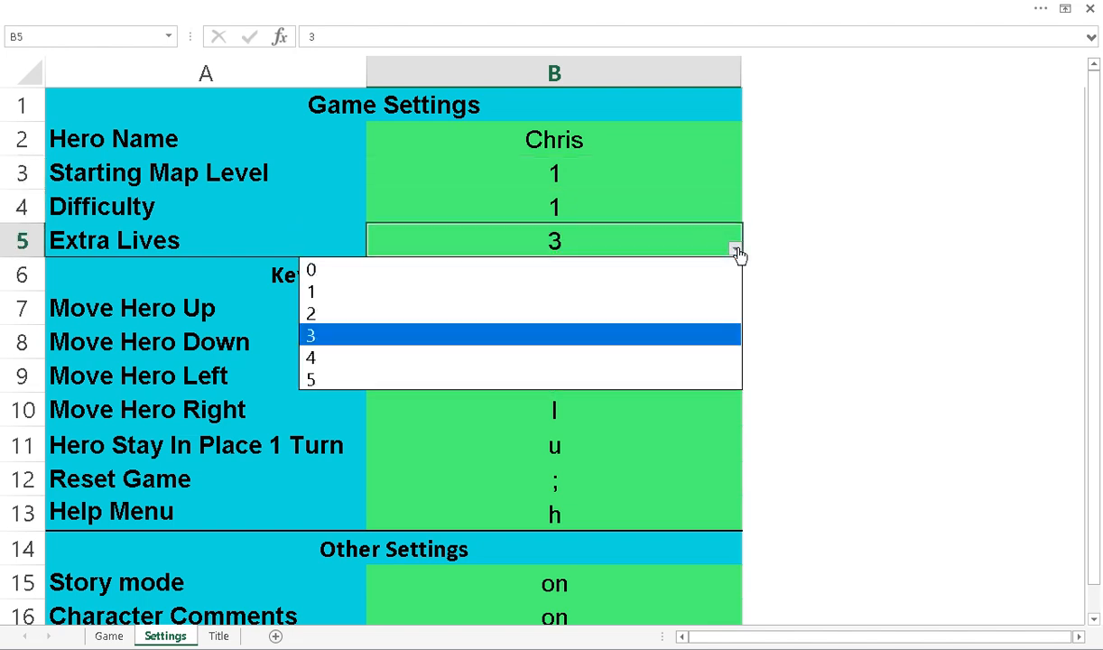
pyautogui.click(311, 332)
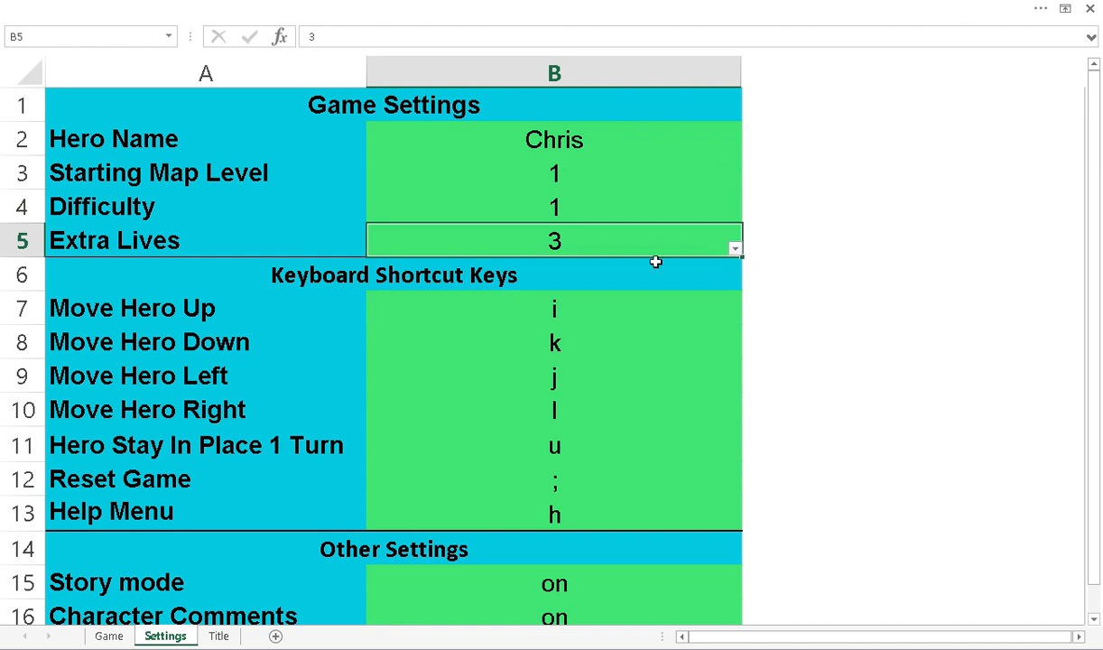
pyautogui.moveTo(523, 316)
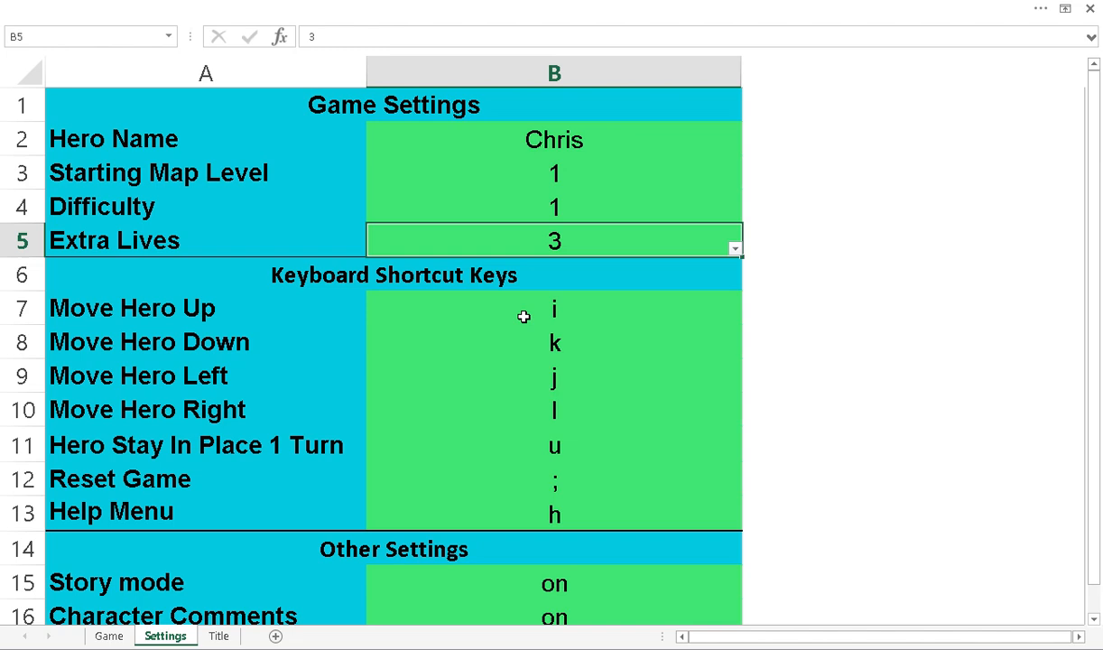
pyautogui.moveTo(529, 313)
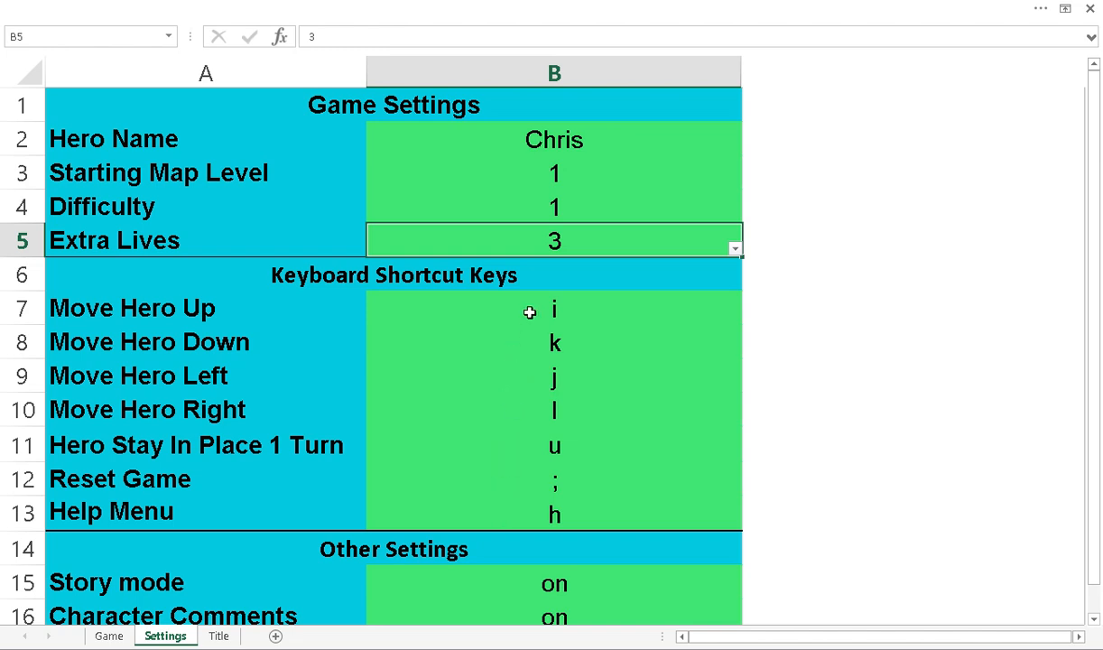
pyautogui.moveTo(527, 639)
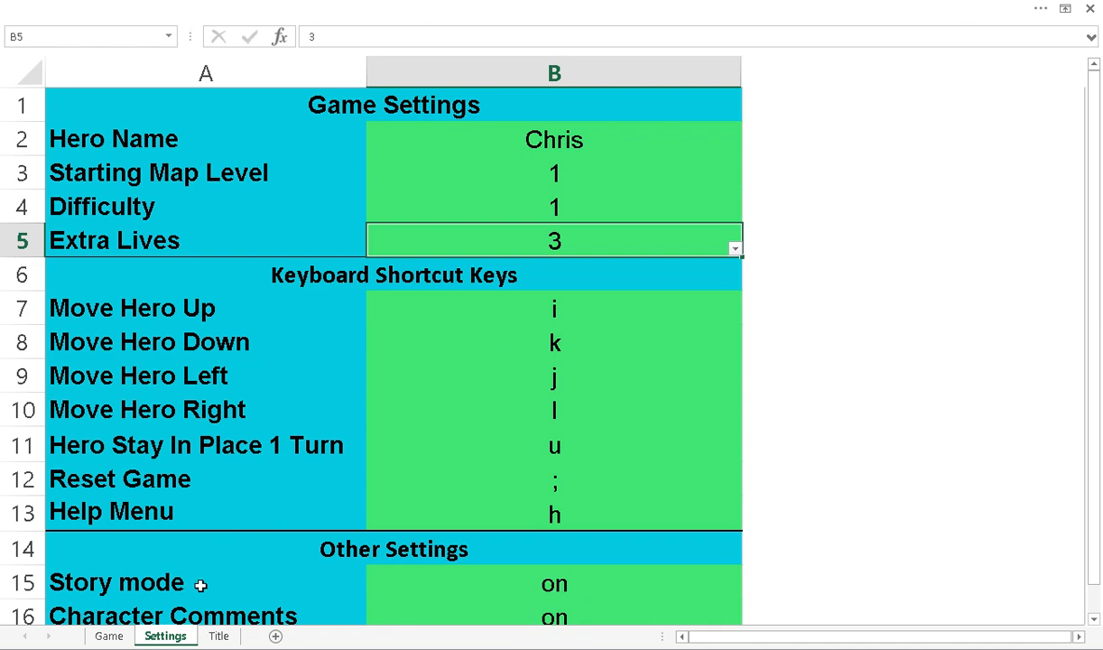
pyautogui.click(108, 636)
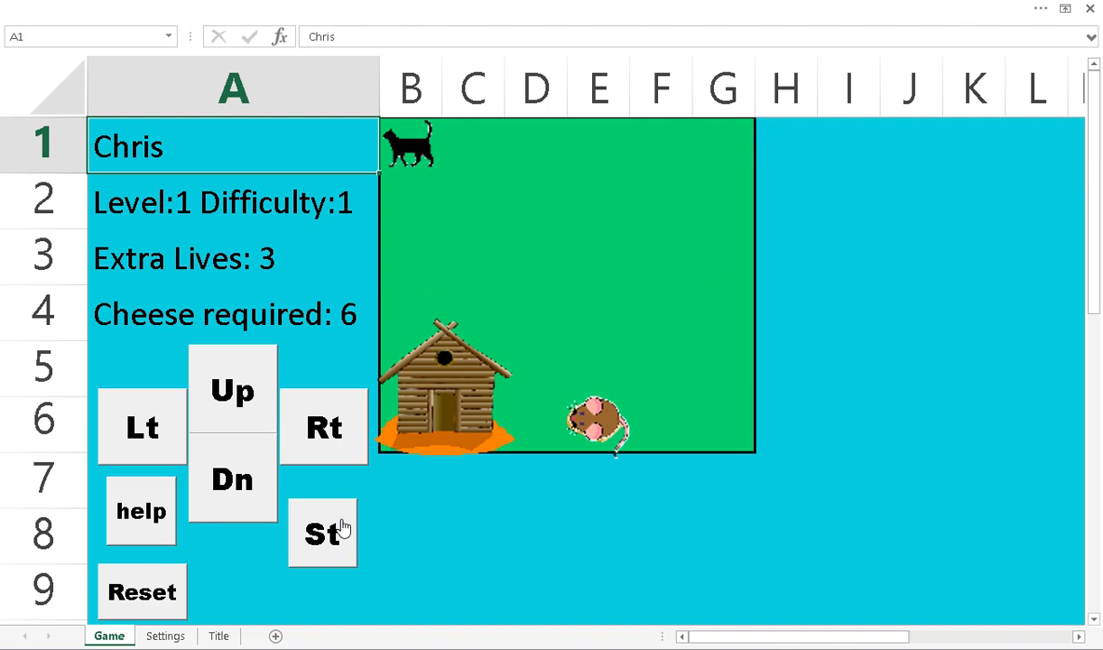
# Hold the mouse in place for a turn with St and dismiss the resulting game message.
pyautogui.click(322, 534)
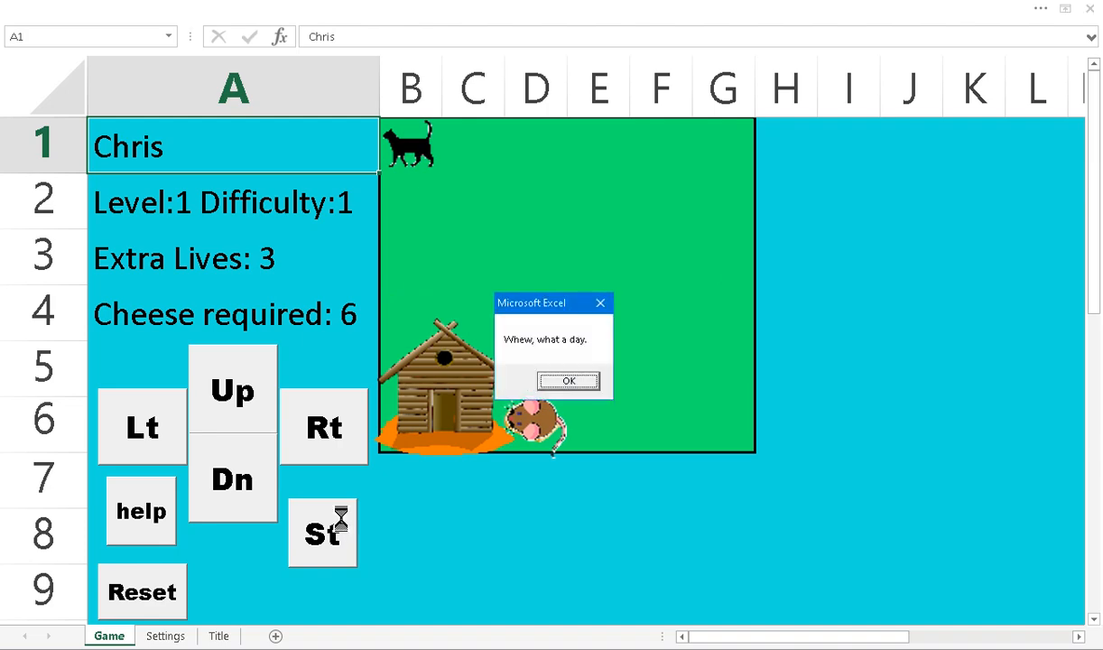
pyautogui.click(569, 382)
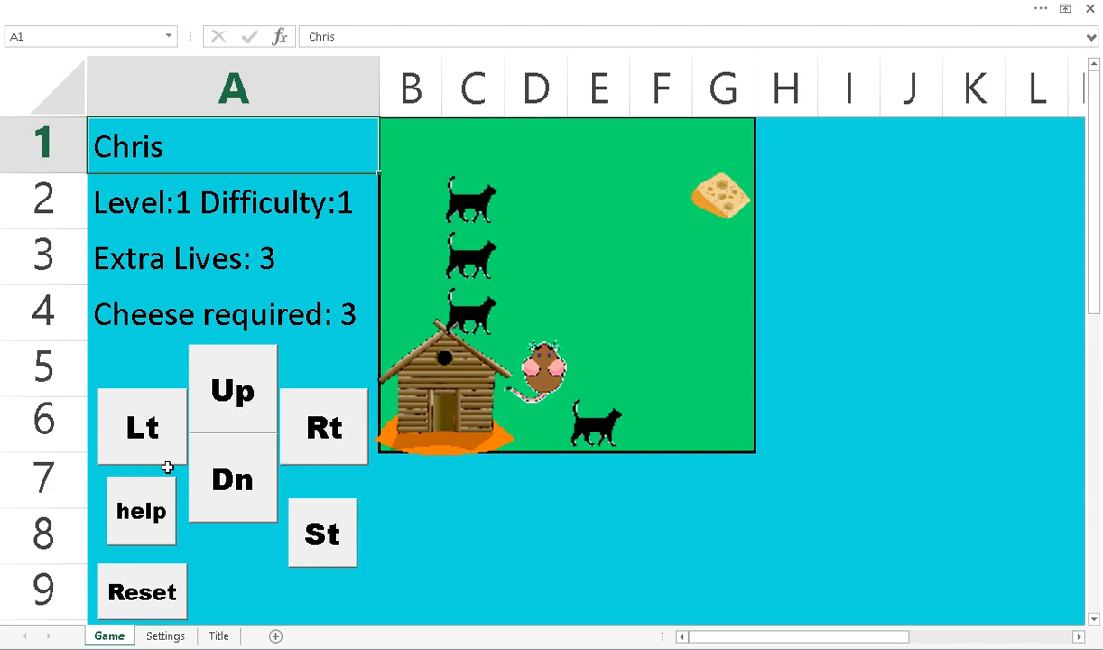
pyautogui.moveTo(159, 513)
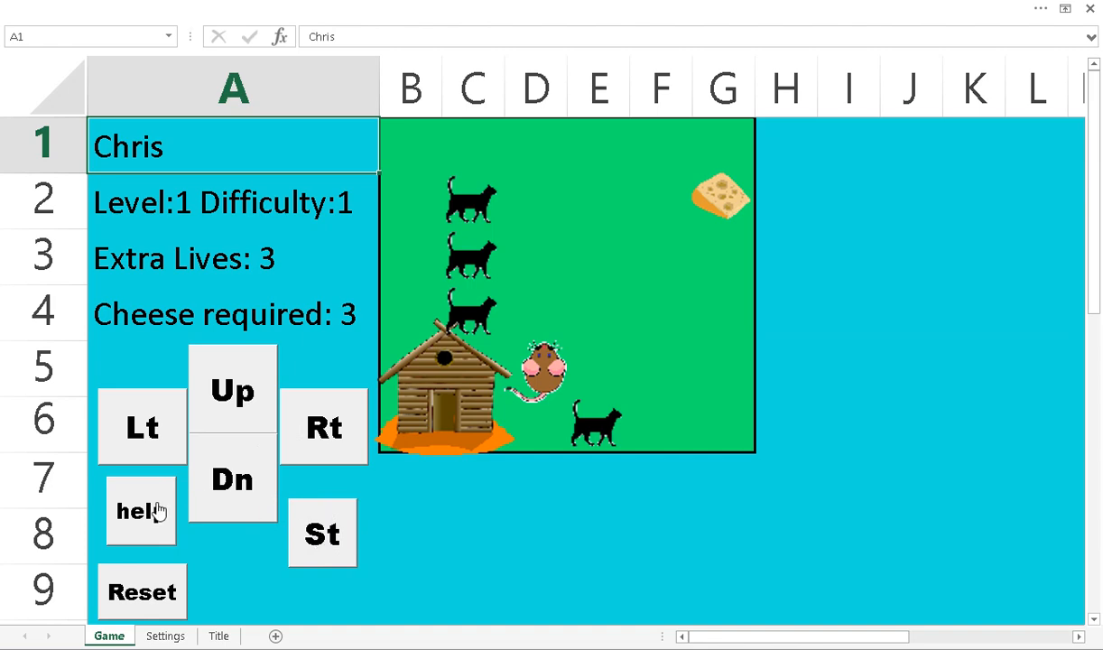
pyautogui.click(141, 511)
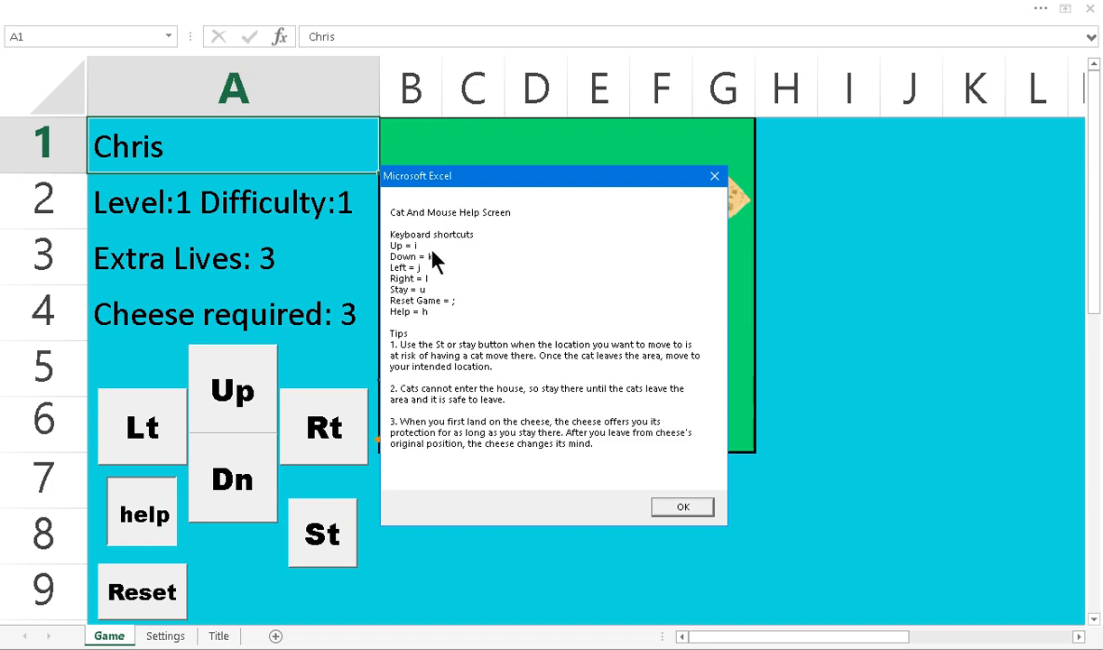
pyautogui.moveTo(509, 202)
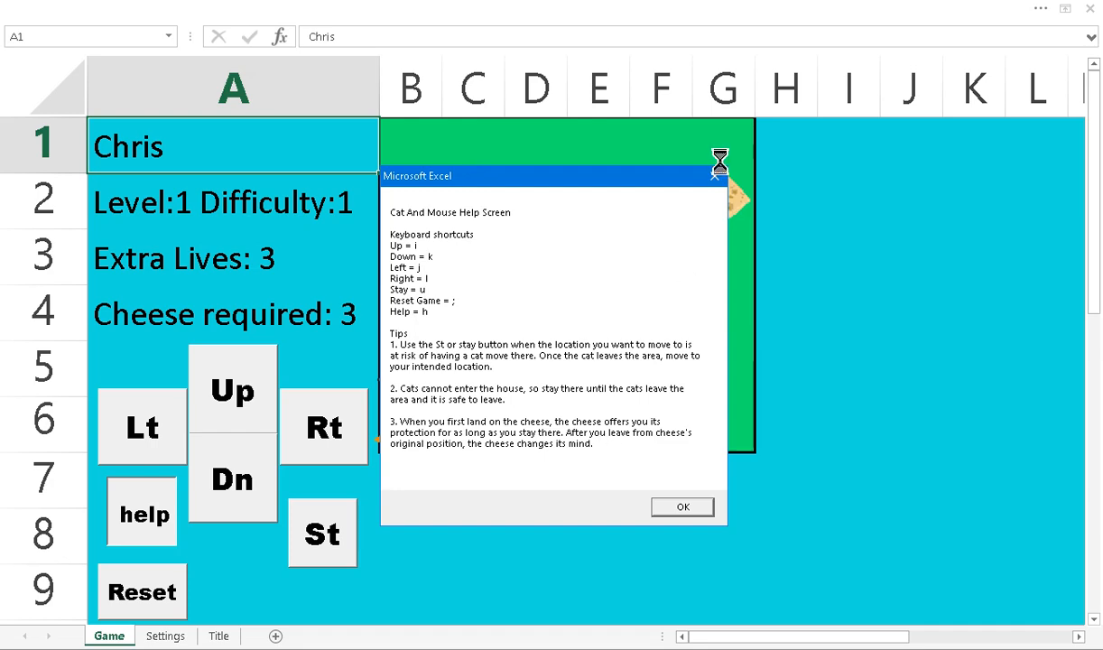
pyautogui.click(683, 506)
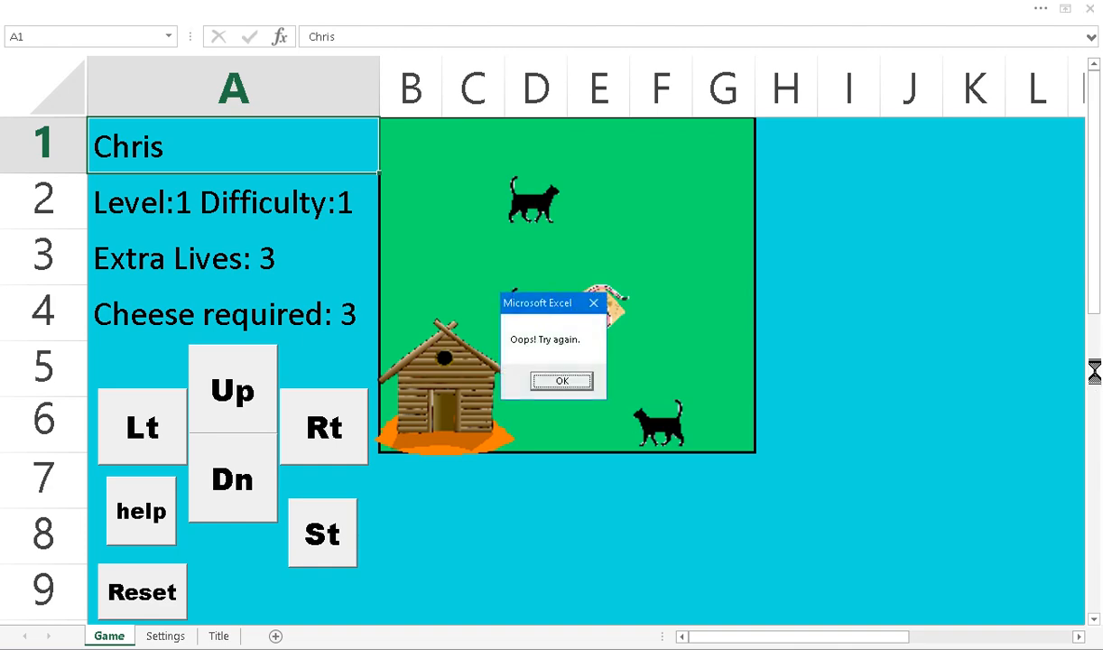
# Acknowledge the try-again message and move the mouse, leaving two extra lives.
pyautogui.click(561, 381)
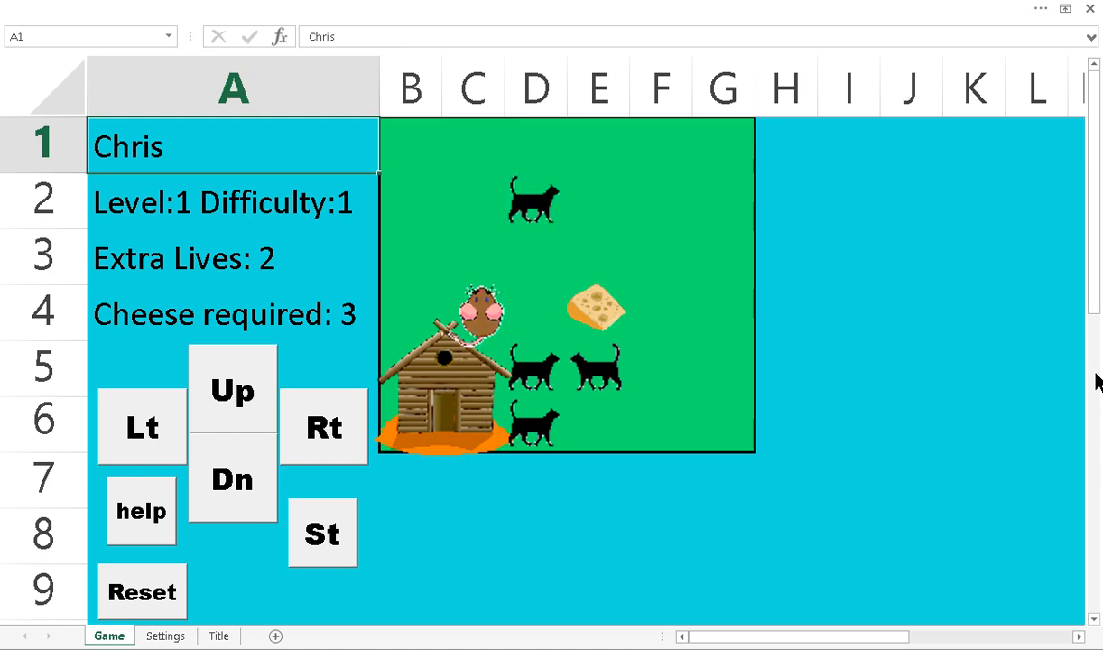
pyautogui.click(231, 390)
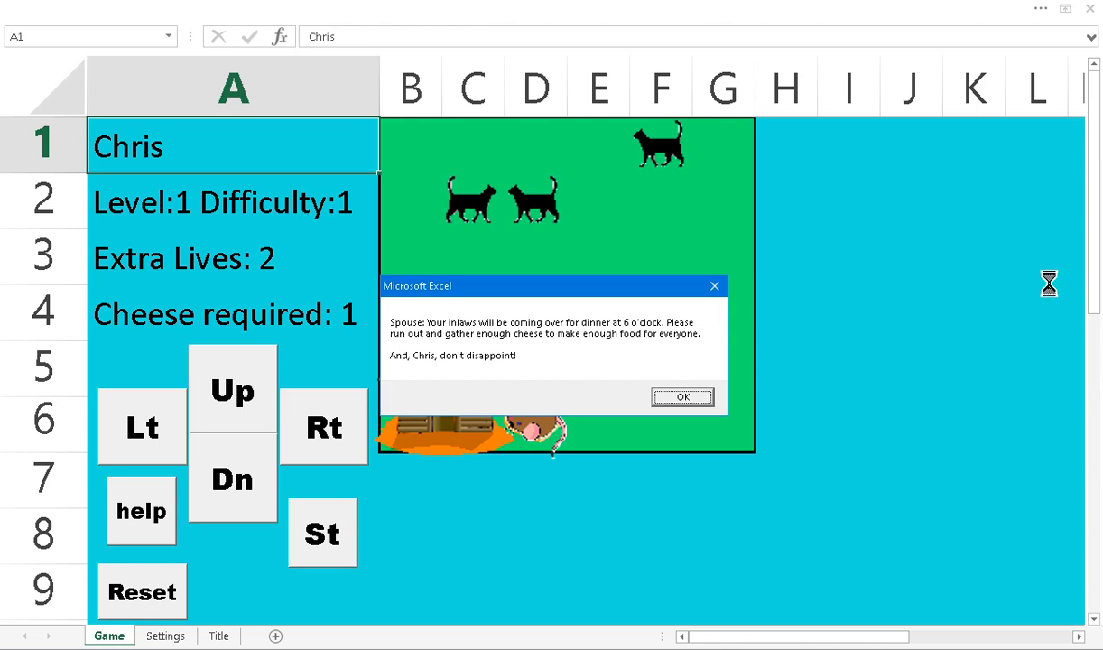
pyautogui.moveTo(812, 487)
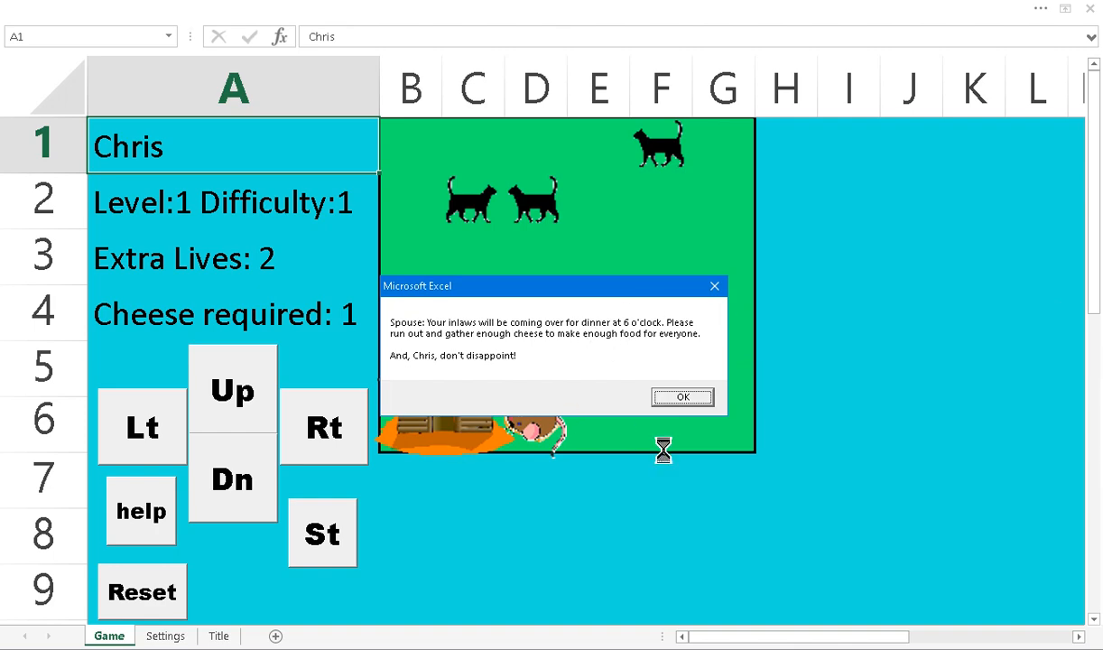
pyautogui.moveTo(690, 390)
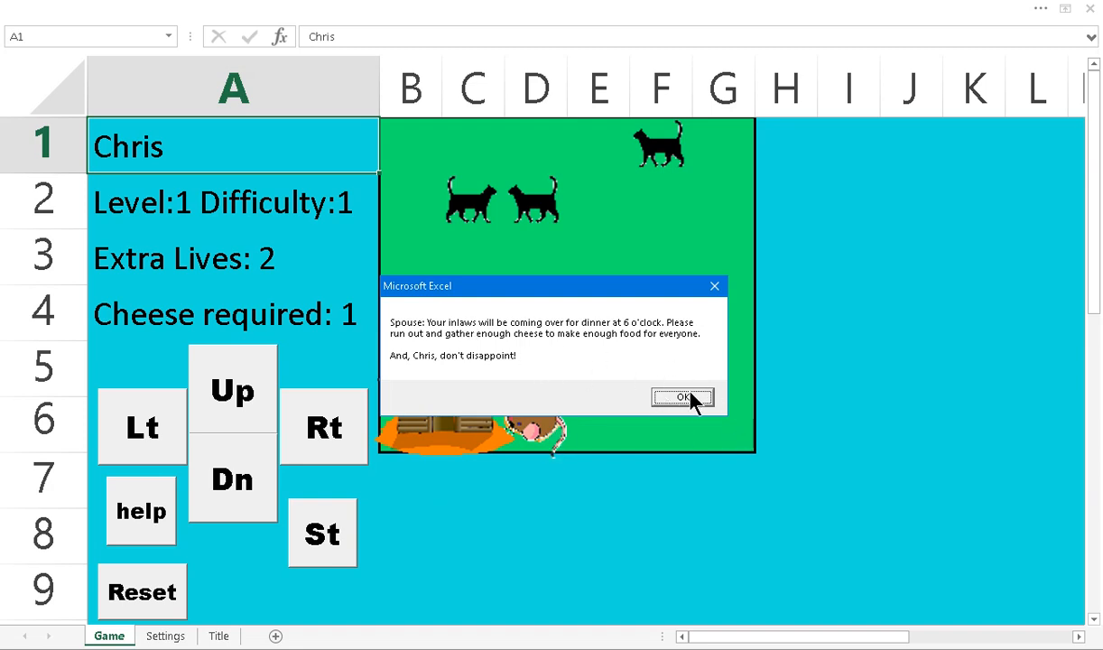
# Dismiss the spouse's dinner story and move the mouse across the Level 2 field.
pyautogui.click(681, 398)
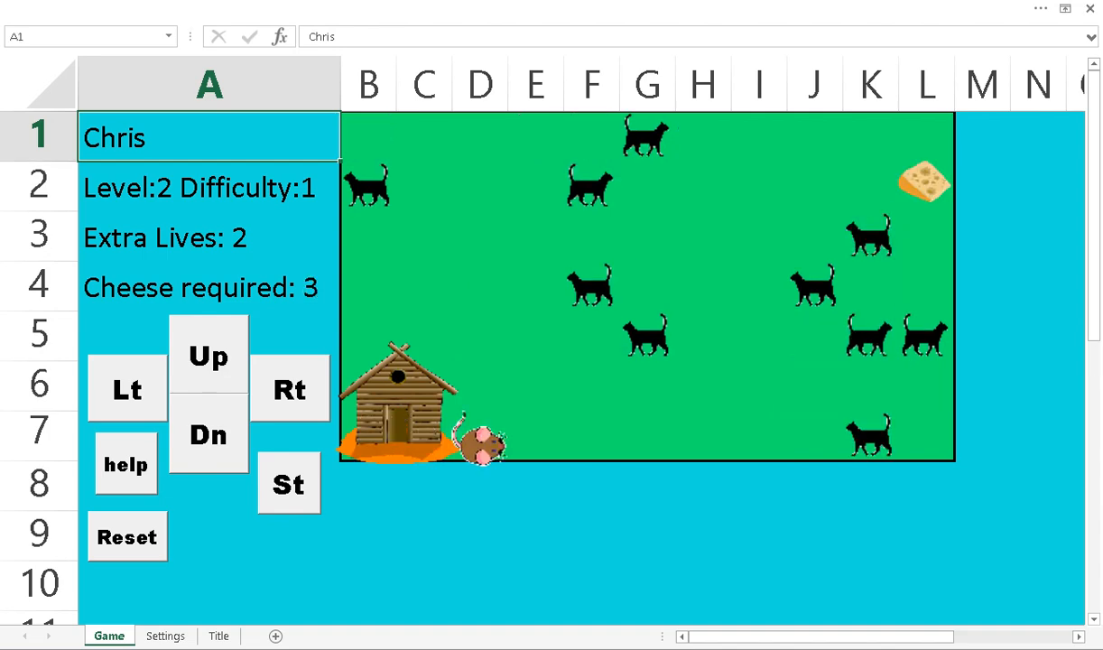
pyautogui.click(289, 390)
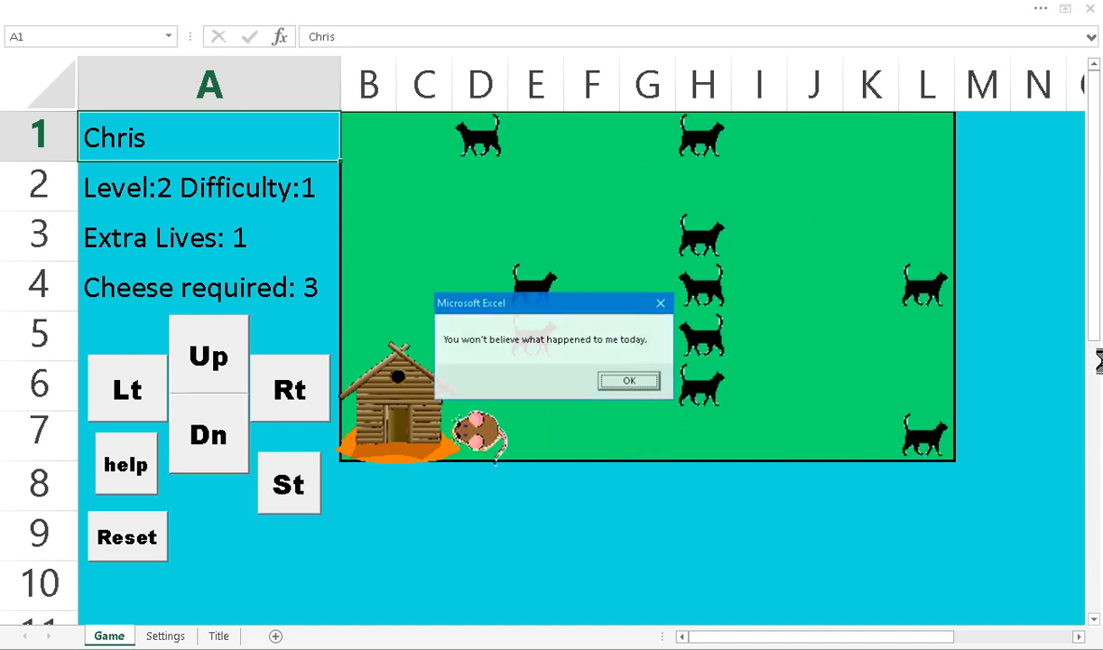
# Dismiss the bad-day message and steer the mouse out of its house toward the cheese.
pyautogui.click(629, 379)
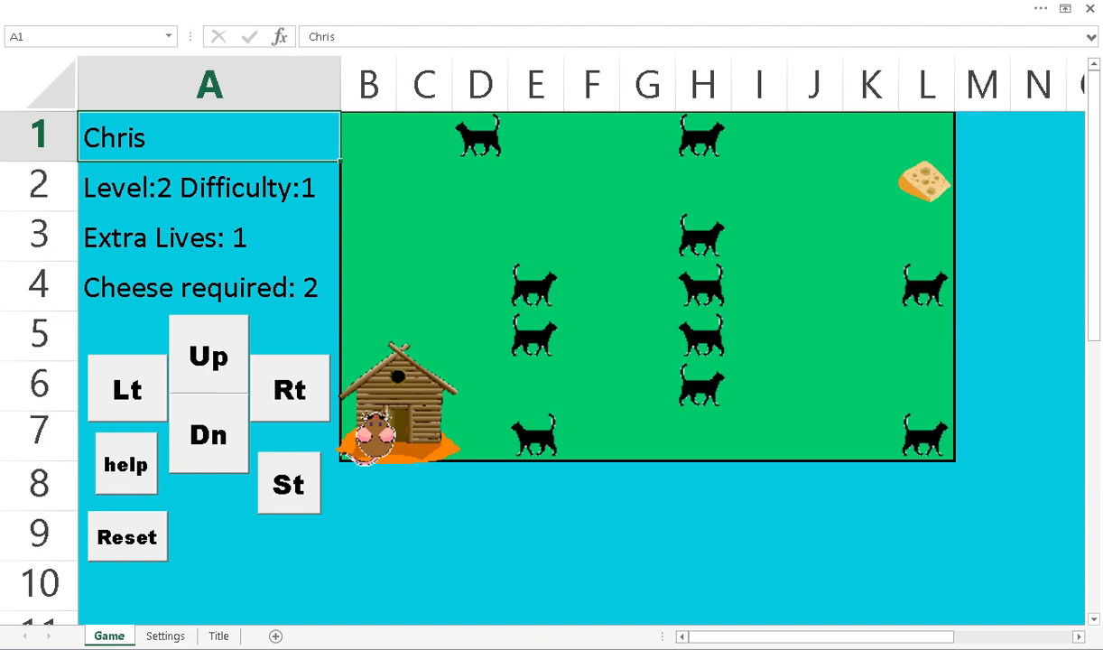
pyautogui.click(210, 358)
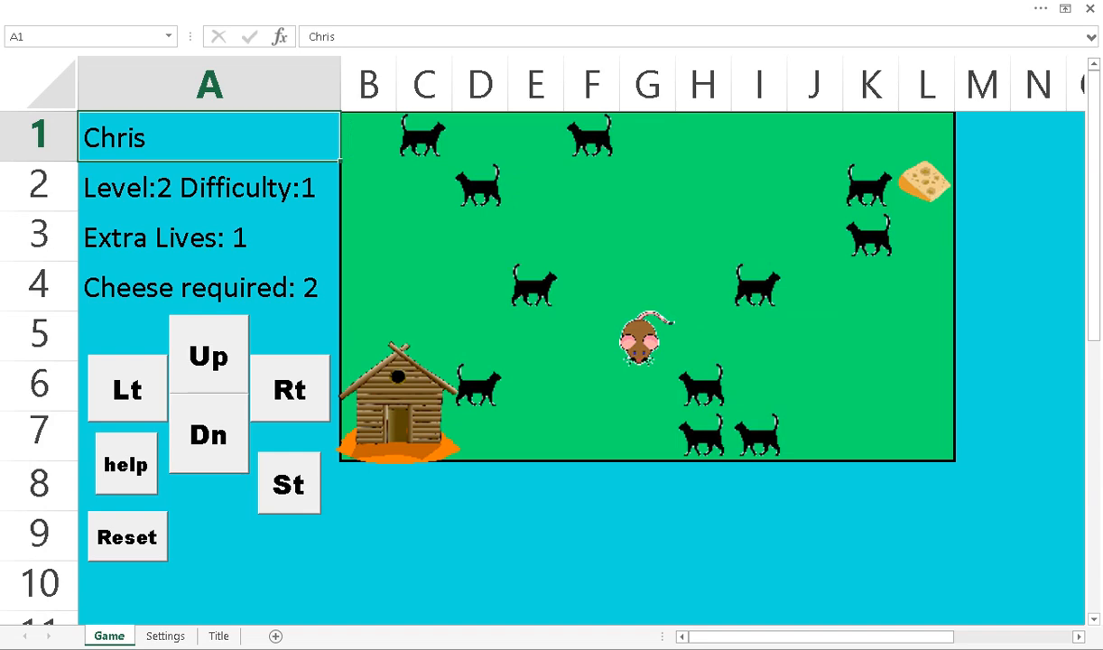
pyautogui.click(209, 356)
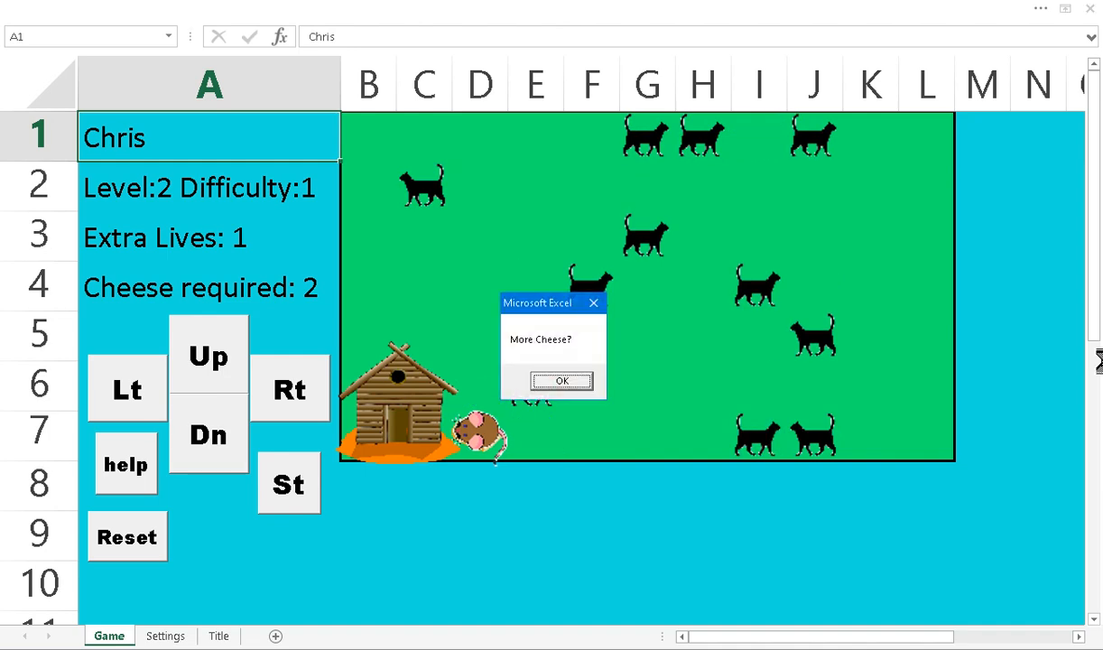
# Acknowledge the More Cheese? prompt and steer the mouse toward the next cheese.
pyautogui.click(562, 381)
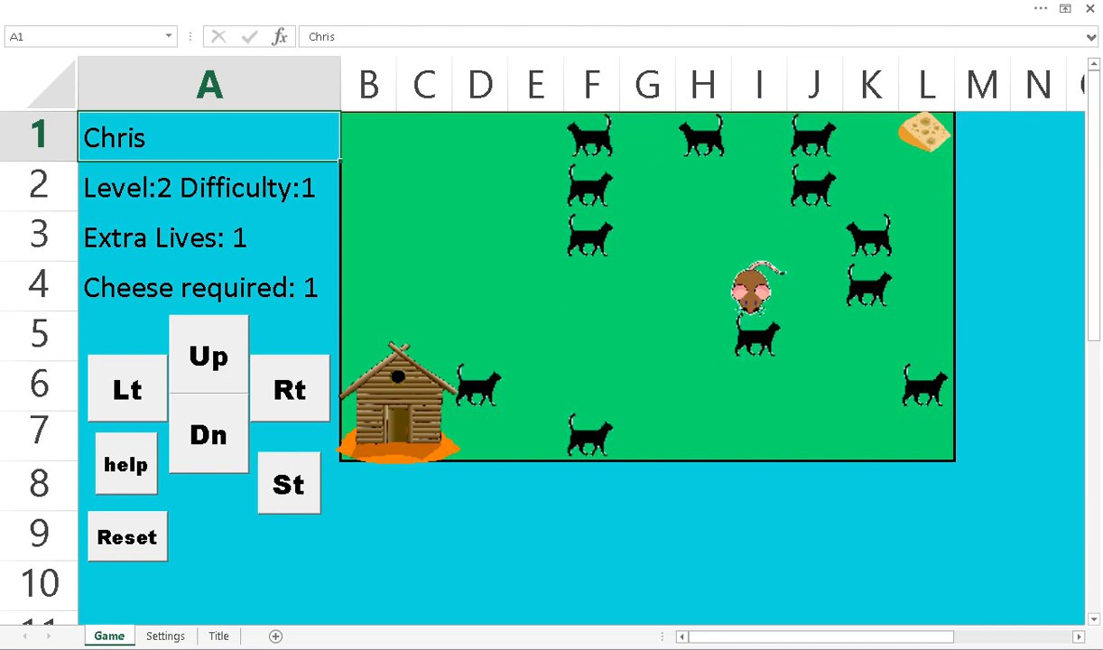
pyautogui.click(209, 354)
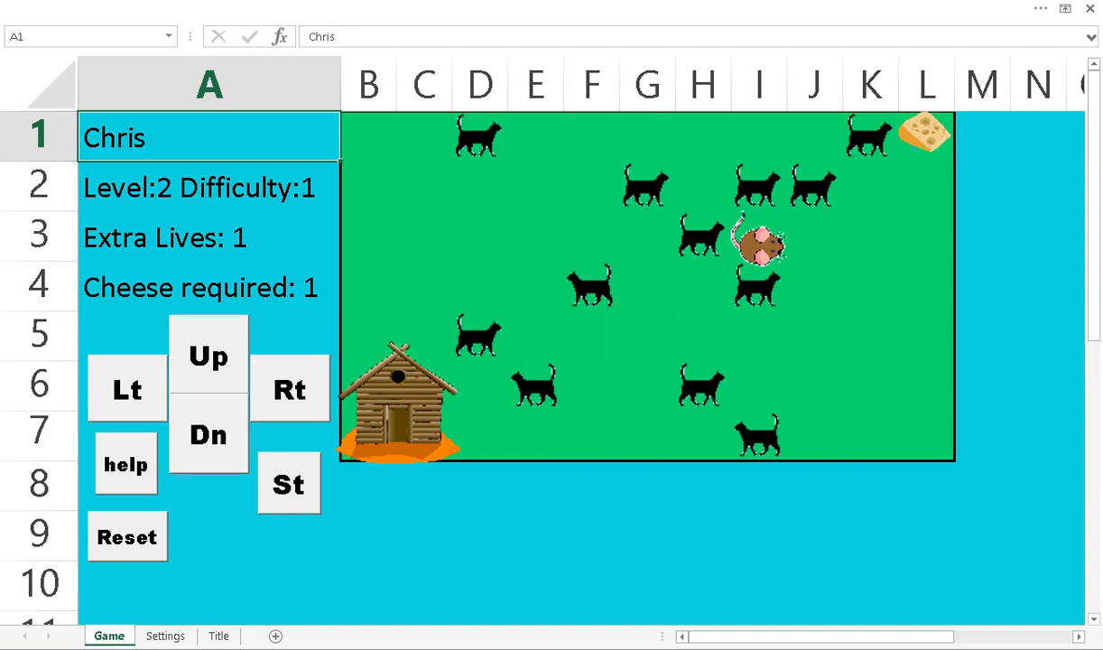
pyautogui.click(289, 390)
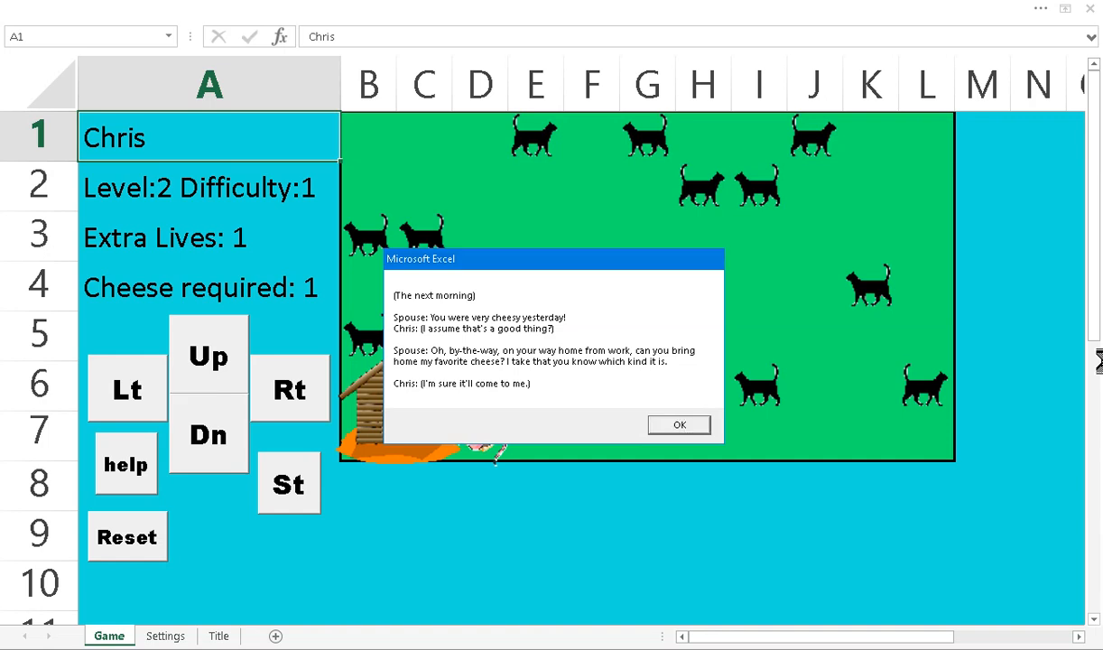
# Dismiss the next-morning story to collect the last cheese and beat Easy.
pyautogui.click(679, 424)
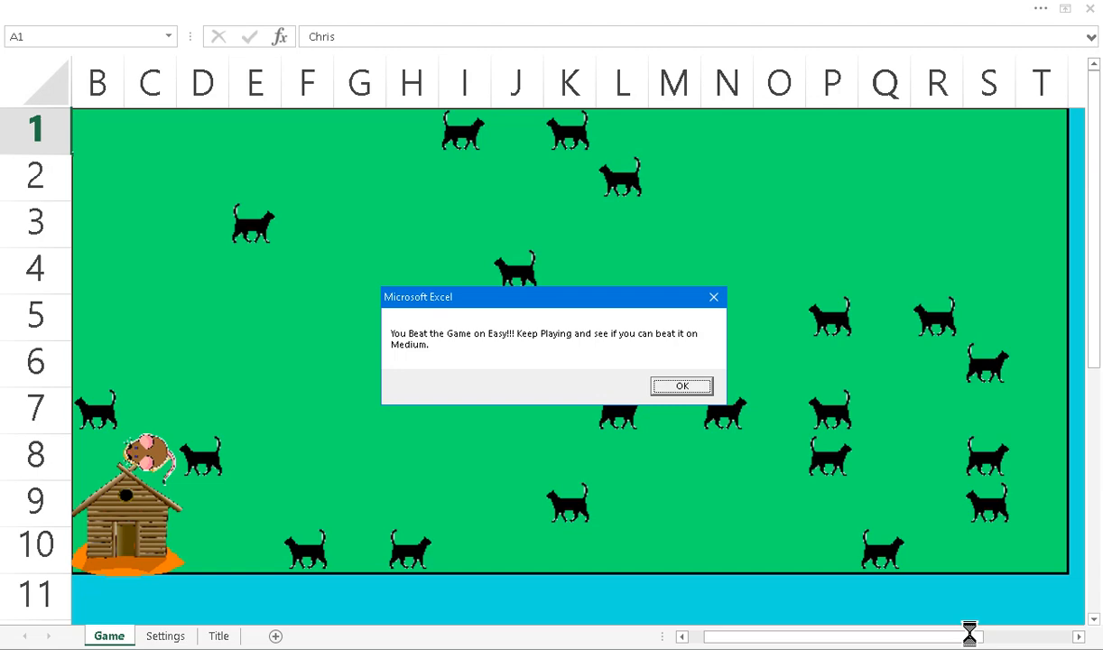
# Acknowledge beating Easy, clear the I'm-home, bad-day and dinner-guests messages, moving the mouse between them.
pyautogui.click(683, 387)
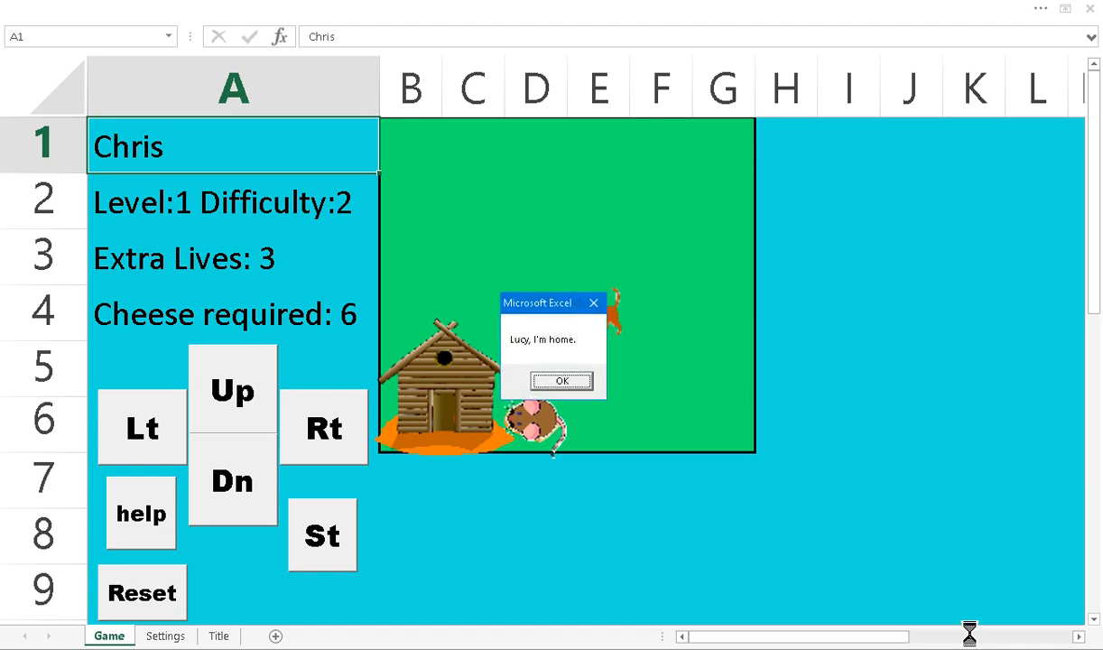
pyautogui.click(562, 381)
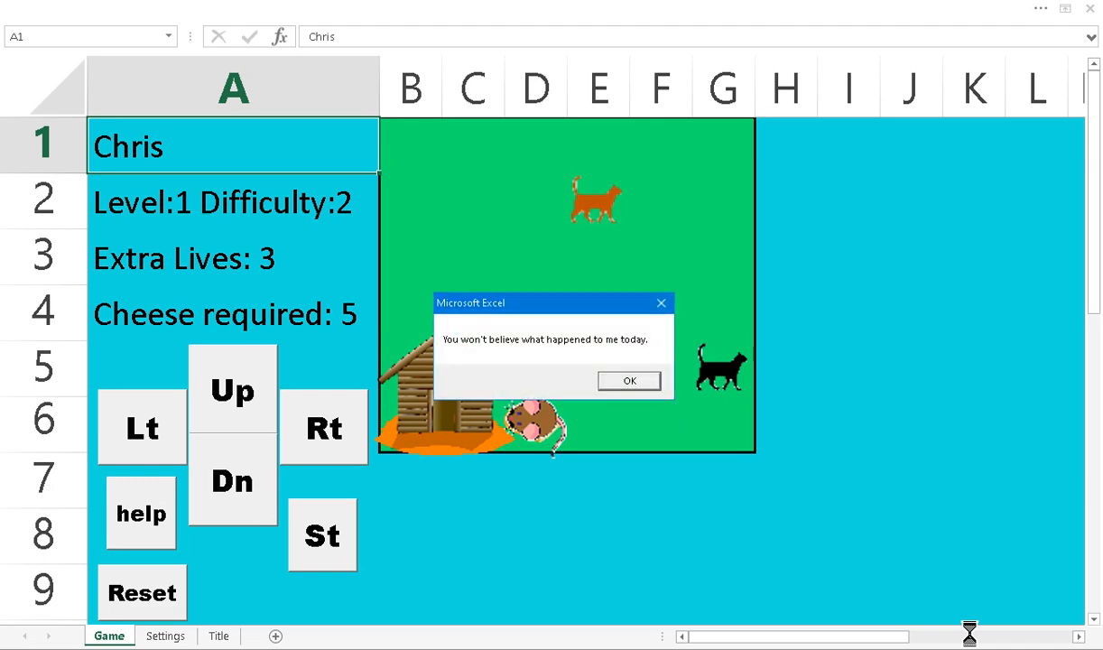
pyautogui.click(629, 379)
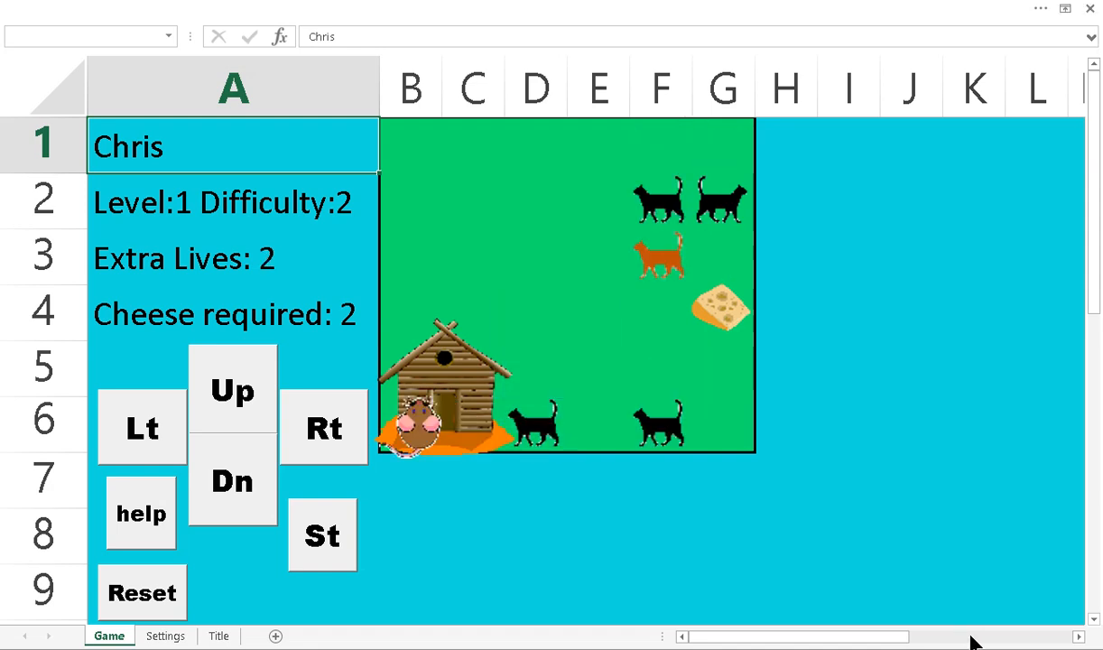
pyautogui.click(231, 392)
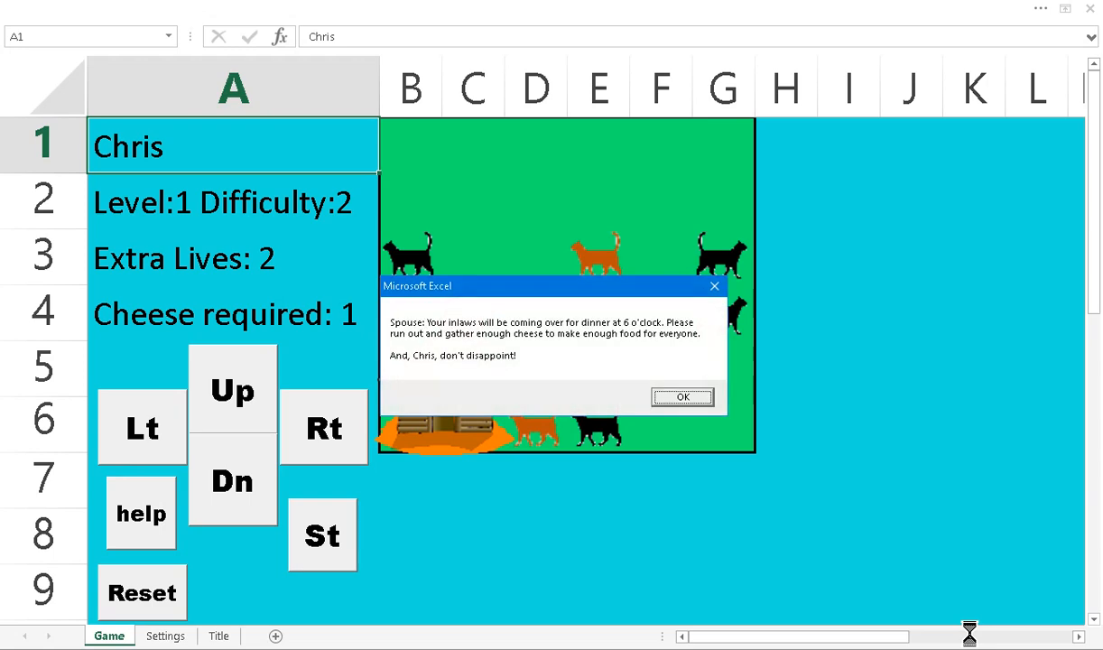
pyautogui.click(683, 398)
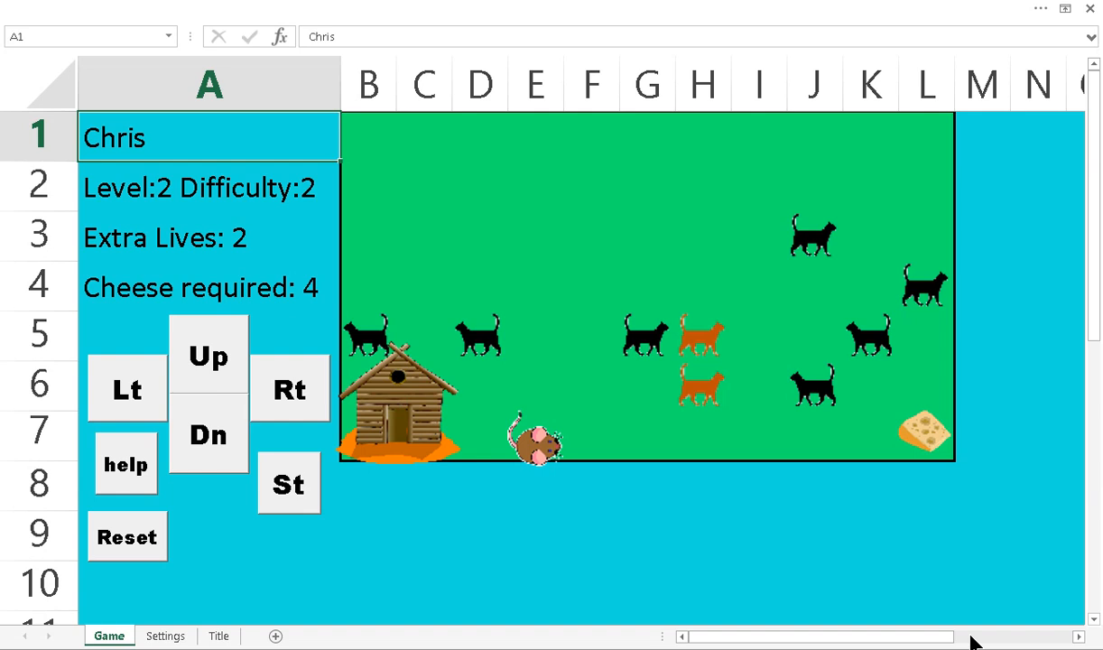
# Move the mouse three steps on the Level 2 board toward the remaining cheese.
pyautogui.click(289, 390)
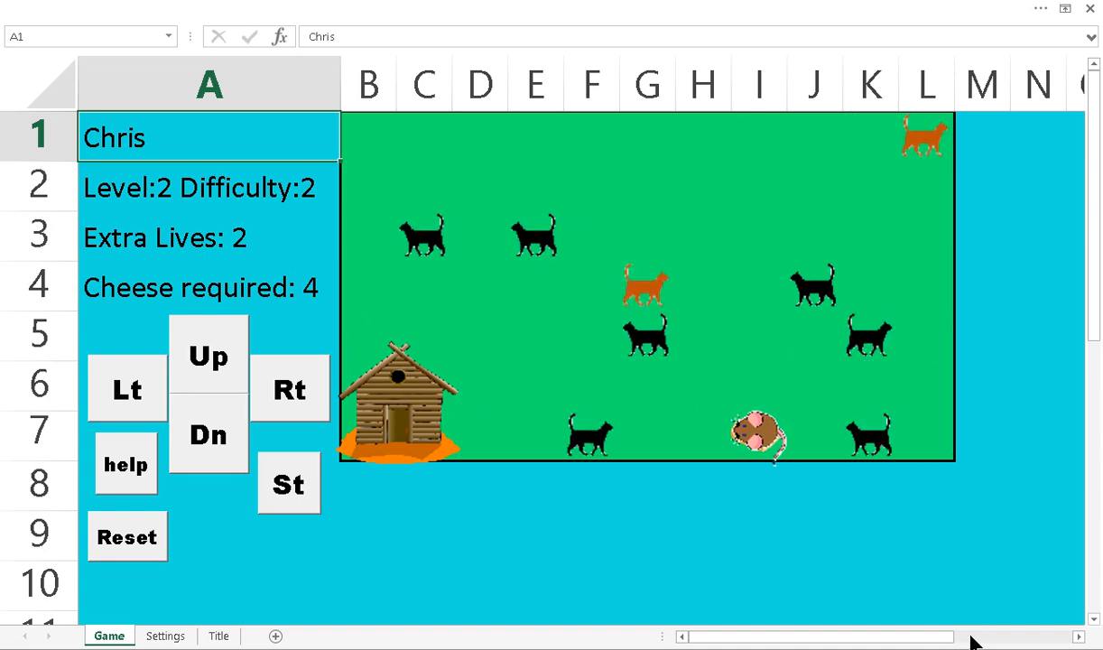
pyautogui.click(210, 358)
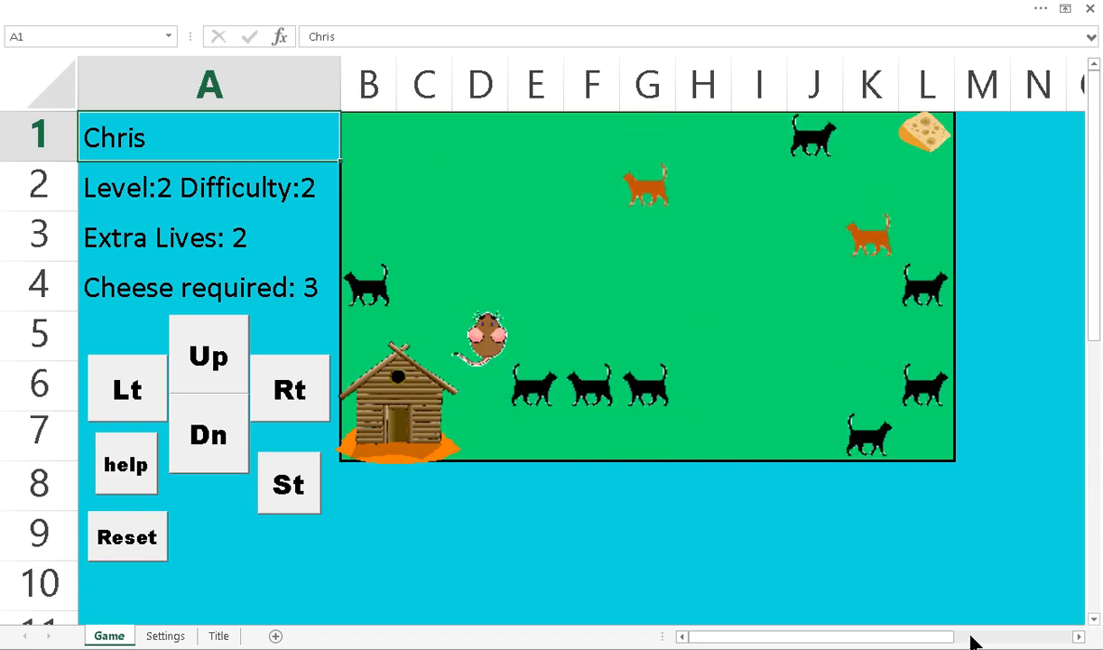
pyautogui.click(209, 356)
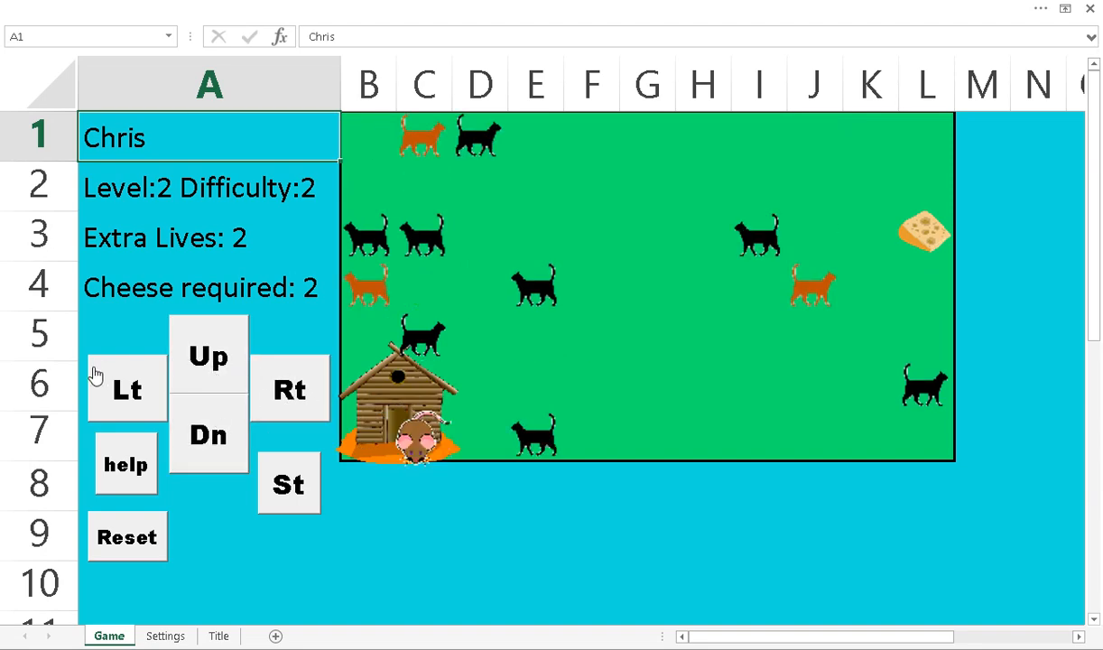
pyautogui.click(127, 464)
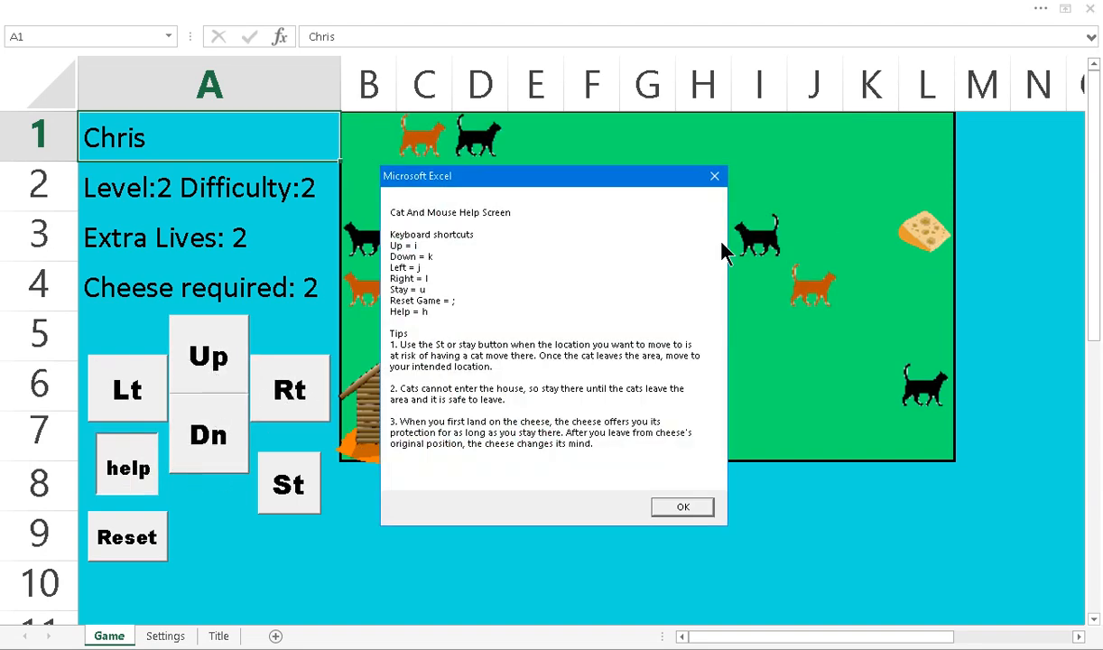
pyautogui.click(682, 506)
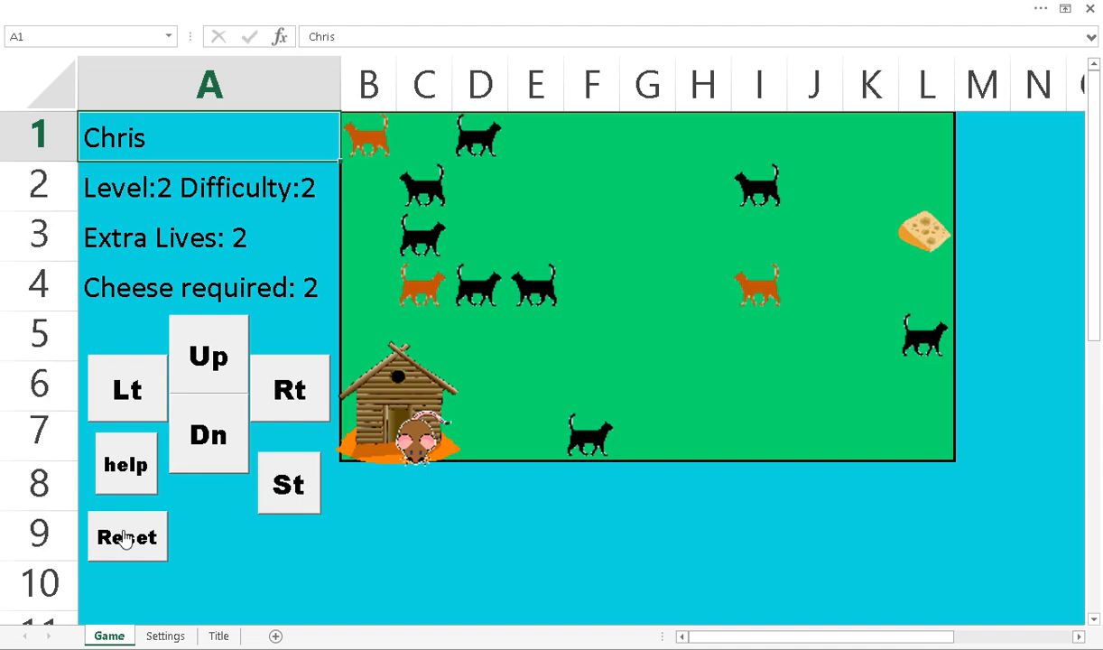
pyautogui.click(127, 538)
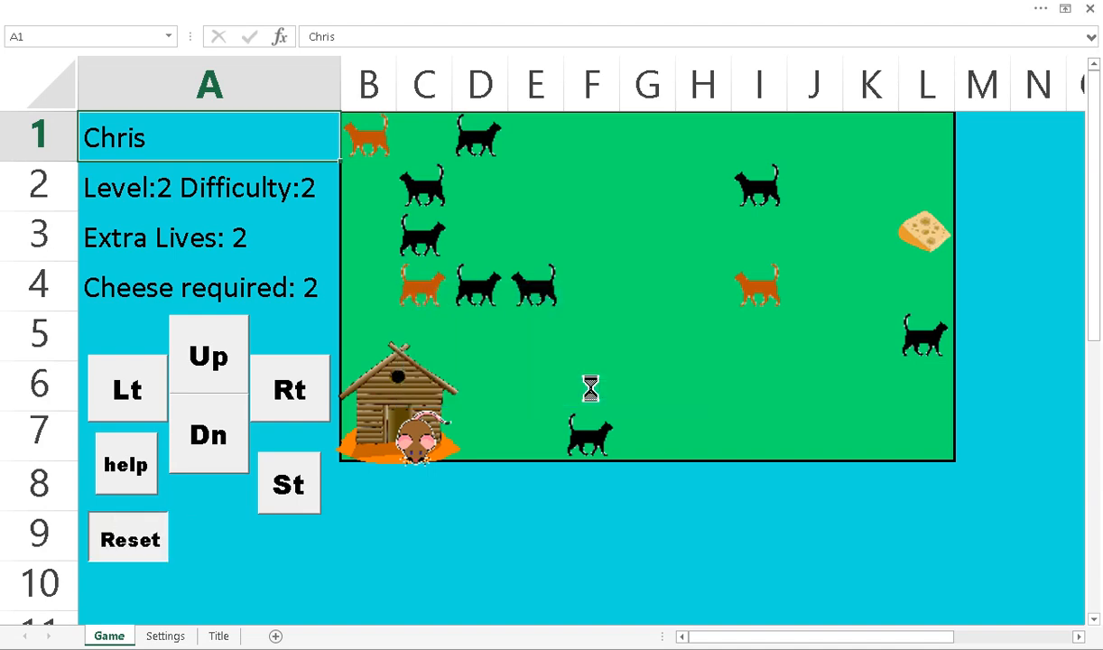
# Move the cat one step so it stands beside the mouse at the house.
pyautogui.click(128, 538)
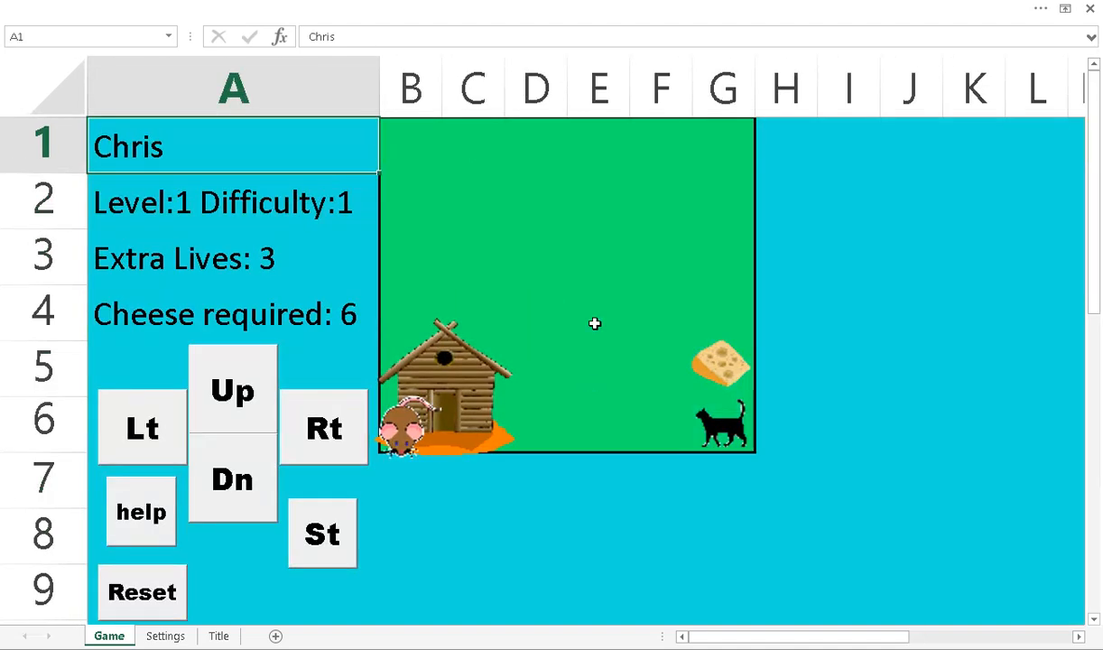
pyautogui.moveTo(376, 217)
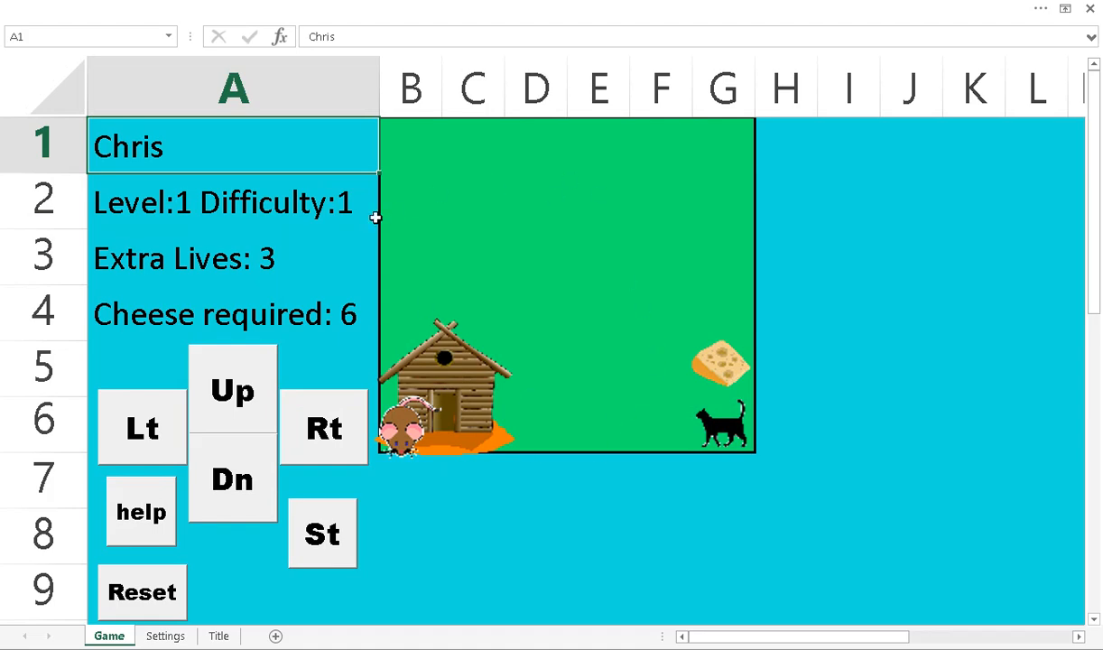
pyautogui.moveTo(298, 201)
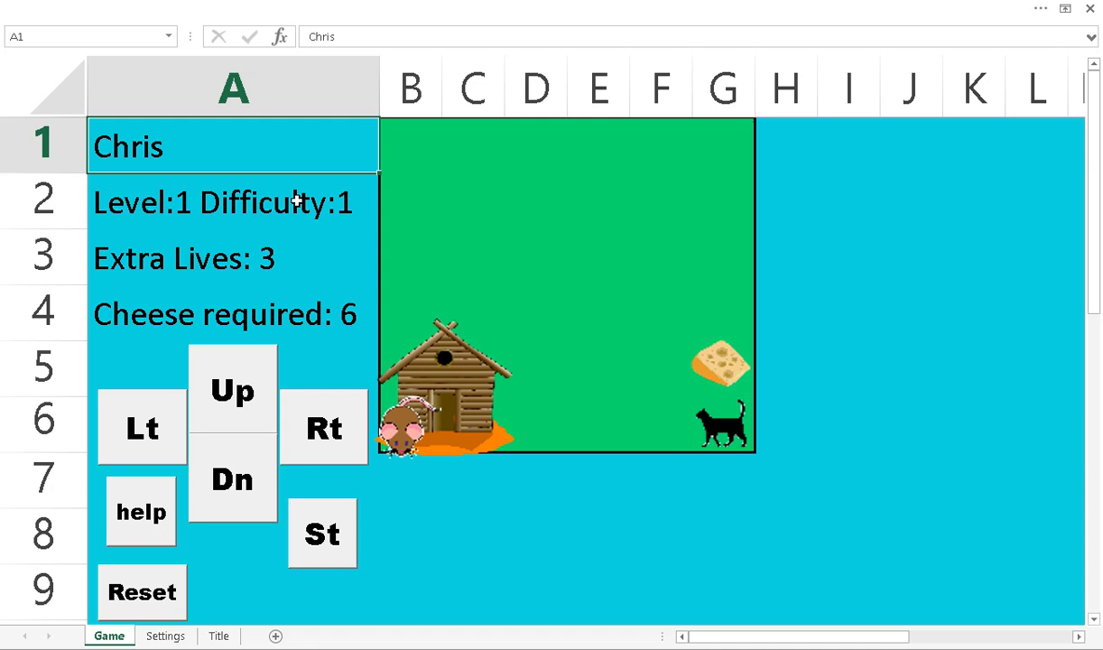
pyautogui.moveTo(240, 231)
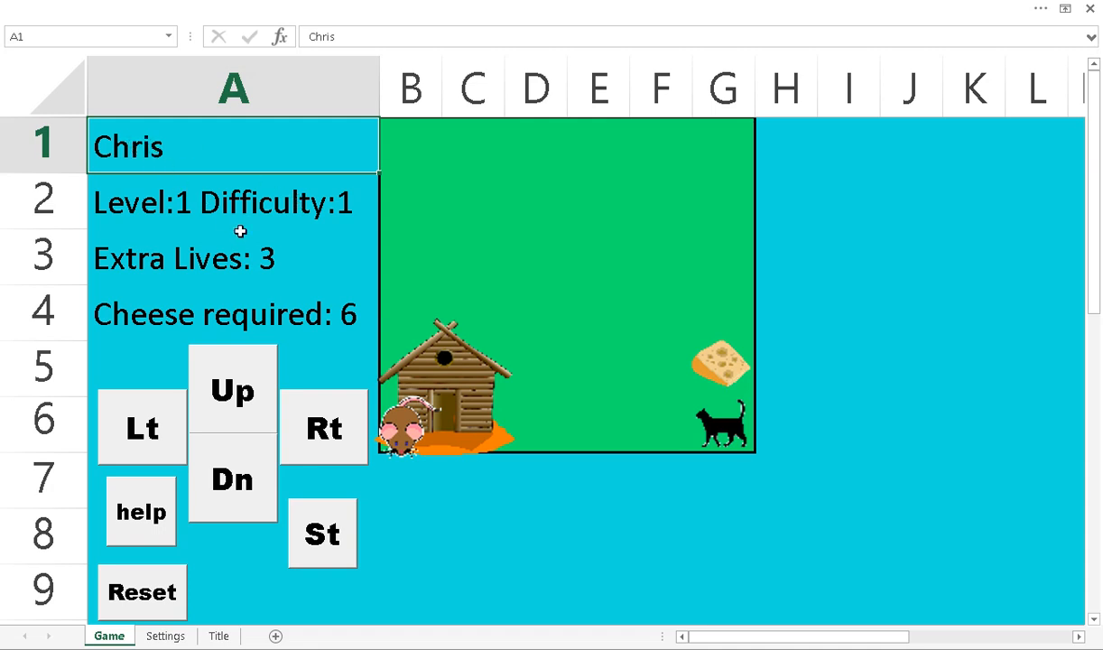
pyautogui.moveTo(308, 278)
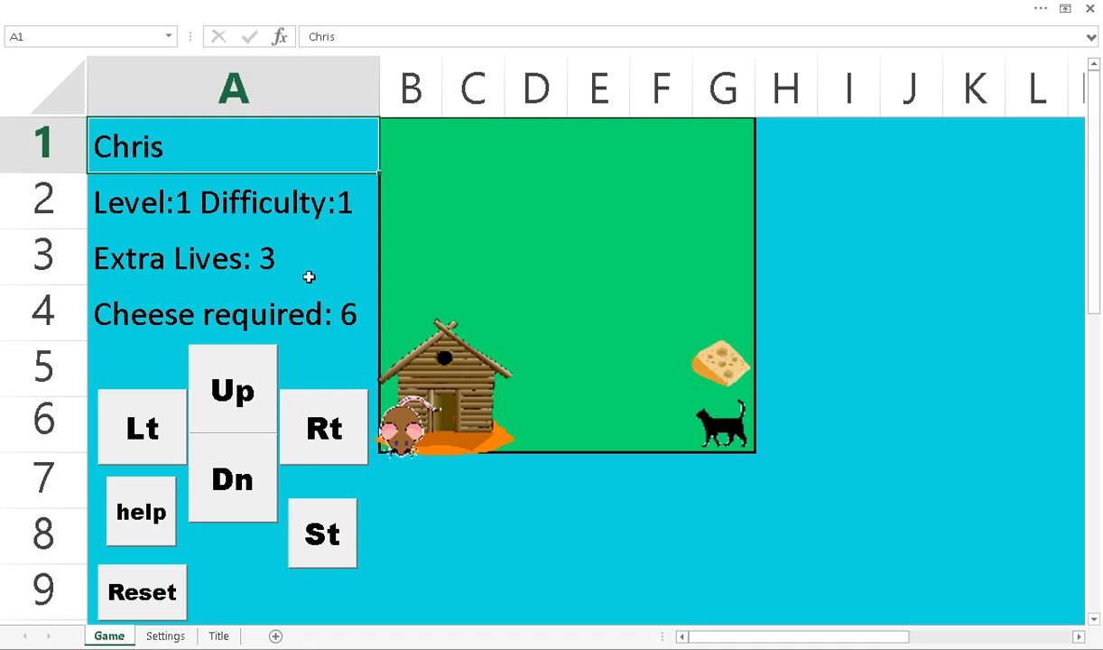
pyautogui.moveTo(466, 424)
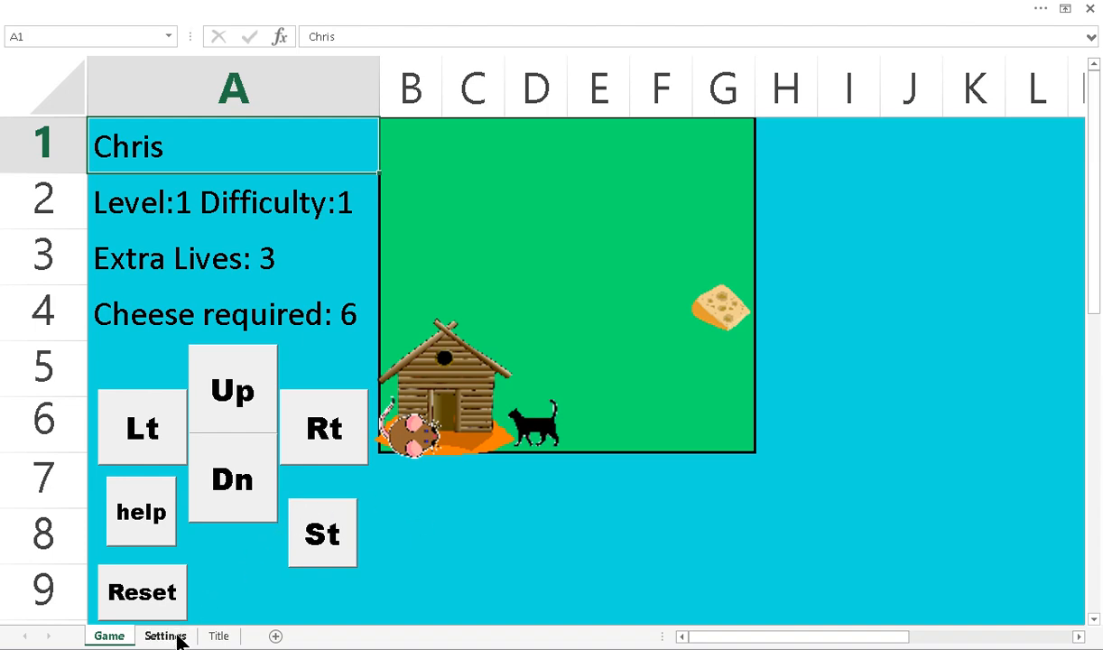
# On the Settings sheet choose Starting Map Level 3 and Extra Lives 5 from their dropdowns.
pyautogui.click(166, 636)
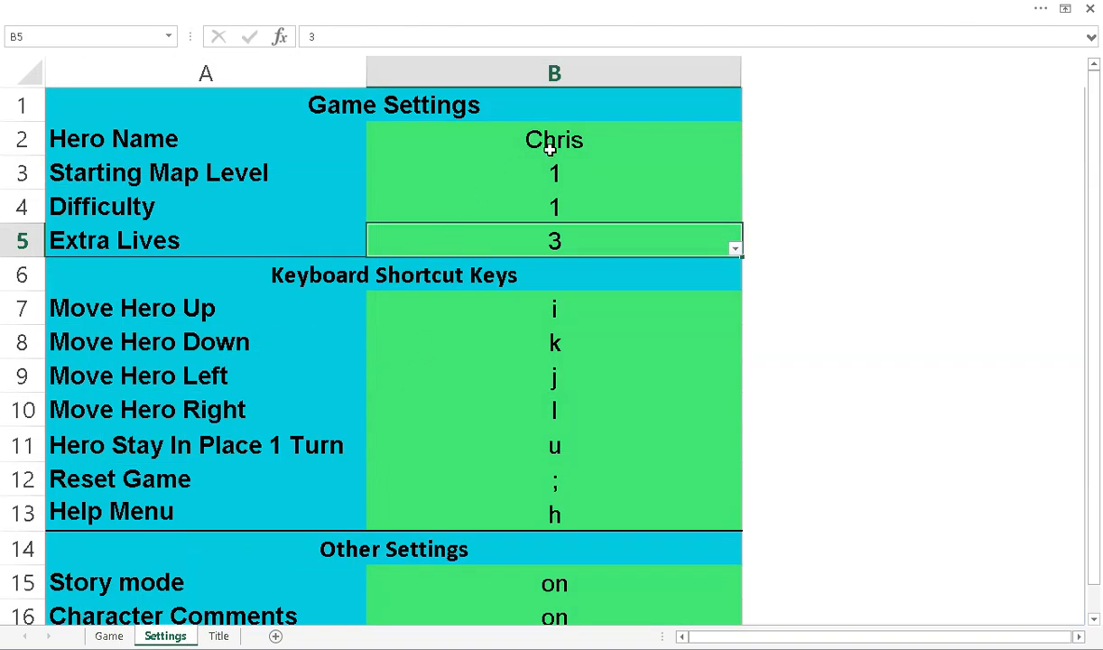
pyautogui.click(553, 139)
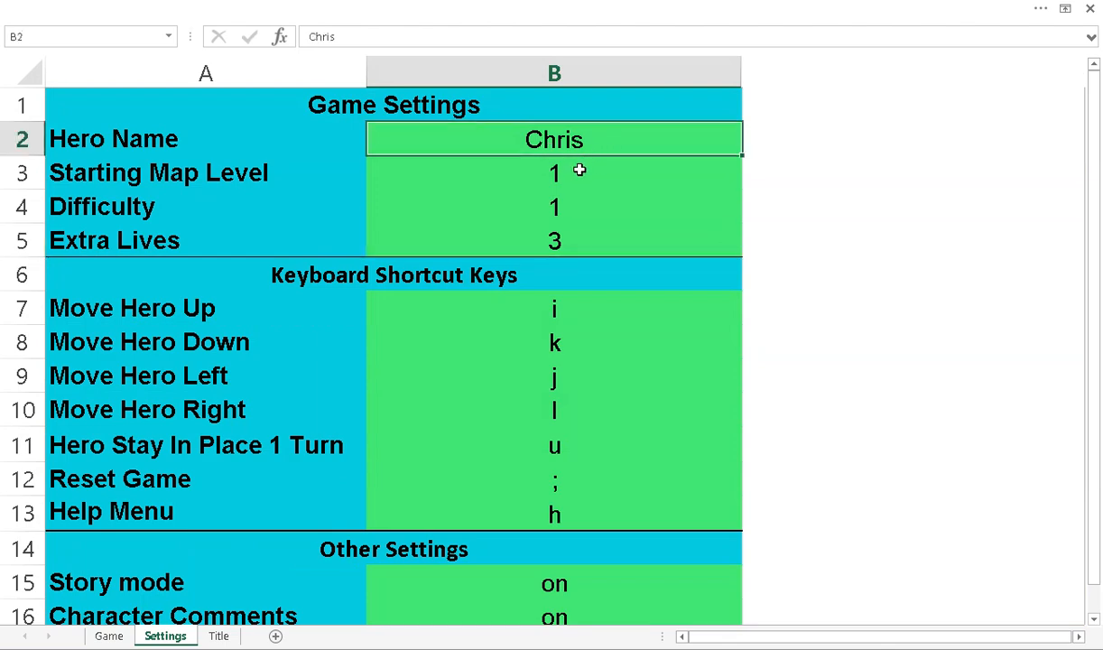
pyautogui.click(553, 173)
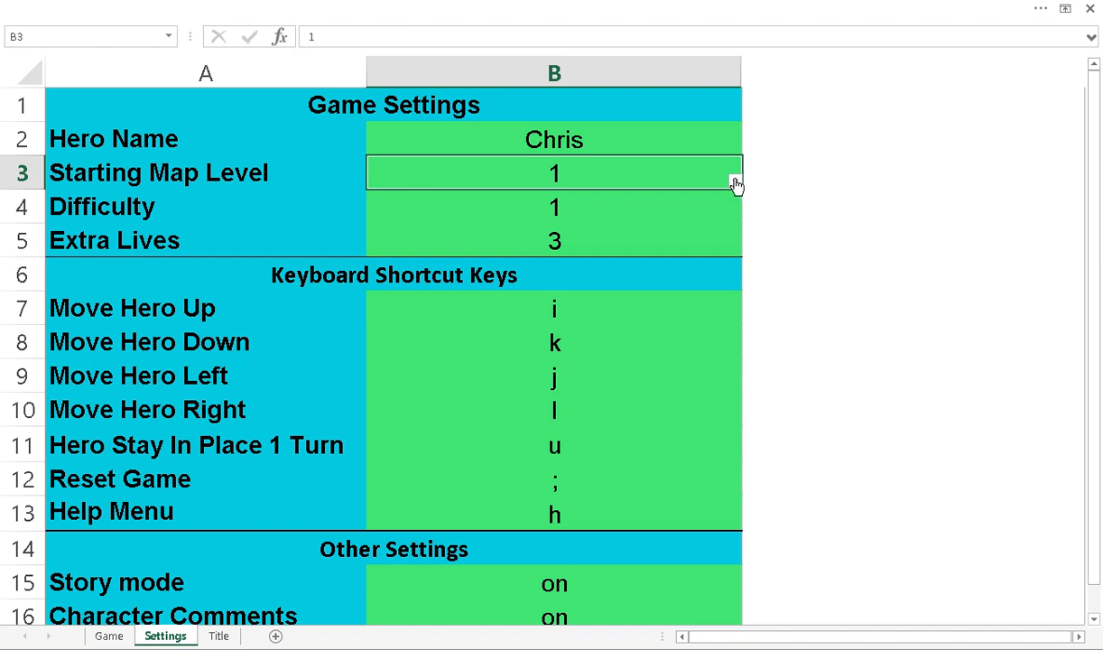
pyautogui.click(729, 178)
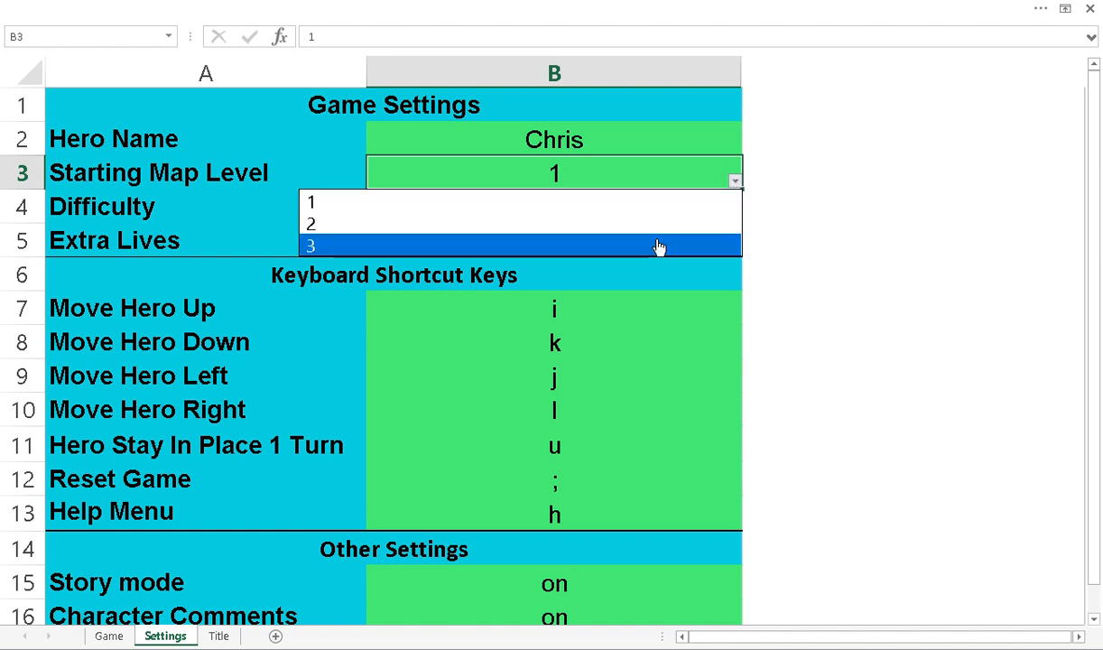
pyautogui.click(311, 245)
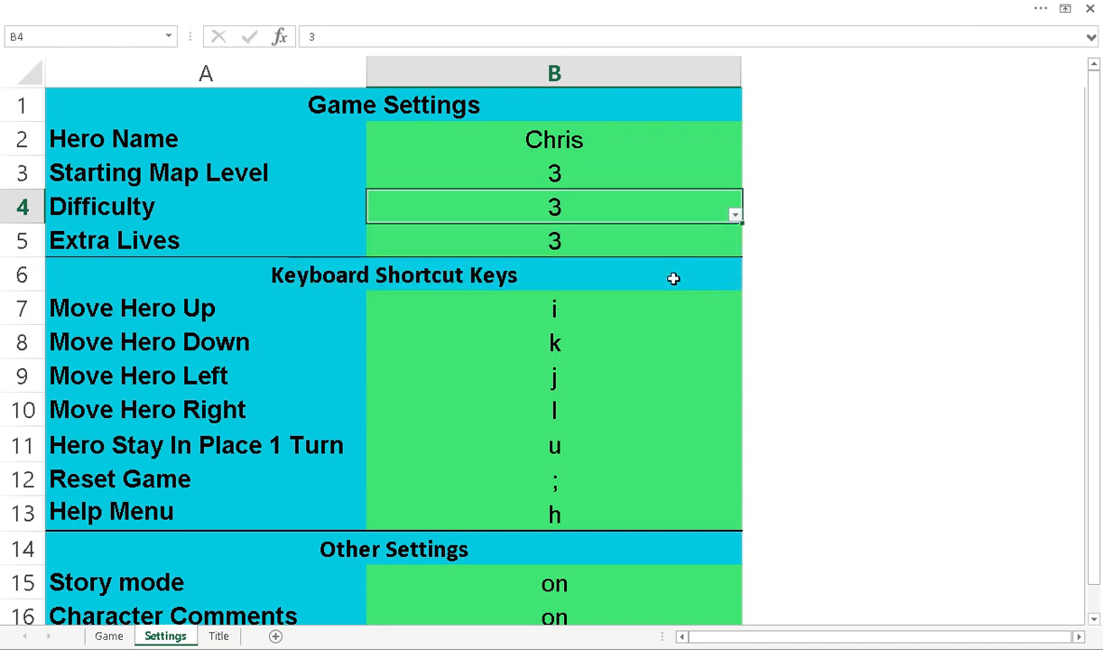
pyautogui.click(733, 249)
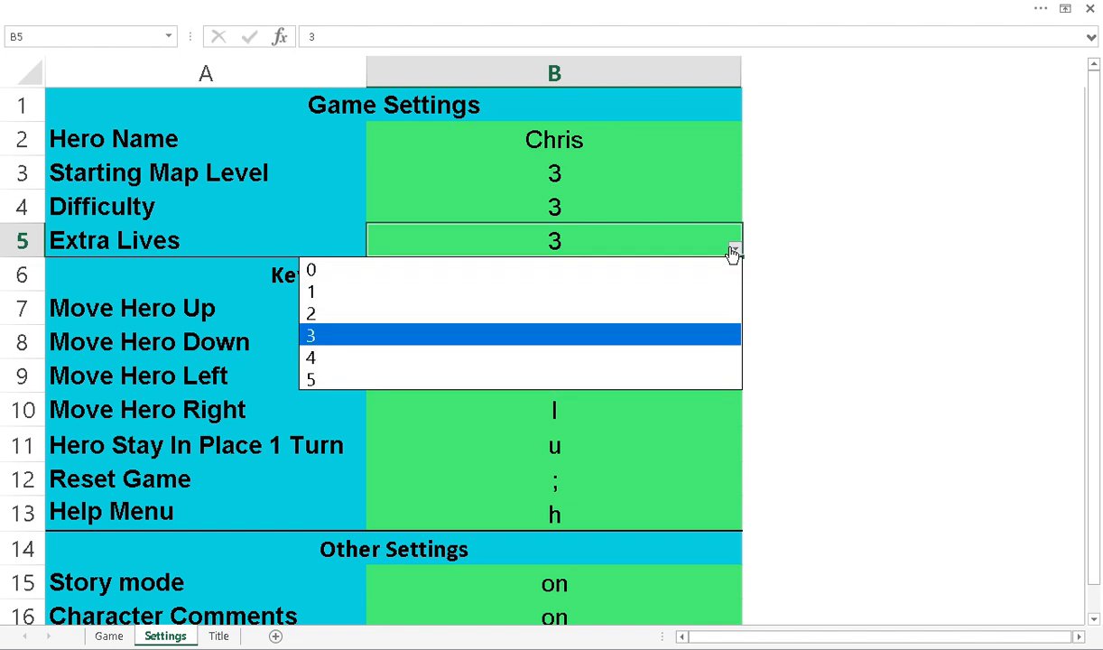
pyautogui.click(310, 379)
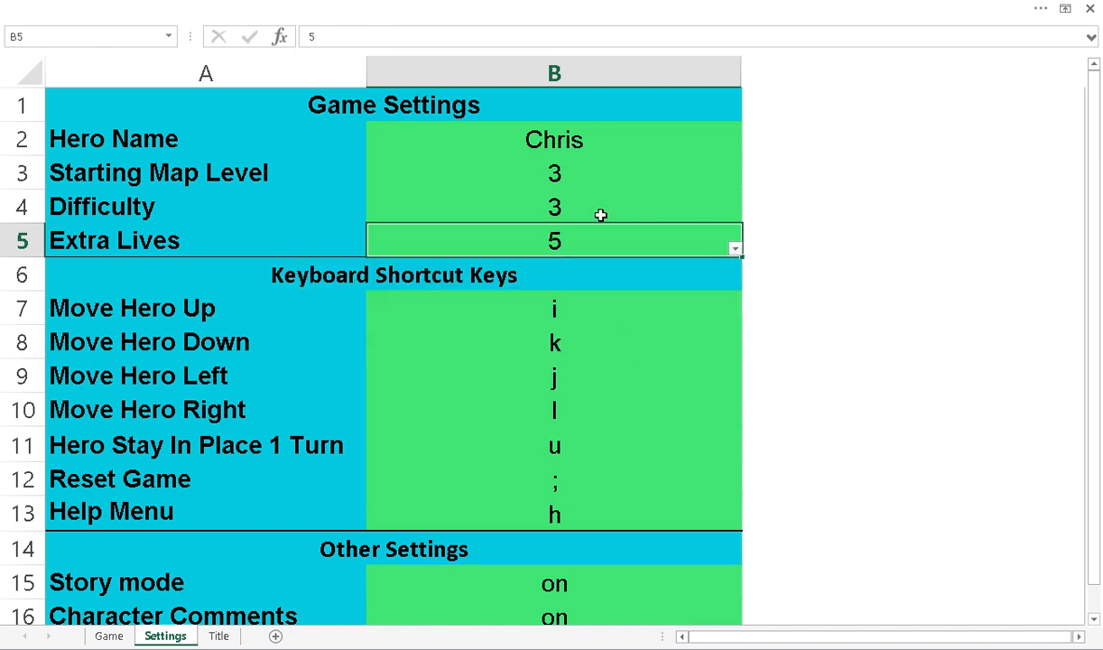
pyautogui.moveTo(581, 318)
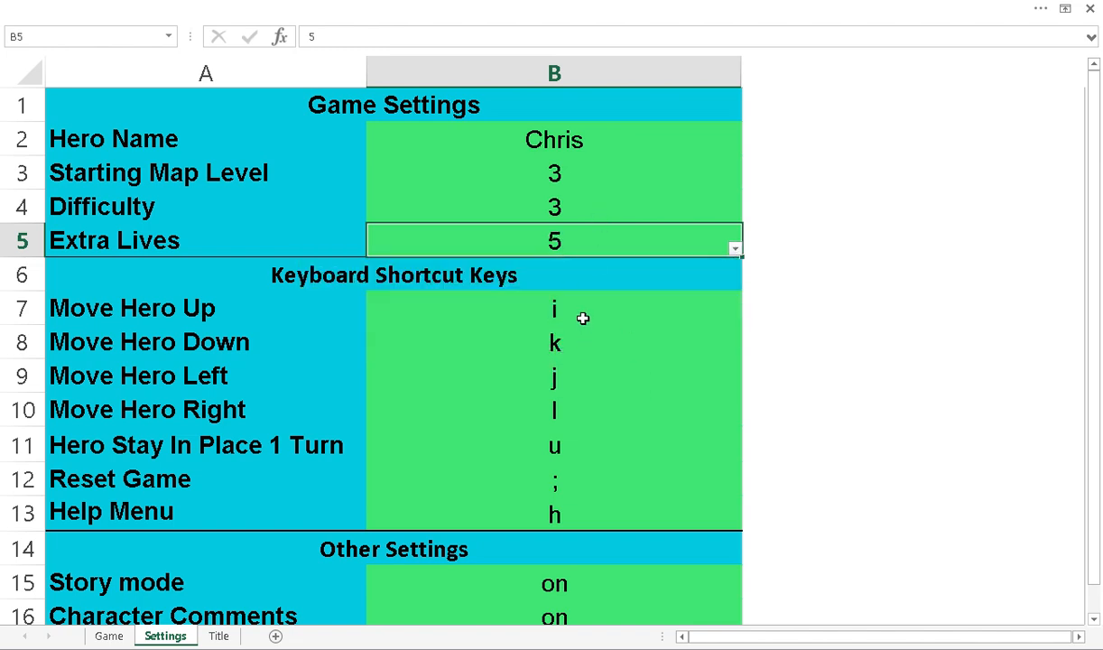
pyautogui.click(554, 309)
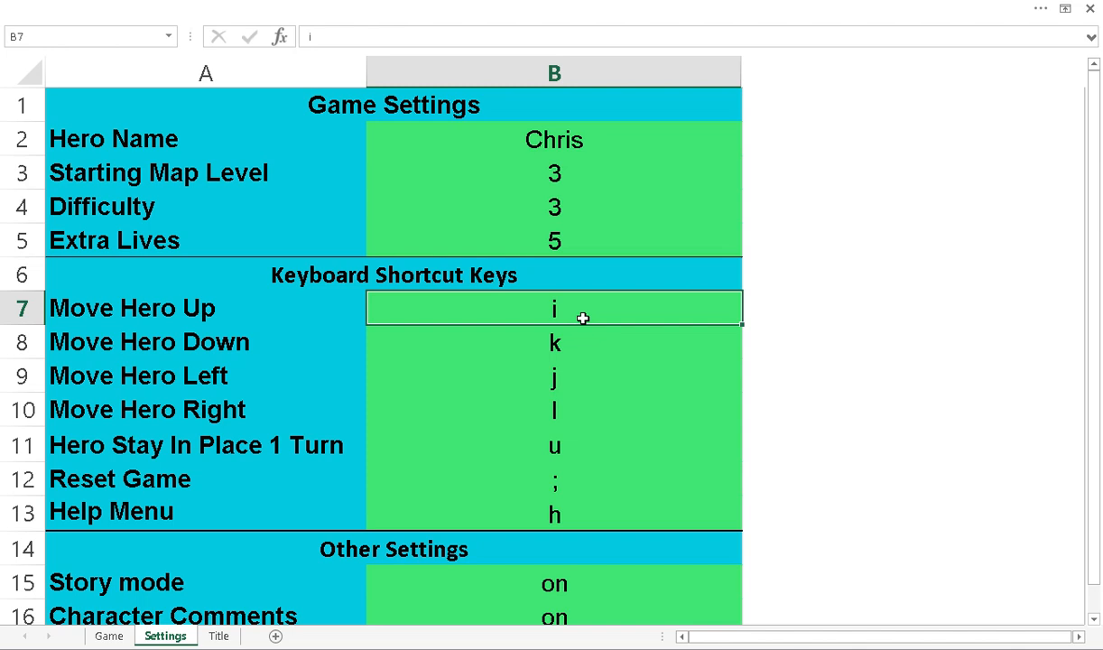
pyautogui.write('asdasdf')
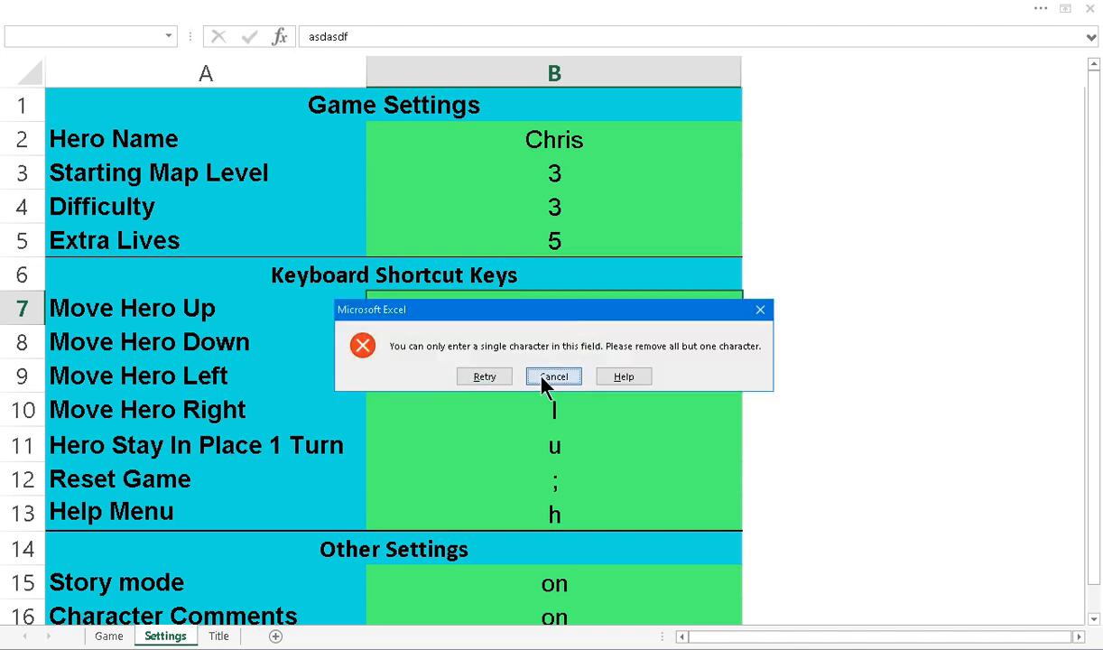
pyautogui.click(552, 375)
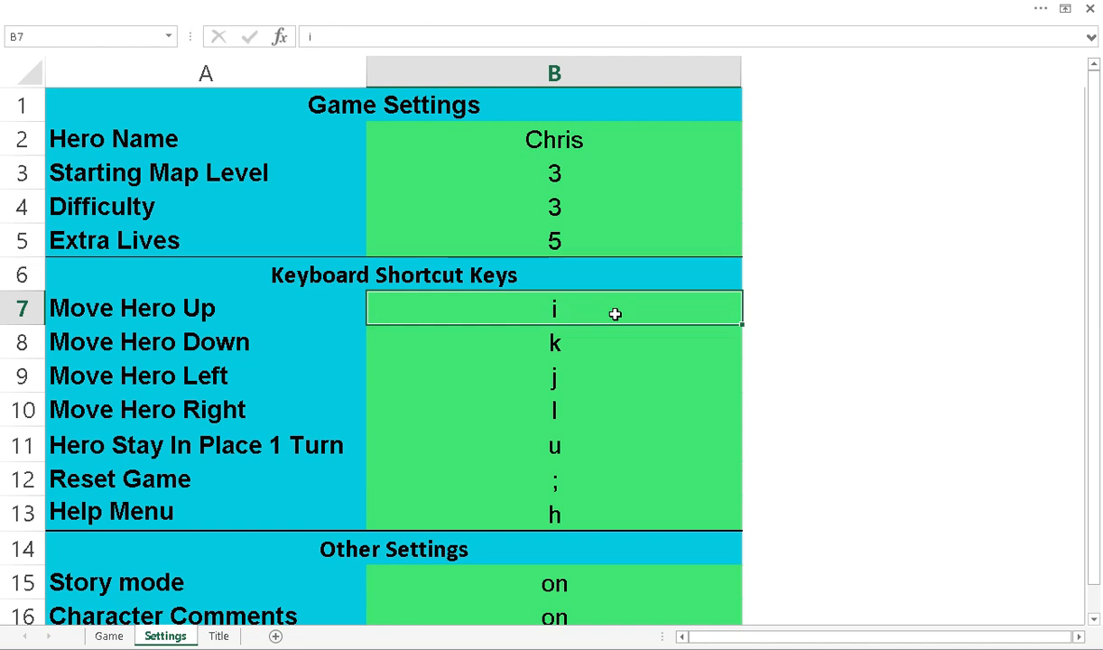
pyautogui.write('a')
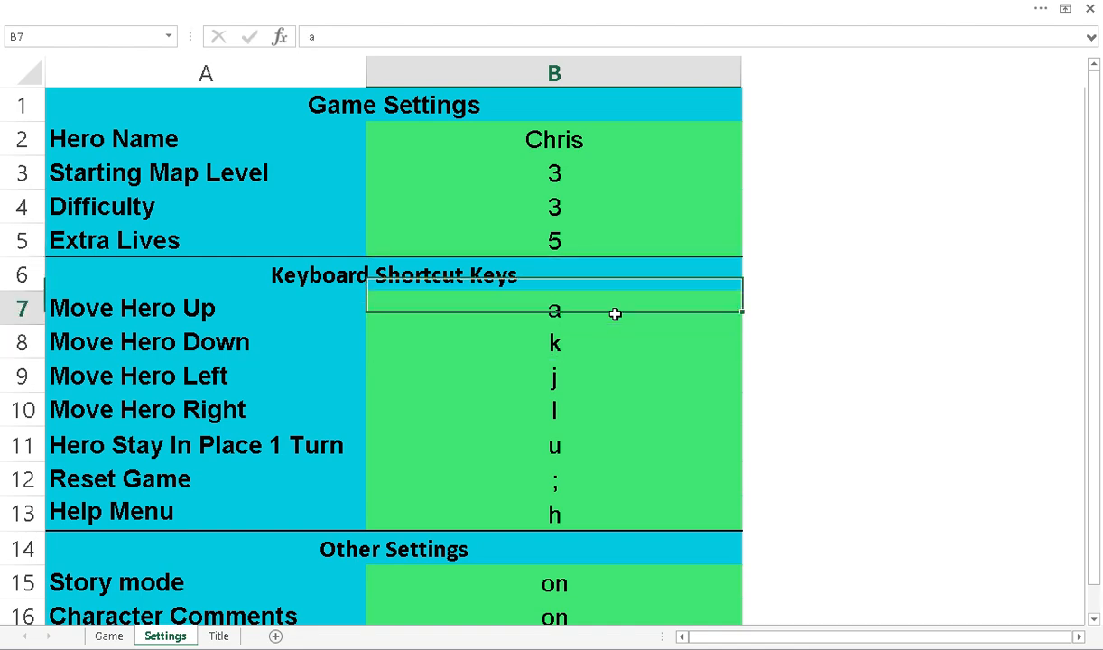
pyautogui.press('Delete')
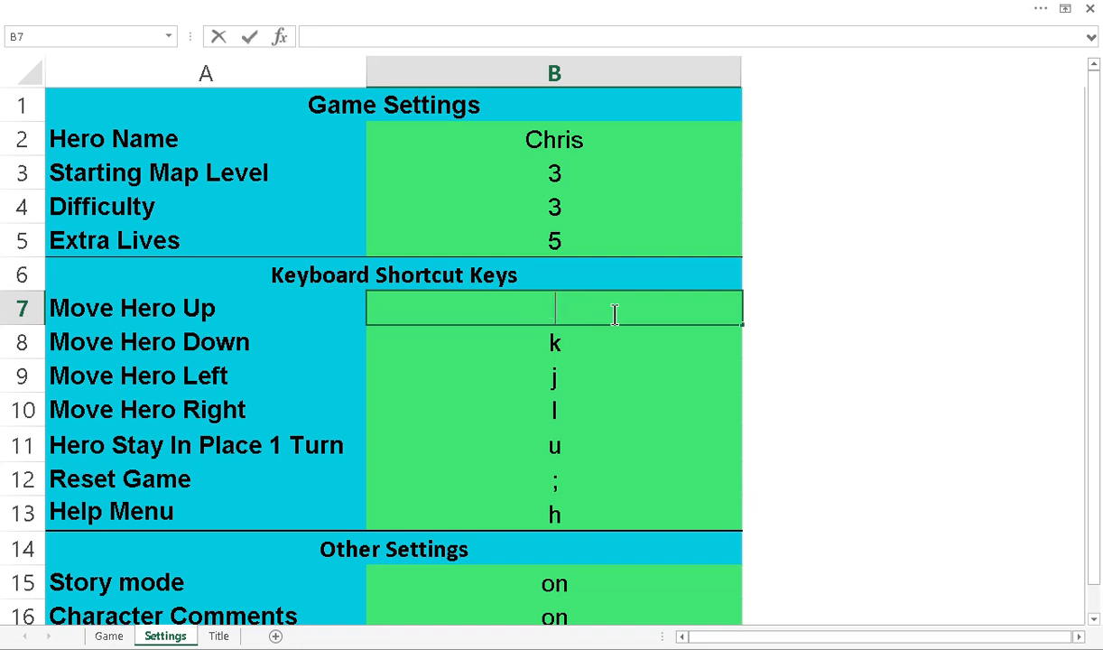
pyautogui.write('i')
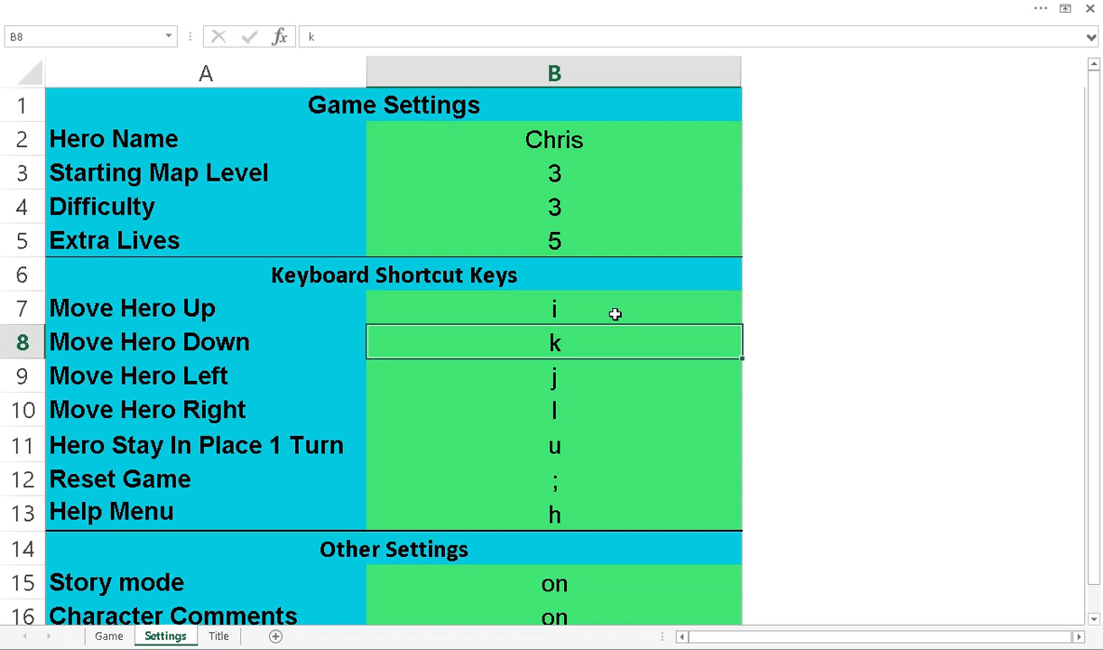
# Turn Story mode and Character Comments off in their Settings dropdowns.
pyautogui.click(555, 516)
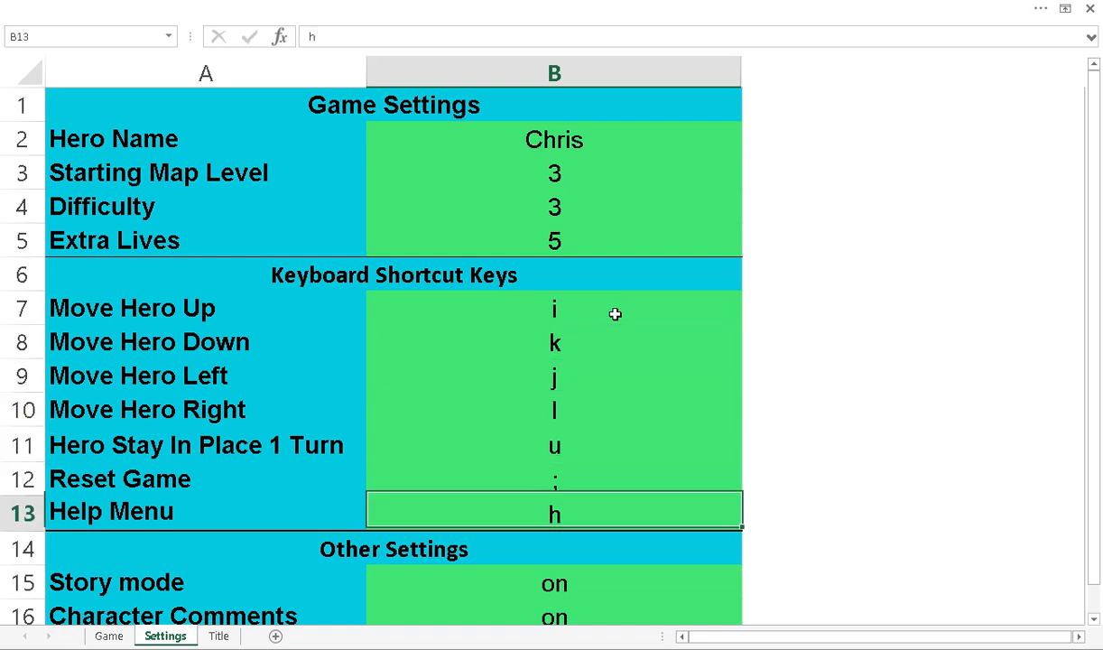
pyautogui.click(553, 584)
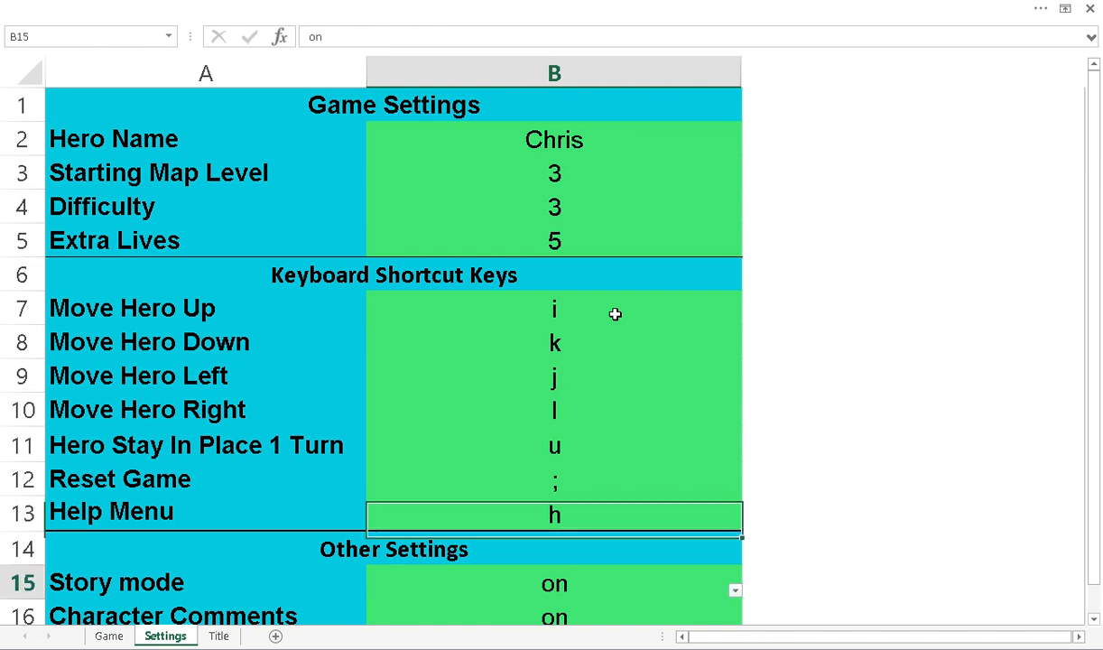
pyautogui.scroll(-3)
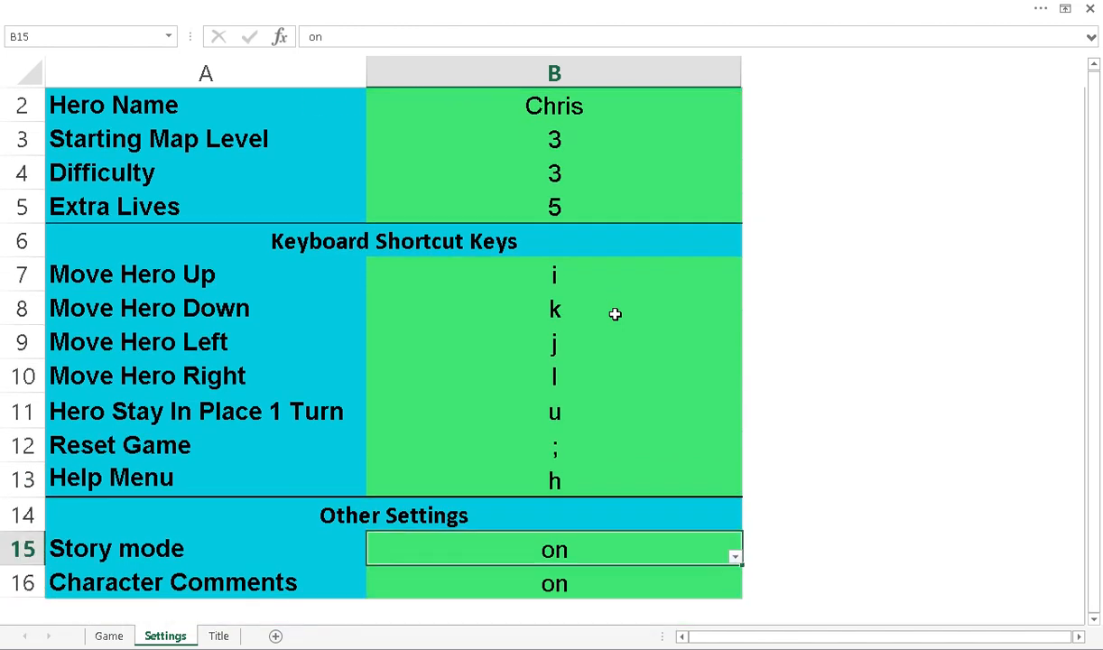
pyautogui.moveTo(726, 560)
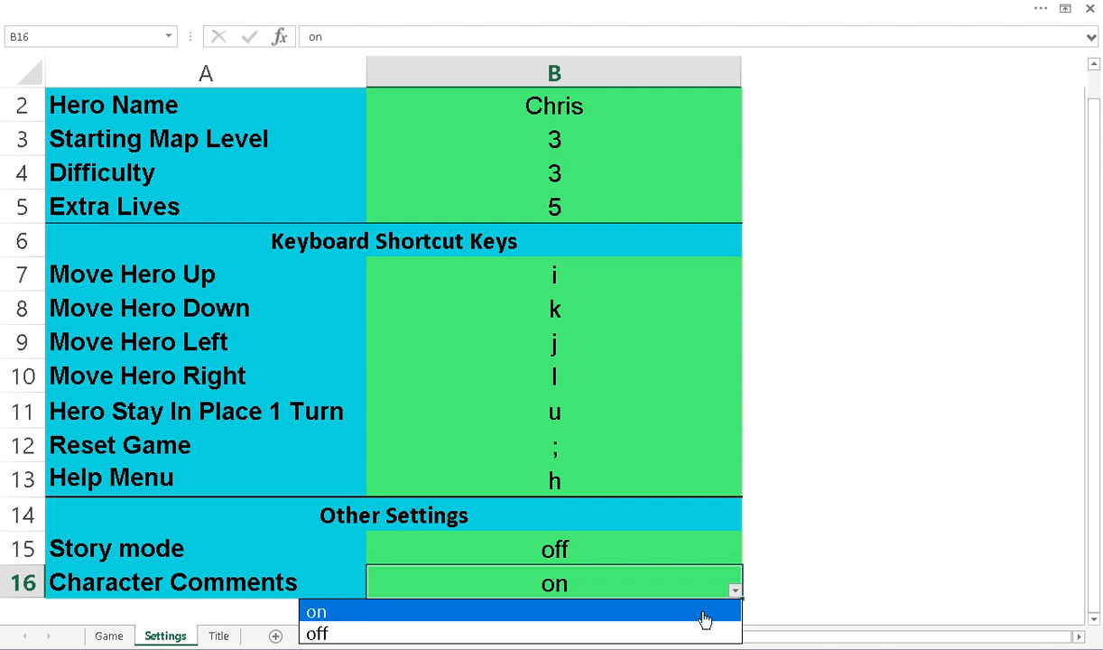
pyautogui.click(326, 632)
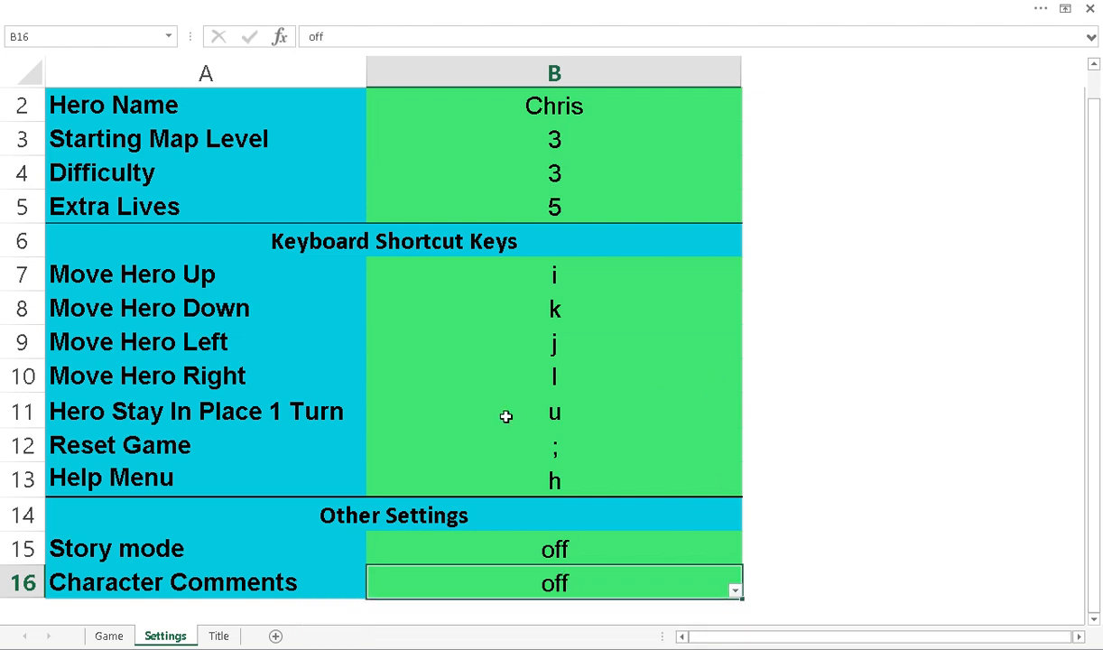
pyautogui.moveTo(213, 562)
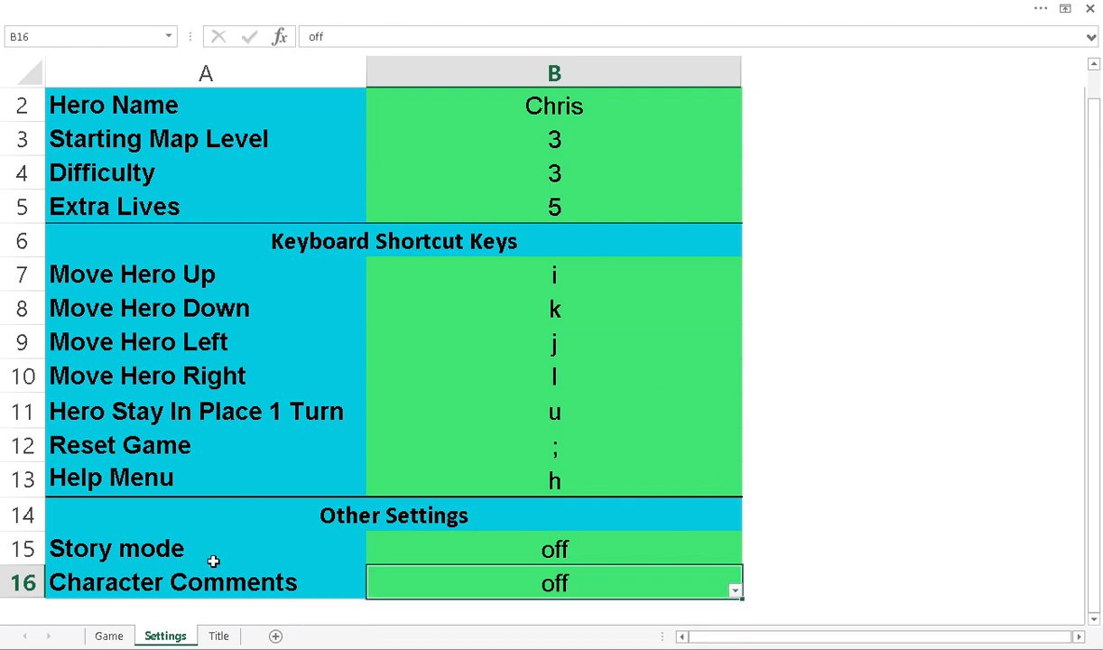
pyautogui.moveTo(167, 600)
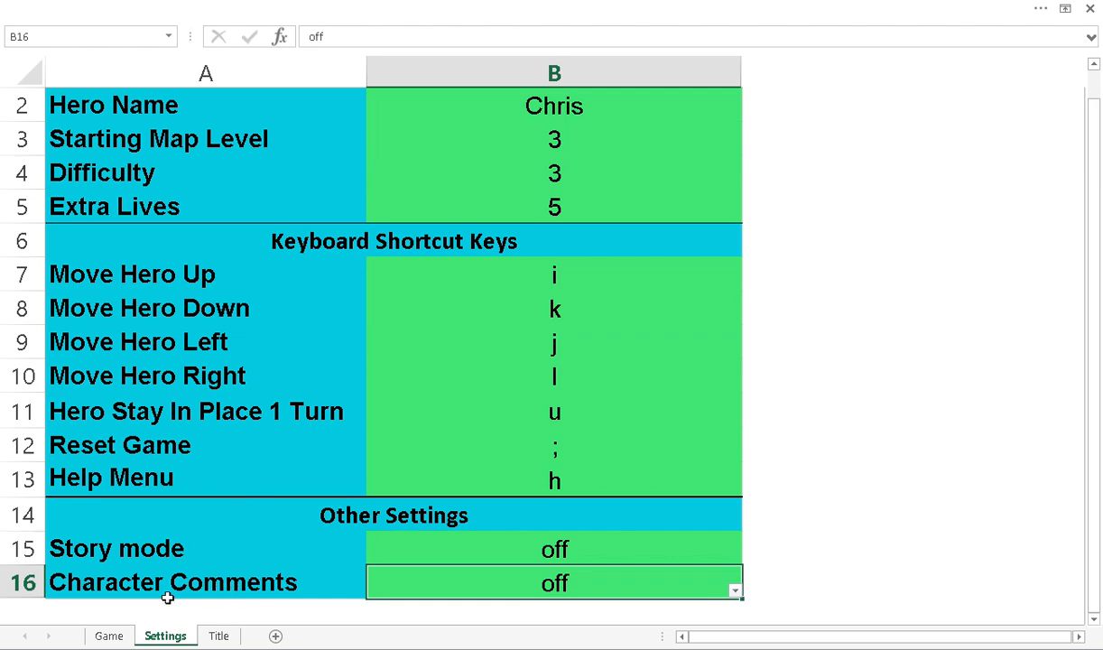
# Glance at the Title sheet, return to Game and reset the game with the new settings.
pyautogui.click(219, 636)
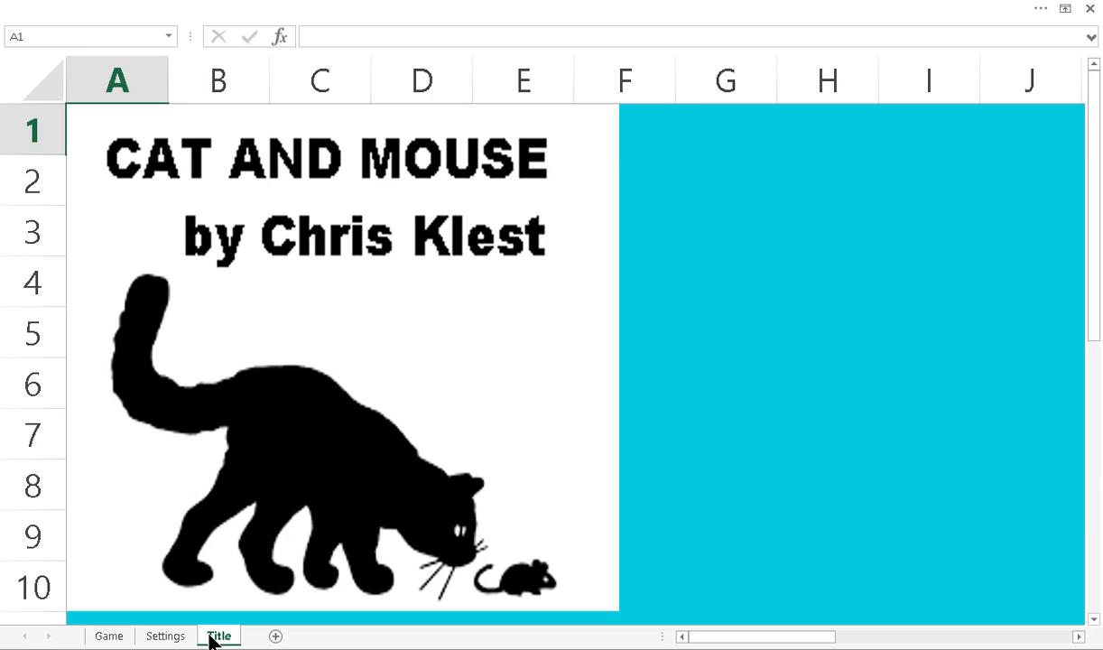
pyautogui.click(114, 636)
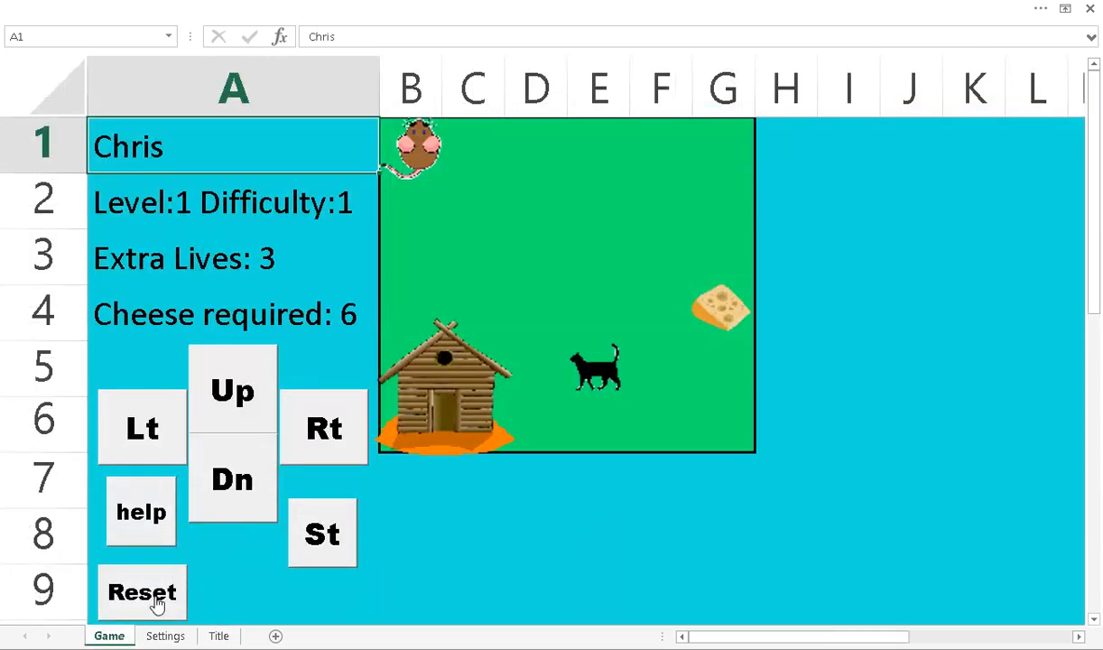
pyautogui.click(141, 592)
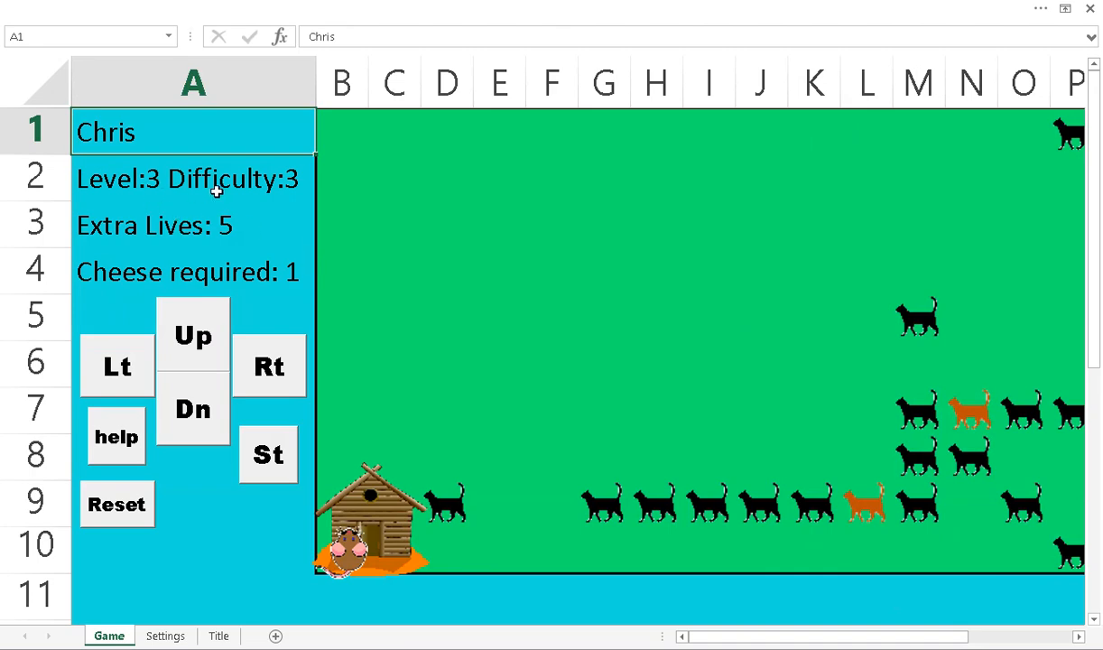
pyautogui.moveTo(383, 639)
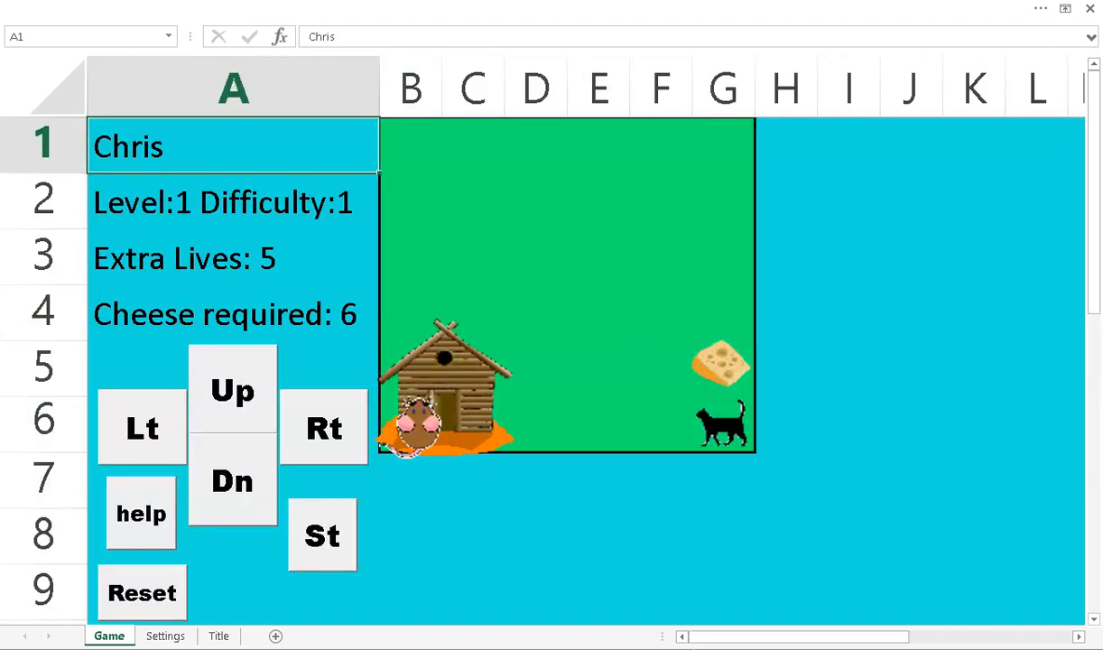
# Move the mouse hero three steps across Level 1, collecting cheese until one remains.
pyautogui.click(231, 390)
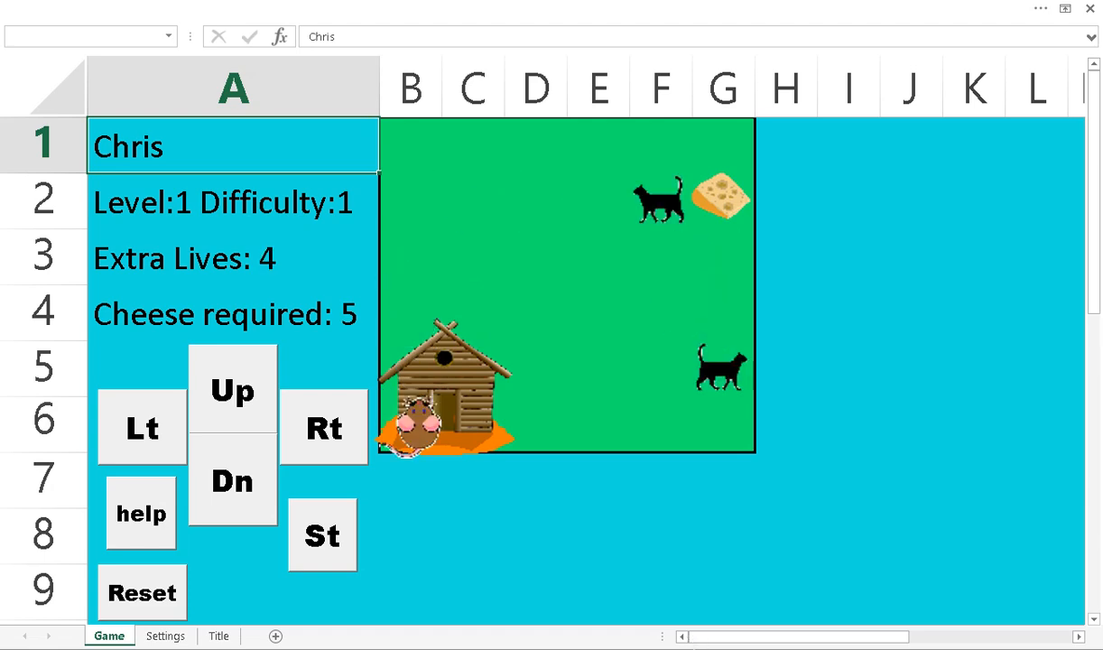
pyautogui.click(231, 394)
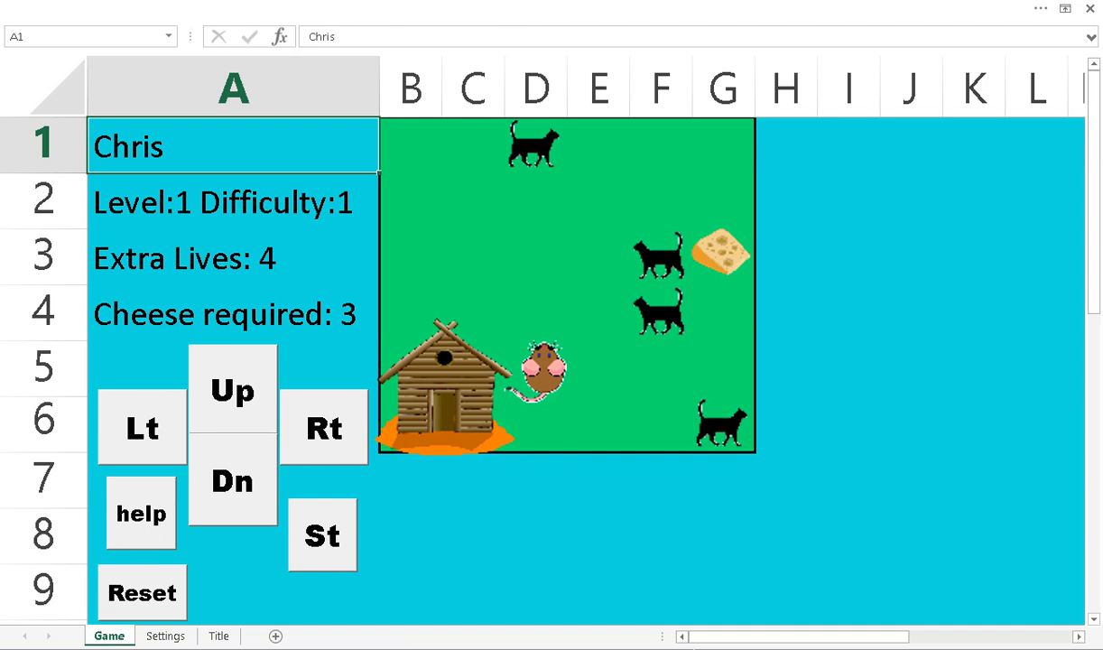
pyautogui.click(231, 390)
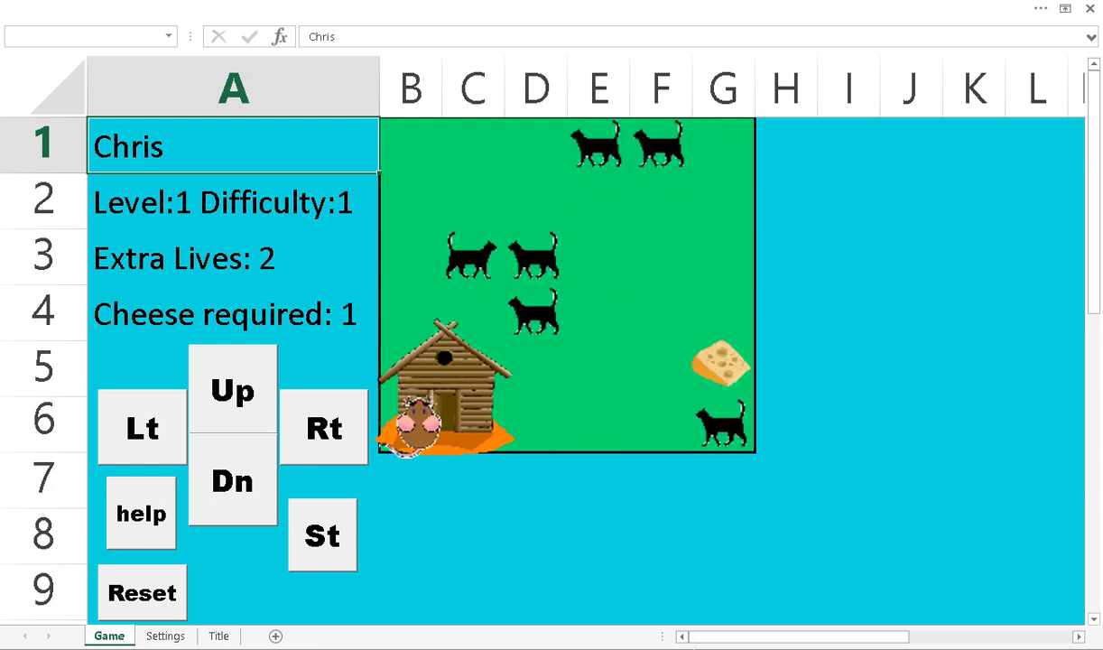
# Make the final move to complete Level 1, then return to the Settings sheet.
pyautogui.click(323, 427)
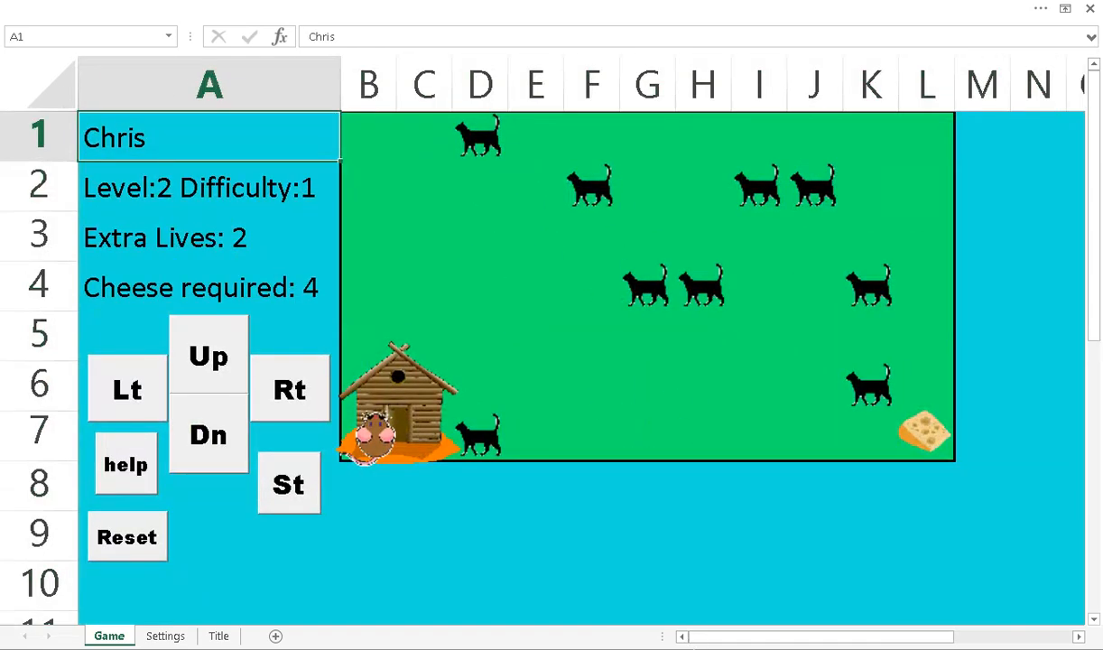
pyautogui.moveTo(628, 557)
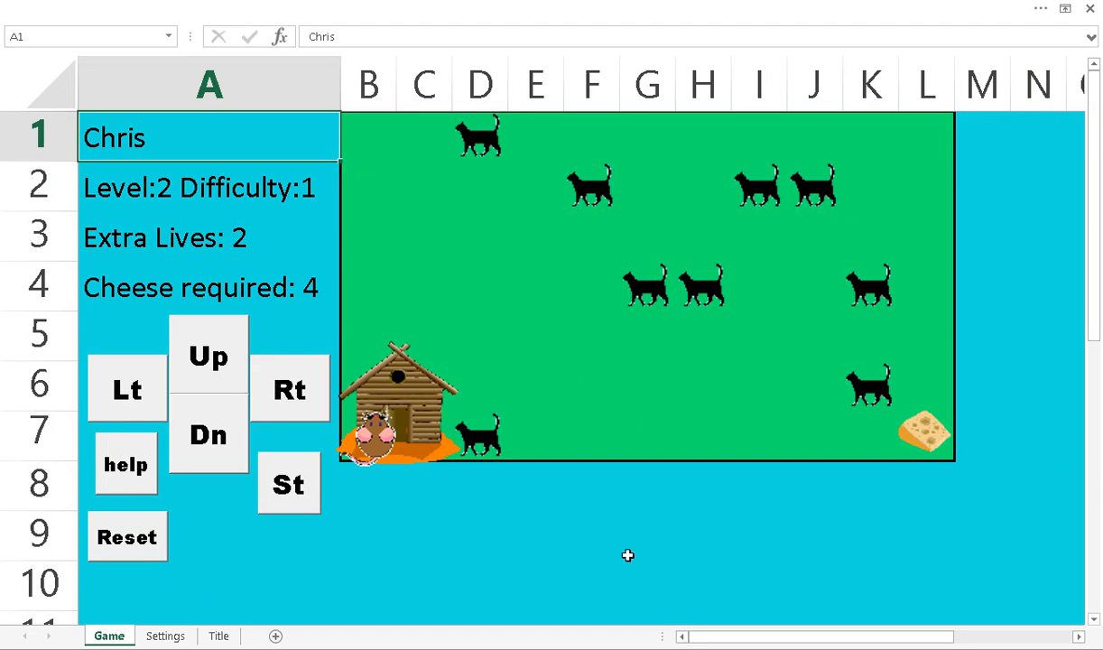
pyautogui.click(166, 636)
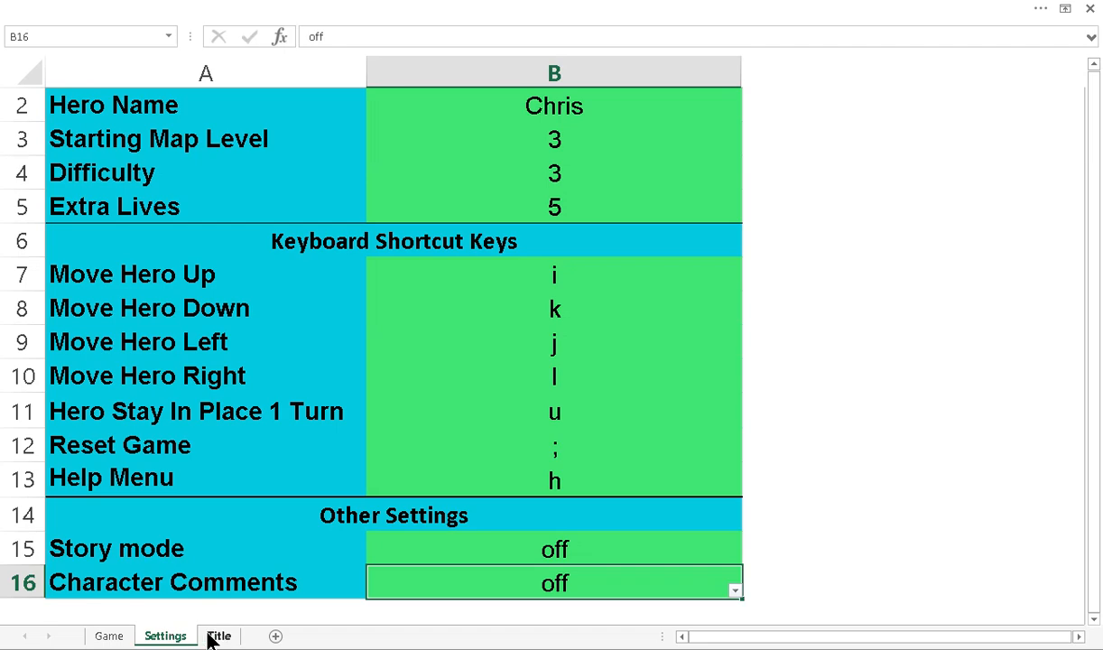
# Unhide the hidden Ext sheet via the sheet-tab menu and switch to it.
pyautogui.rightClick(221, 636)
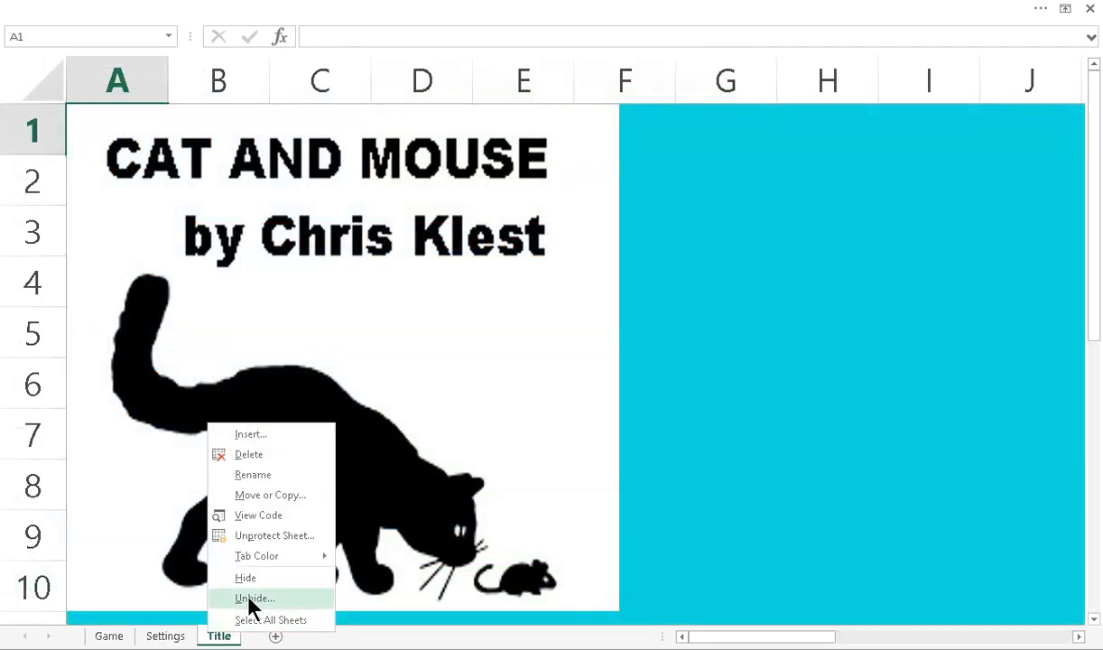
pyautogui.click(255, 598)
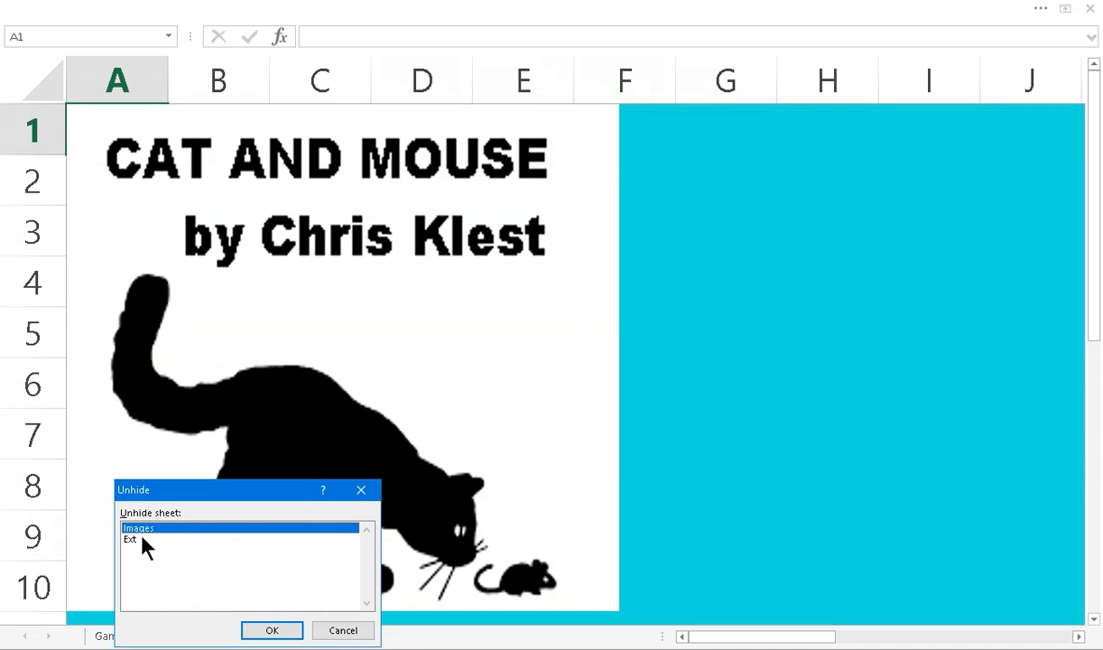
pyautogui.click(132, 542)
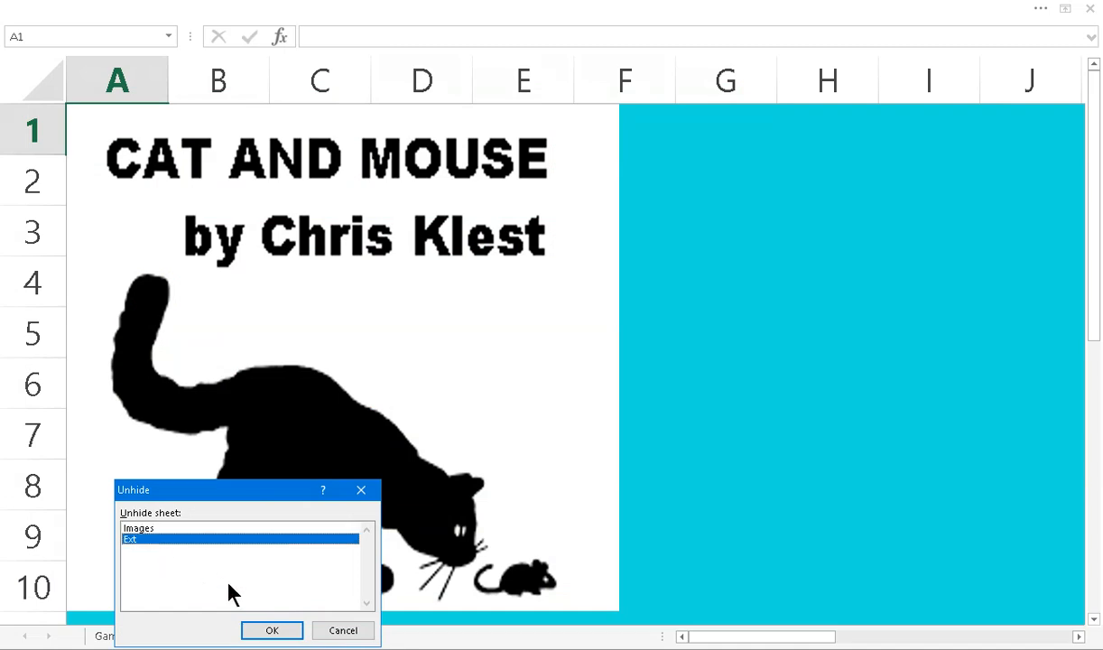
pyautogui.click(271, 630)
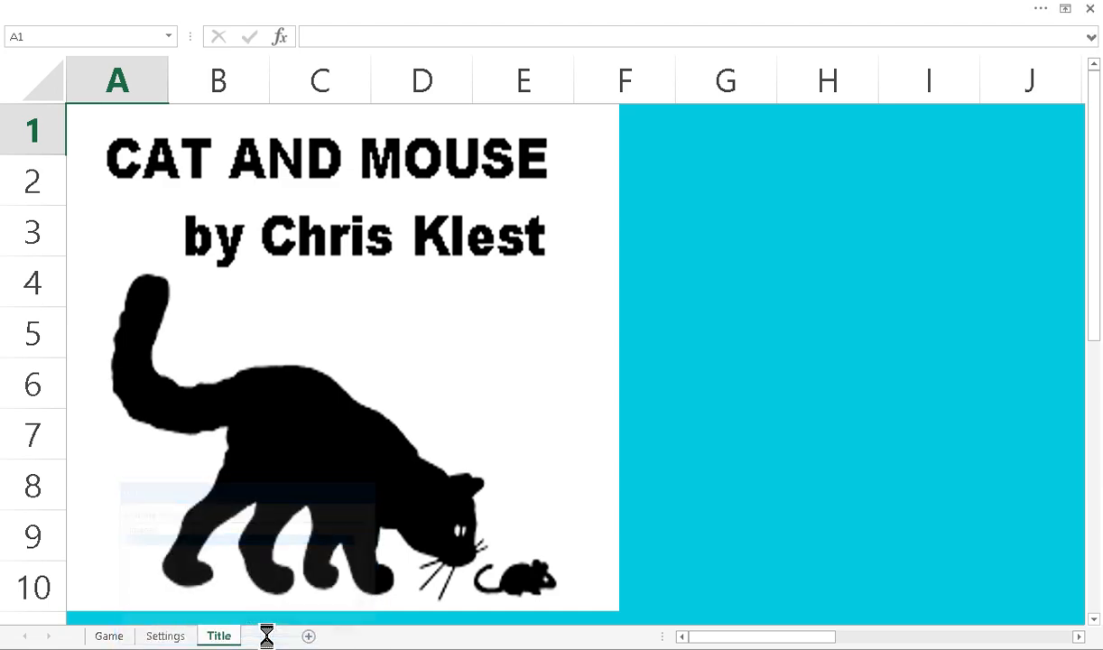
pyautogui.click(260, 636)
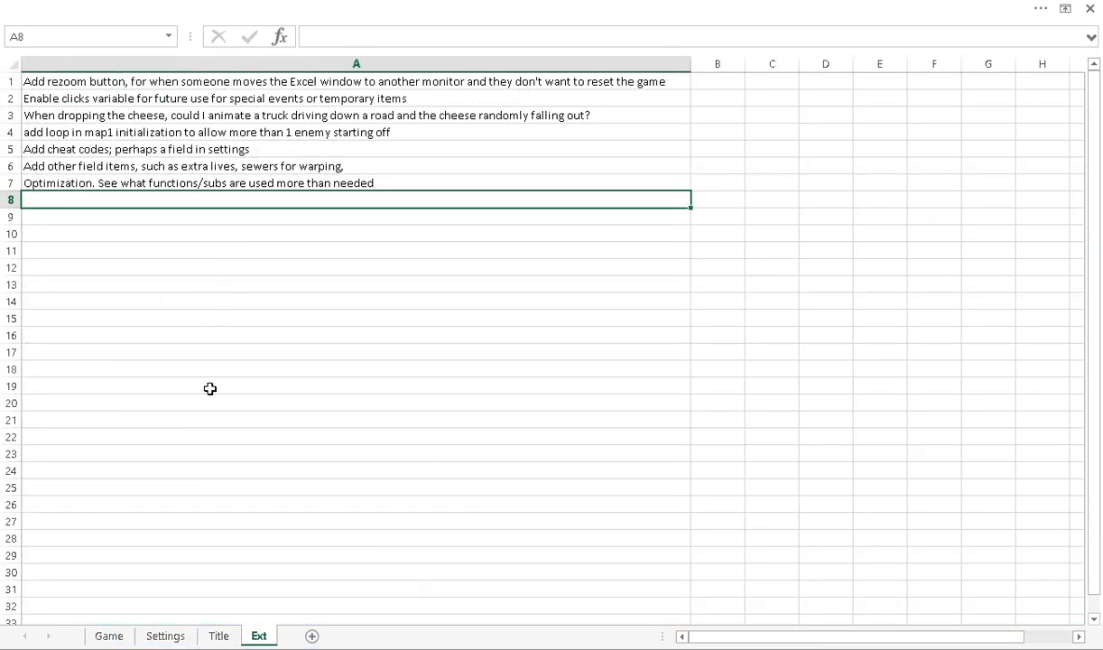
pyautogui.moveTo(235, 365)
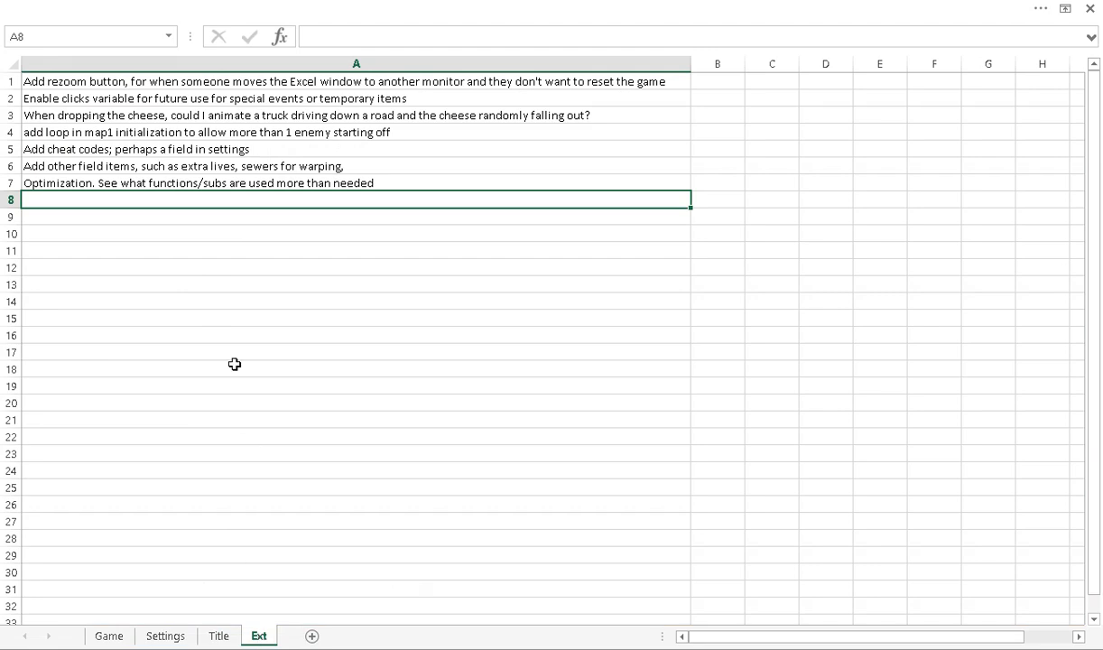
pyautogui.moveTo(101, 181)
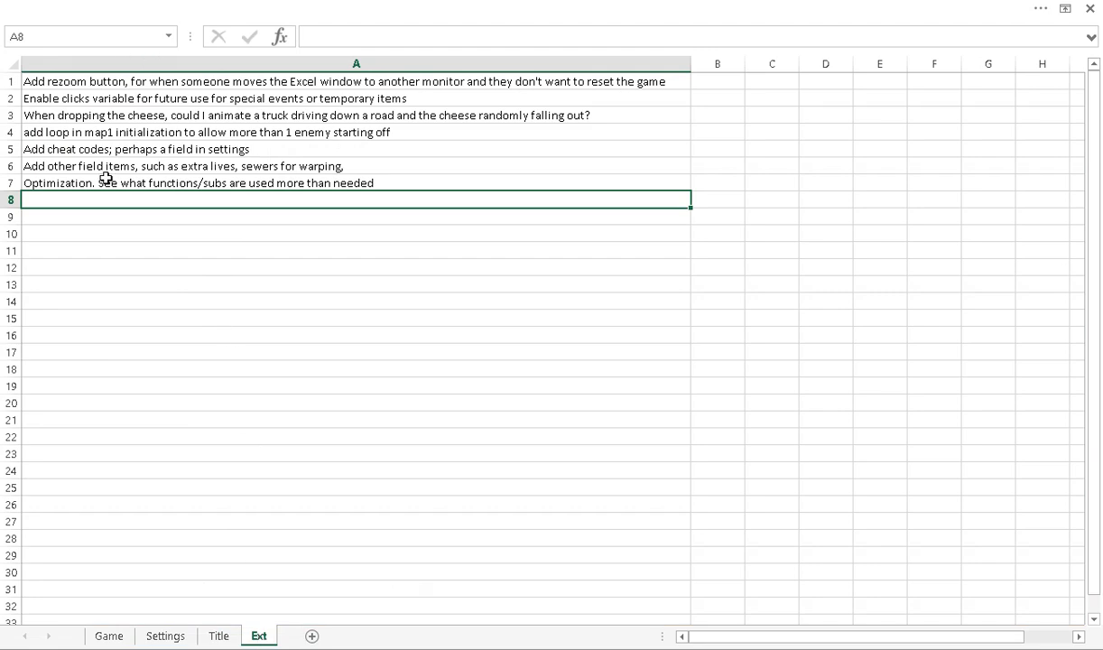
pyautogui.moveTo(181, 166)
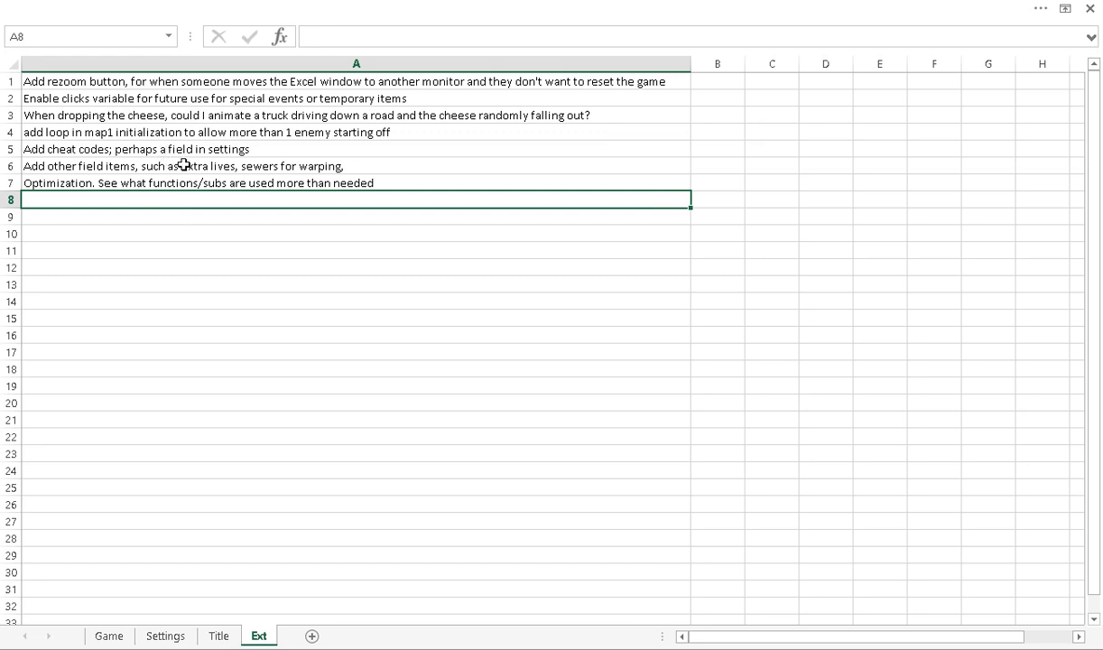
pyautogui.moveTo(177, 175)
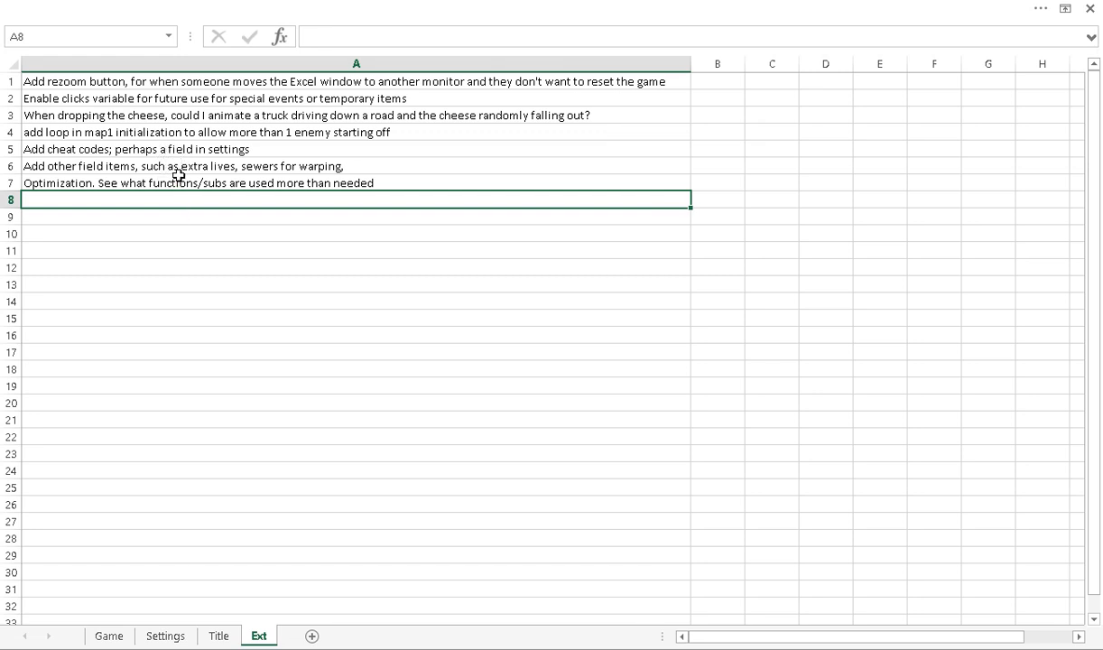
# Read the improvement notes (field items, starting enemies, cheese truck), visit Game, bring up Ext's tab menu to hide it.
pyautogui.click(176, 166)
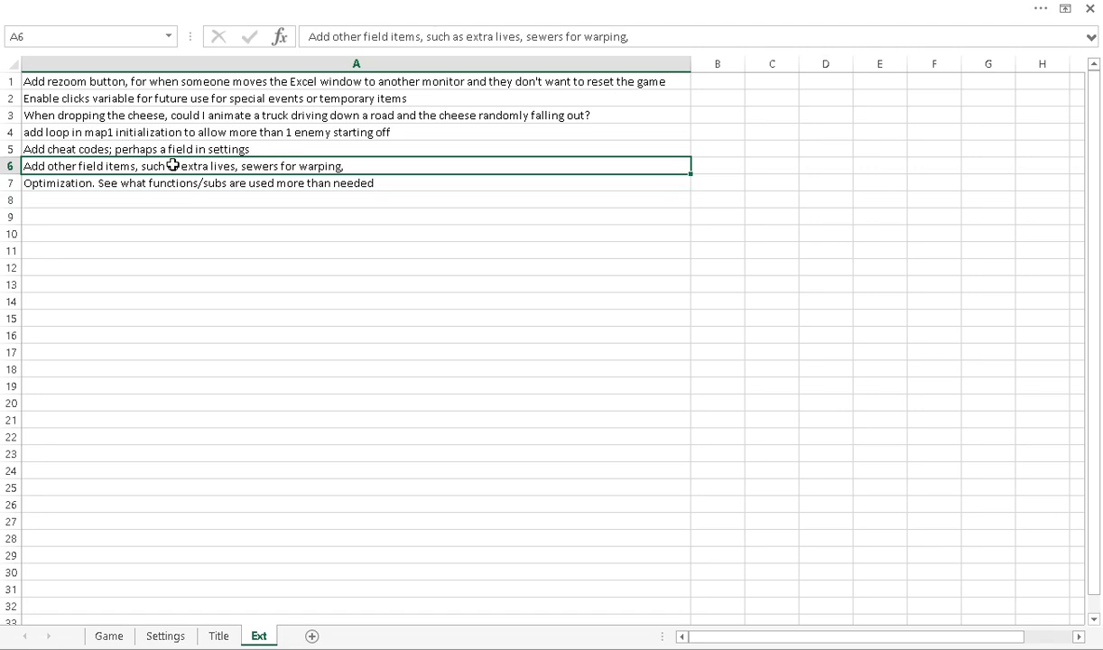
pyautogui.moveTo(235, 172)
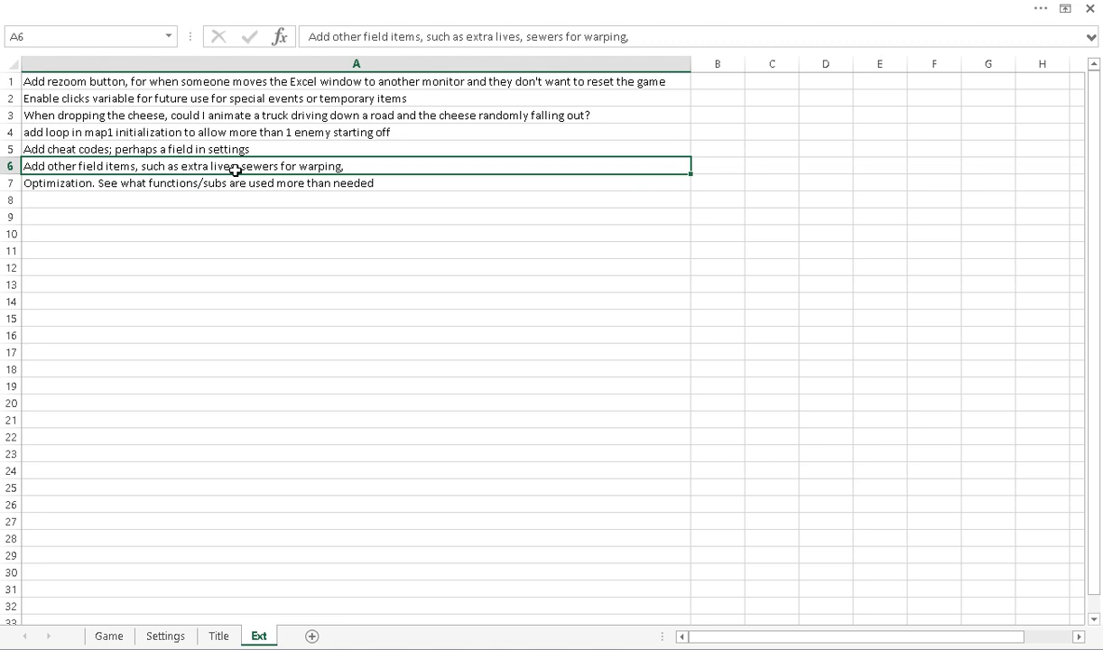
pyautogui.moveTo(267, 152)
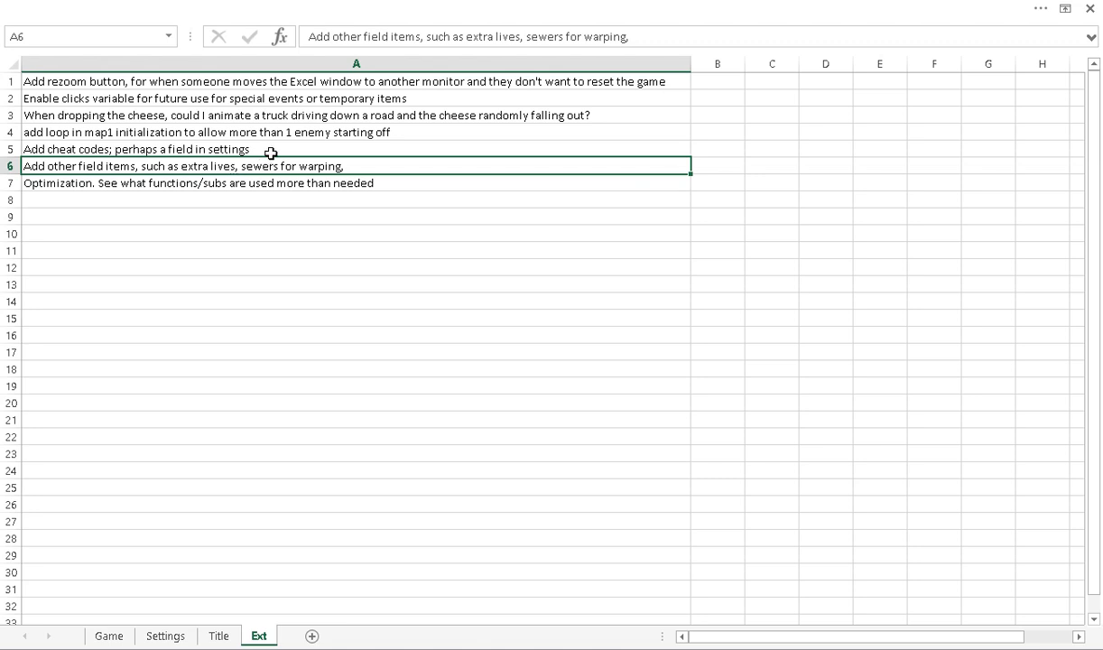
pyautogui.click(270, 148)
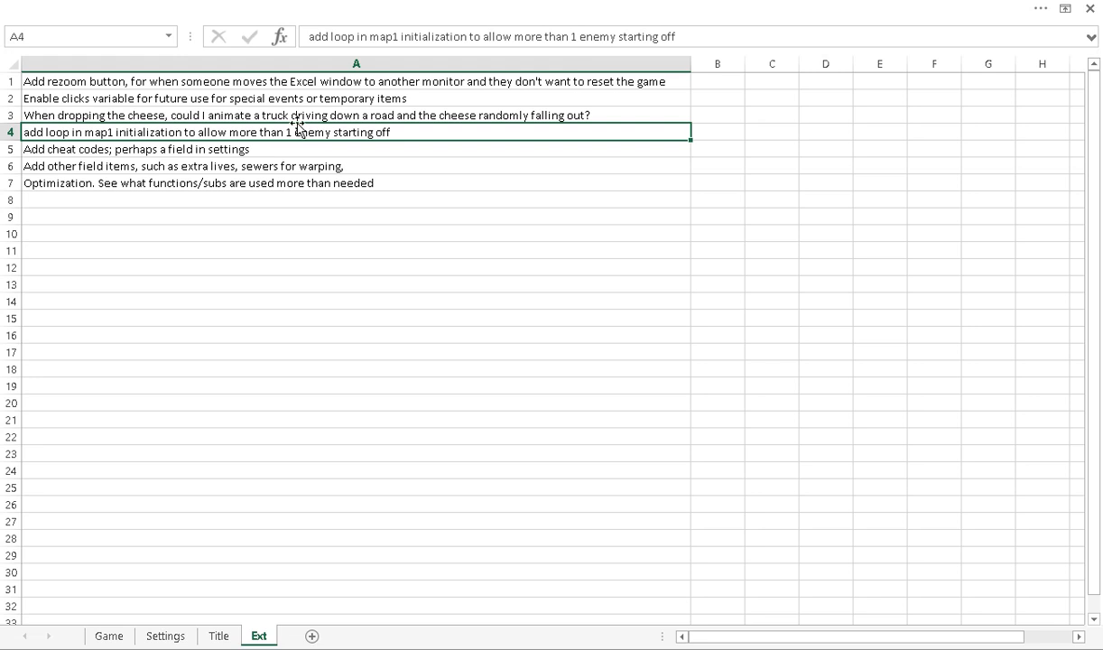
pyautogui.click(274, 116)
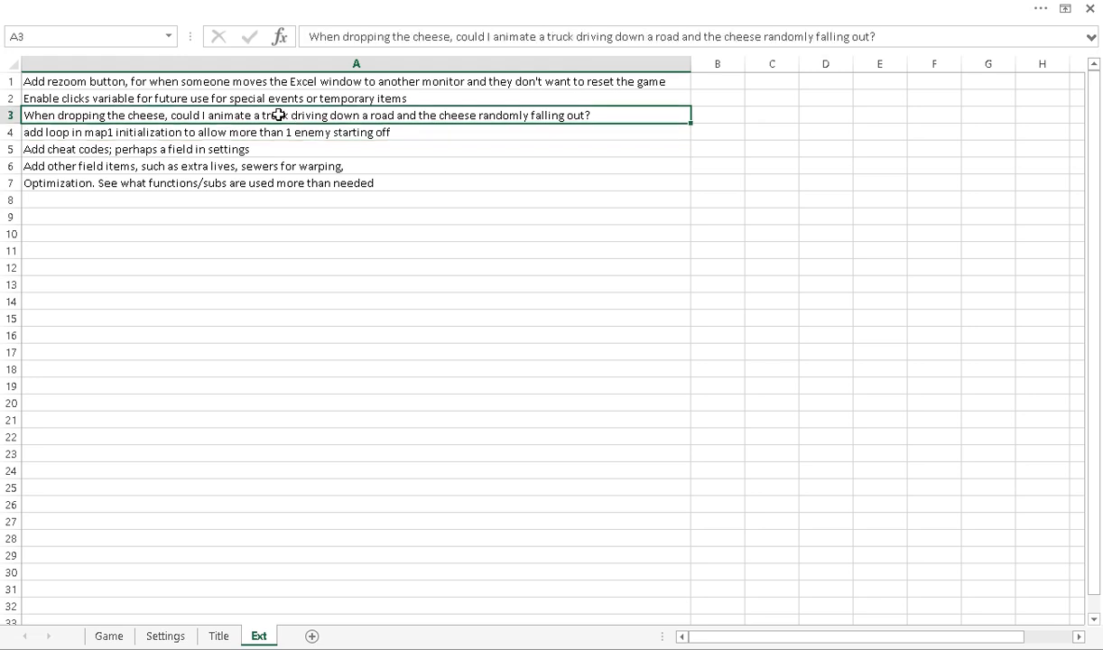
pyautogui.moveTo(186, 360)
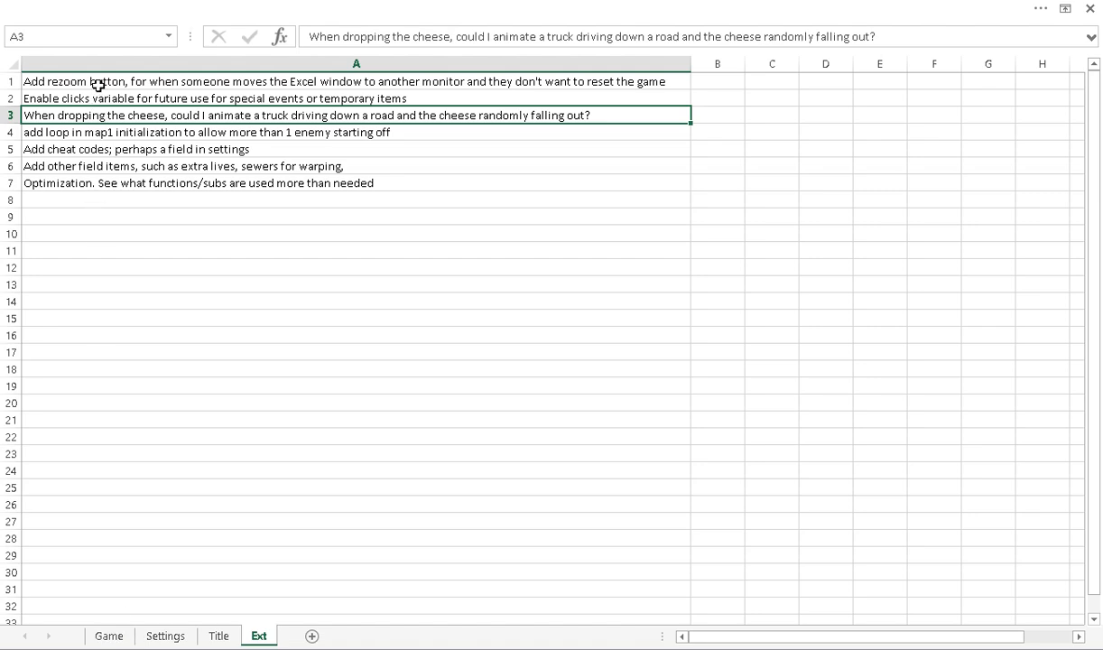
pyautogui.click(109, 636)
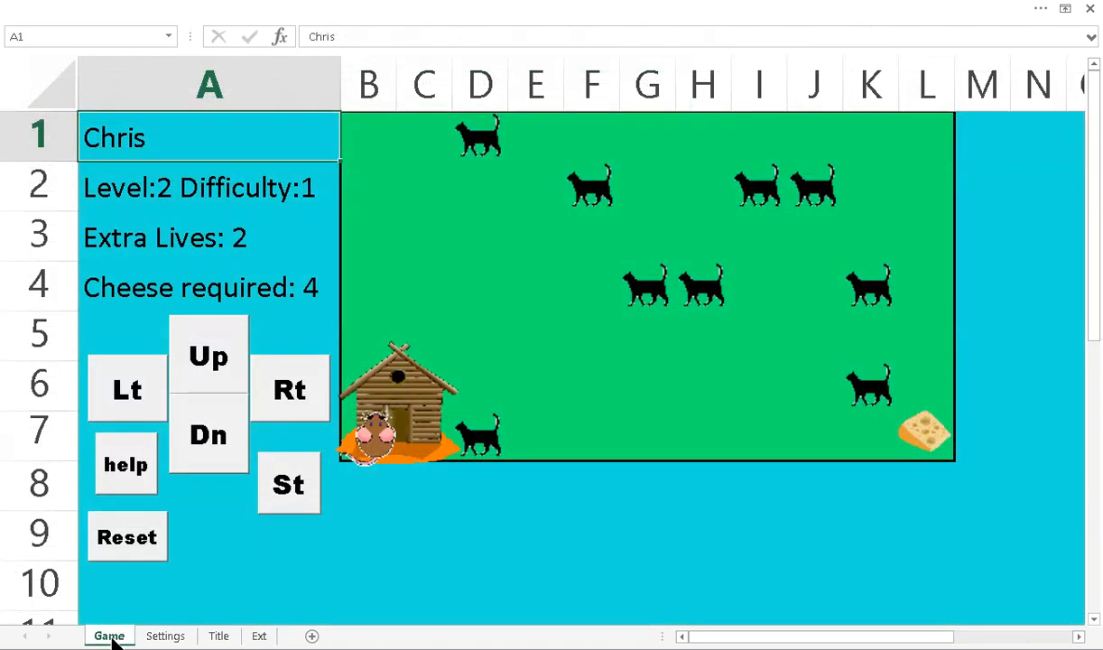
pyautogui.rightClick(260, 636)
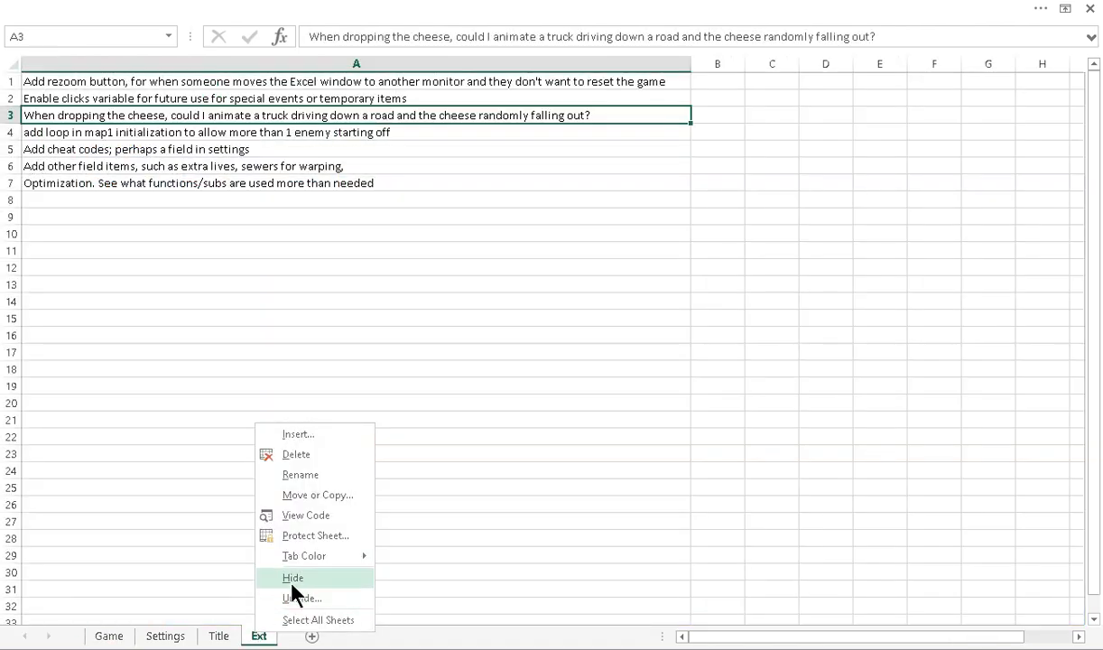